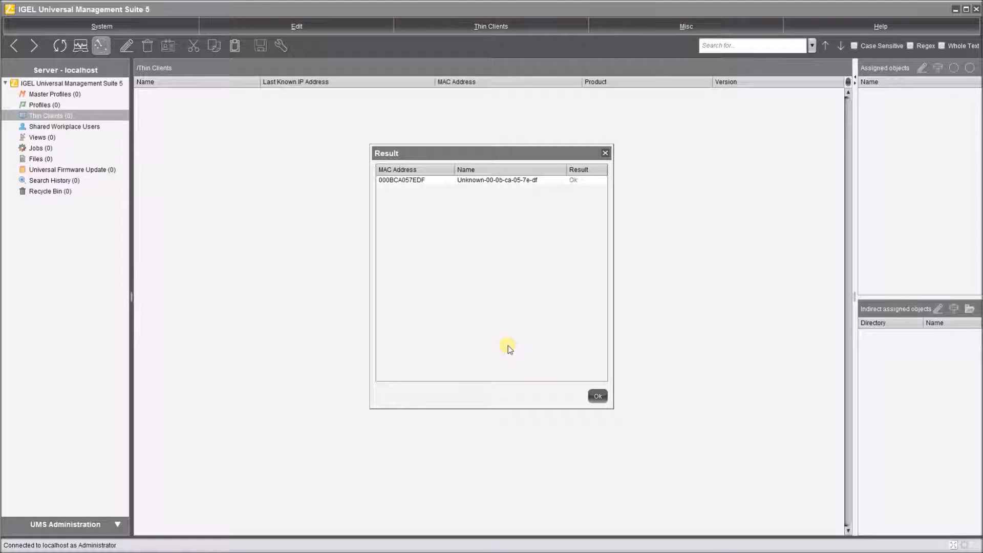
{"action": "mouse_move", "coordinate": [435, 165]}
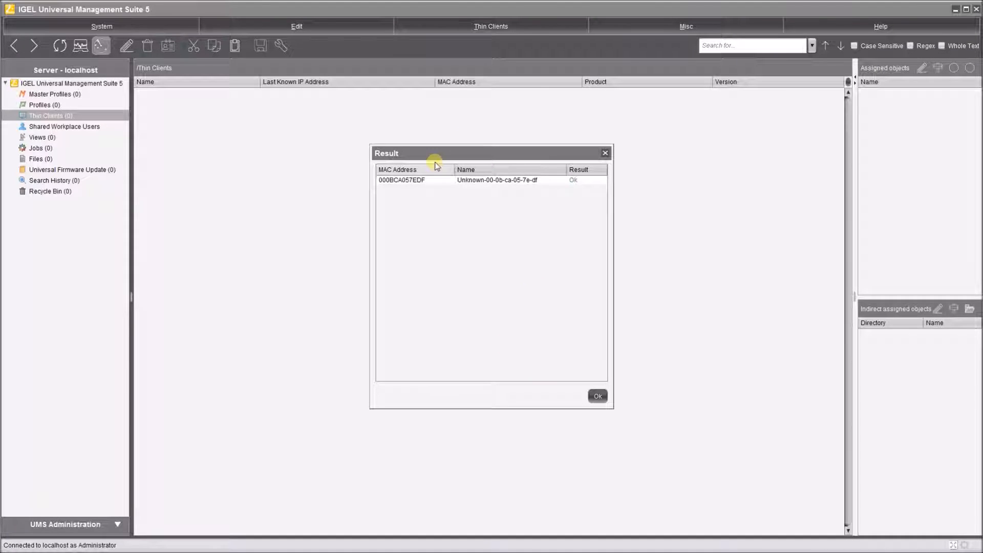
- Register the found thin client from the scan results under Thin Clients
{"action": "left_click", "coordinate": [496, 180]}
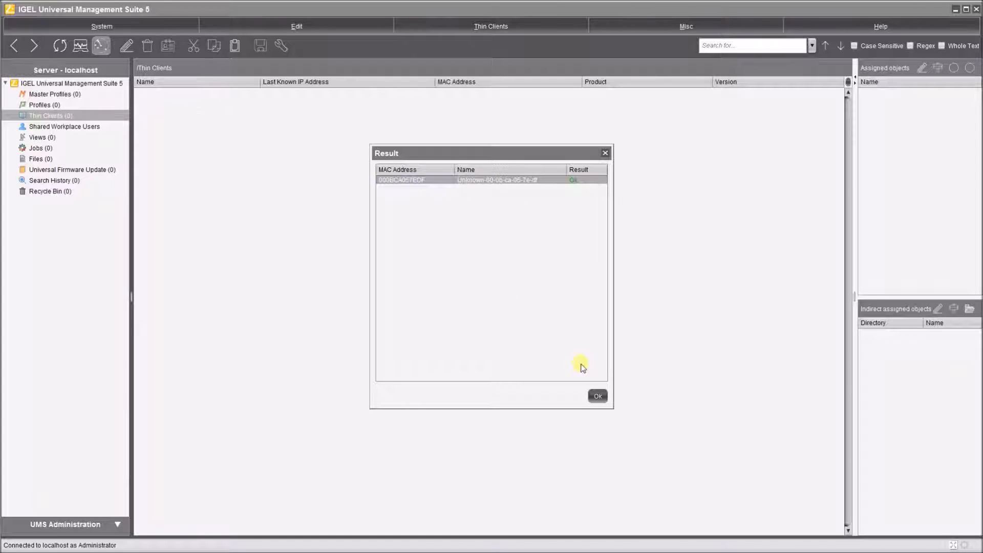
{"action": "left_click", "coordinate": [596, 396]}
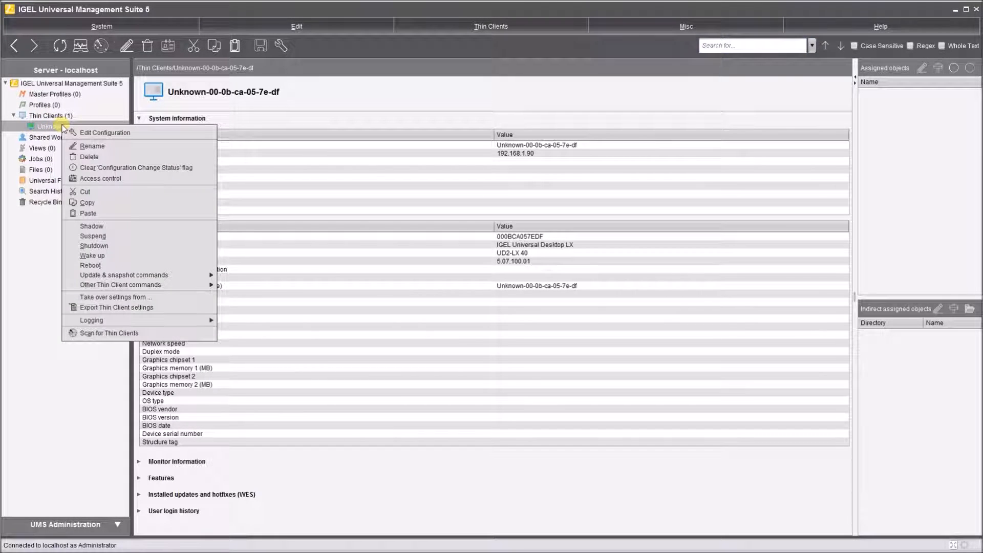
- Rename the registered thin client to 'New UD2' and confirm
{"action": "left_click", "coordinate": [93, 146]}
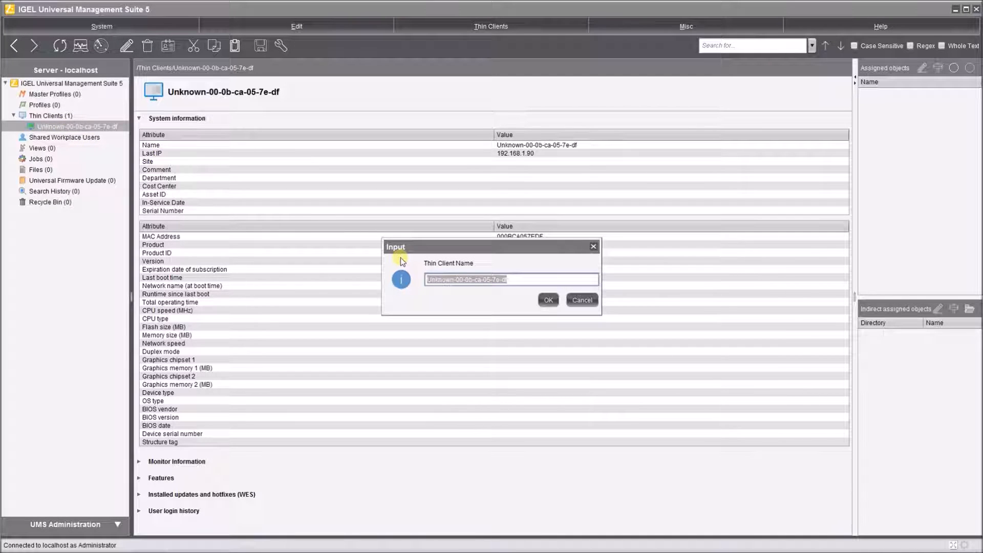
{"action": "type", "text": "New UD2"}
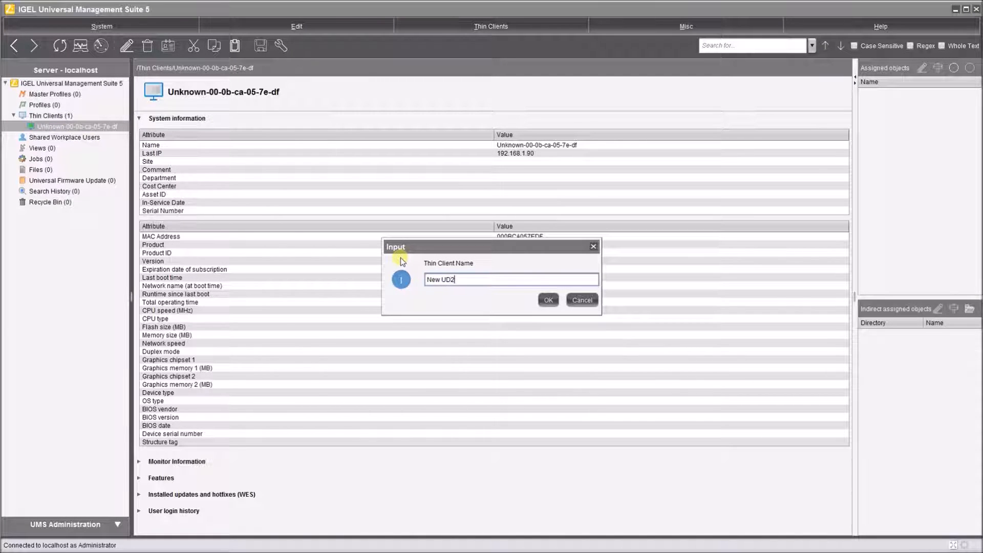
{"action": "left_click", "coordinate": [547, 299]}
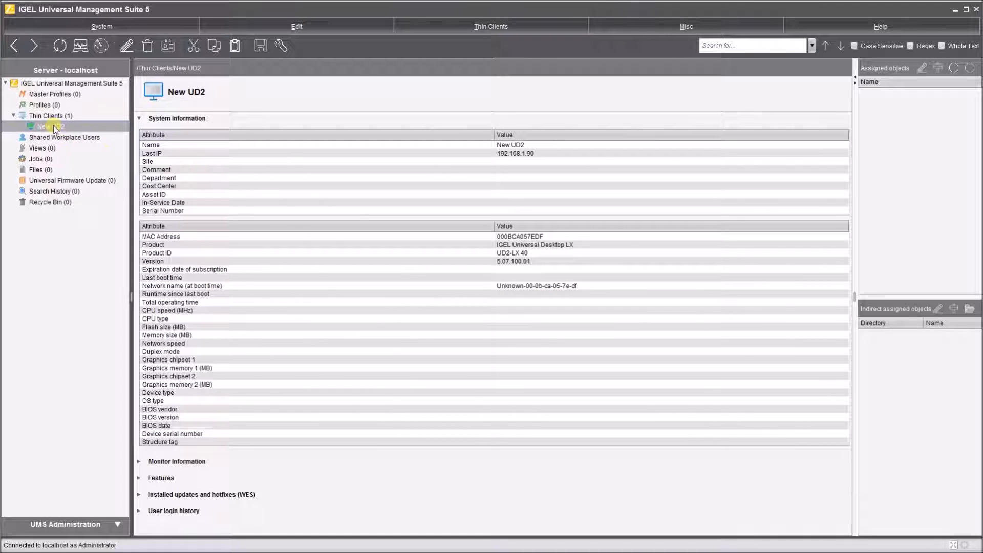
{"action": "right_click", "coordinate": [47, 126]}
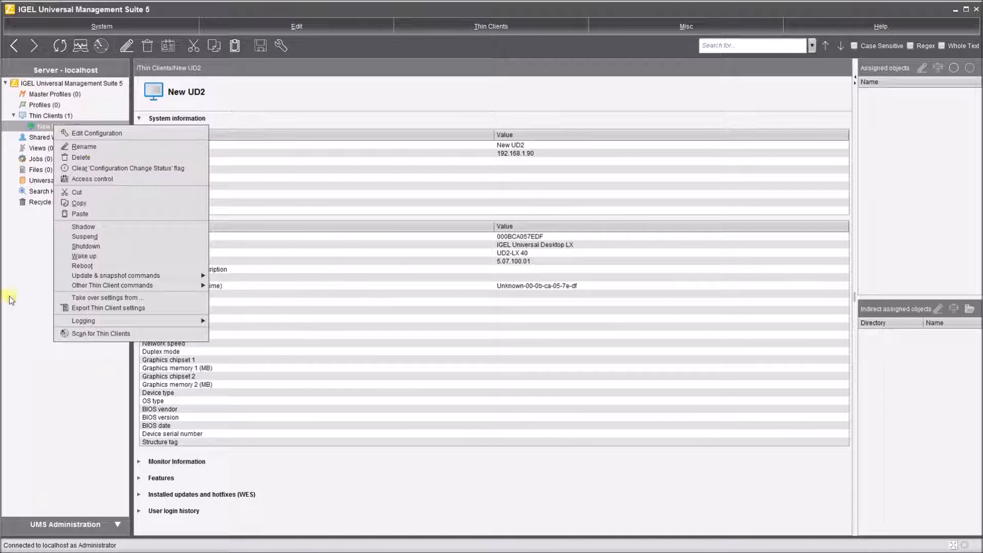
{"action": "left_click", "coordinate": [377, 217]}
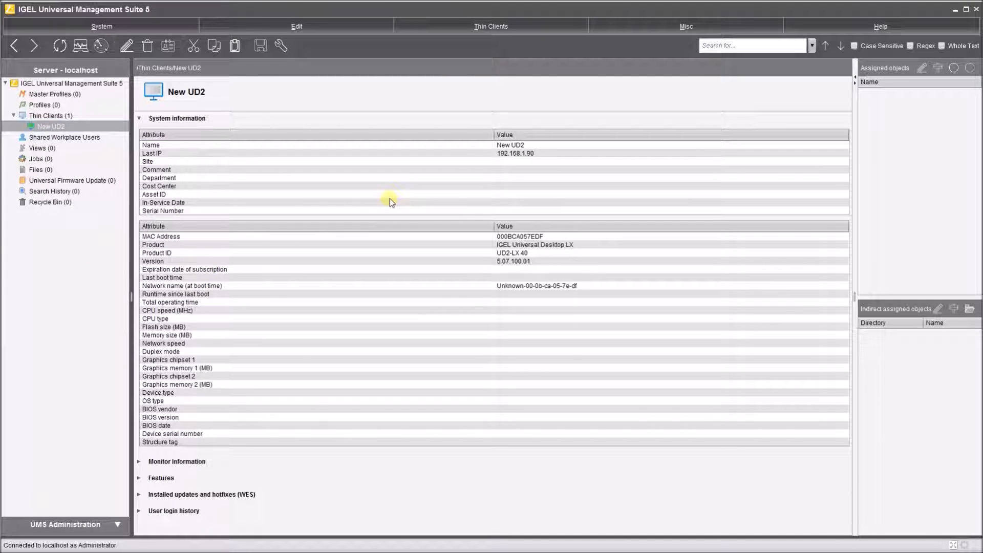
{"action": "mouse_move", "coordinate": [839, 142]}
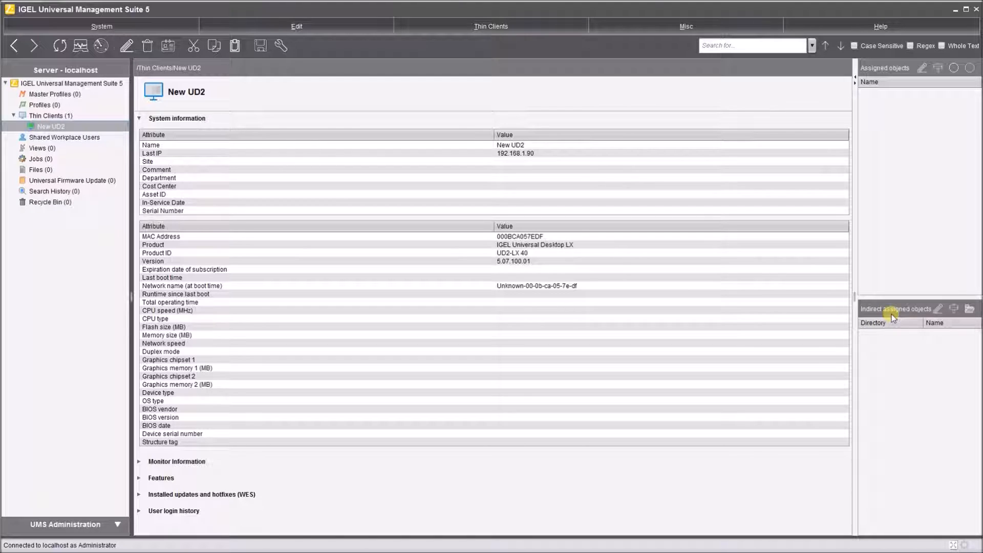
{"action": "mouse_move", "coordinate": [893, 159]}
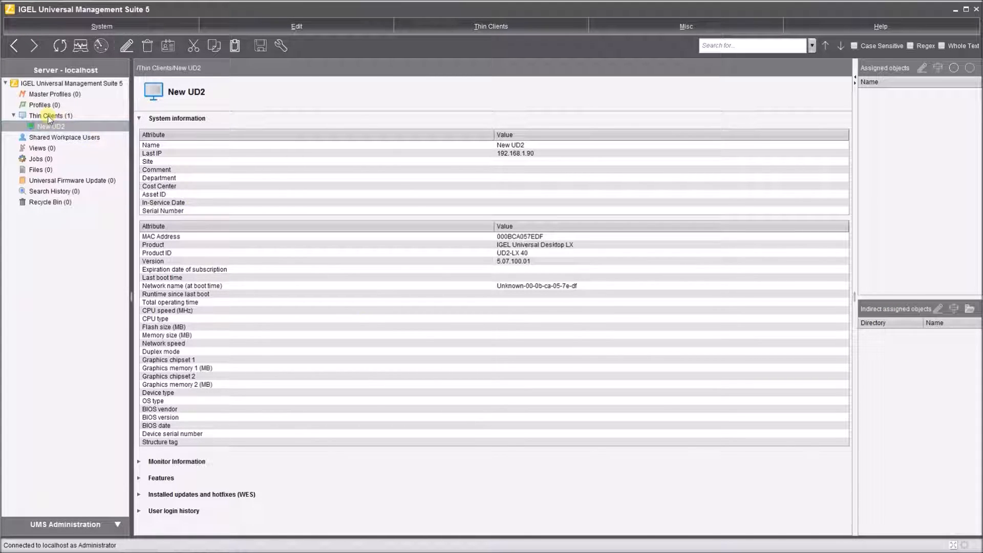
- Add a new directory called 'Global Directory' beneath the Thin Clients folder
{"action": "right_click", "coordinate": [51, 115]}
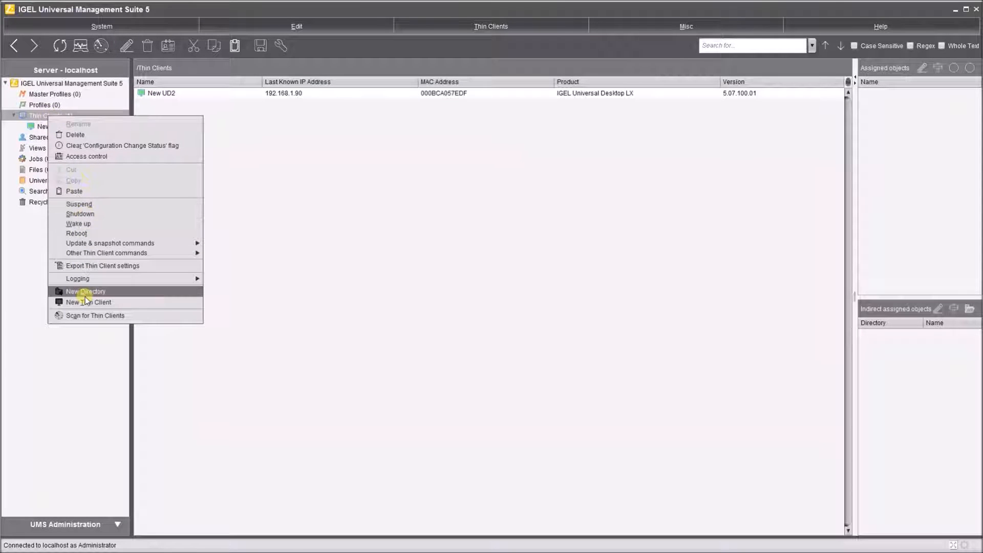
{"action": "left_click", "coordinate": [85, 291]}
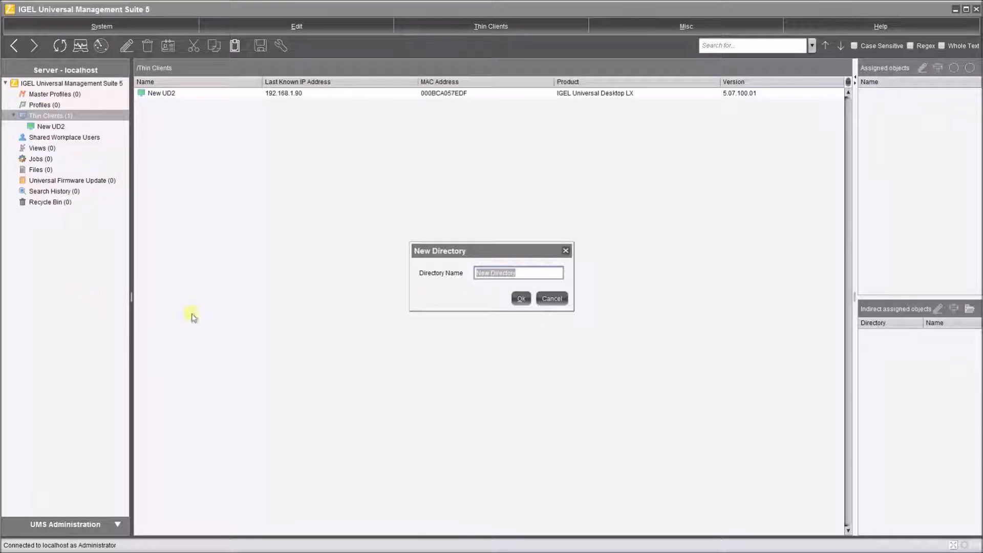
{"action": "type", "text": "Global"}
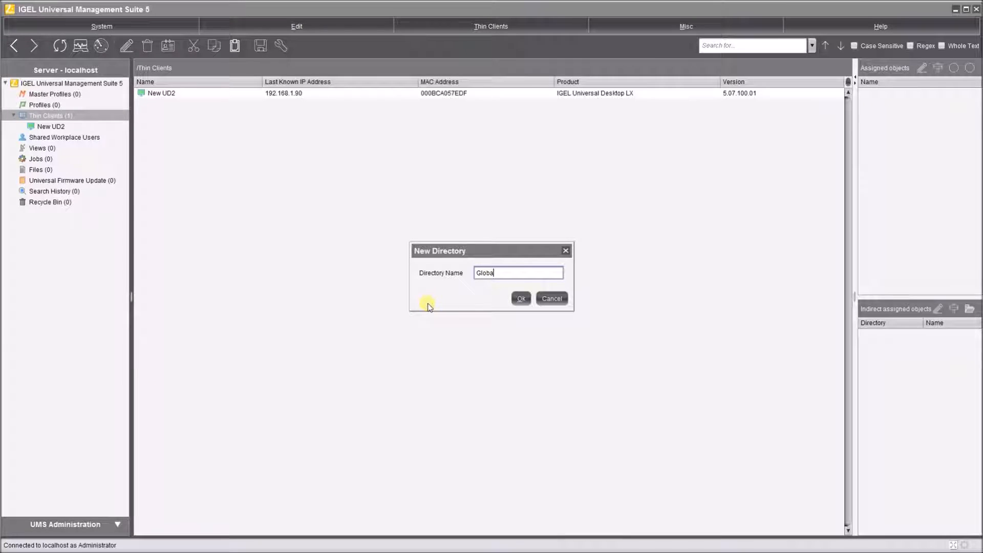
{"action": "type", "text": "Directory"}
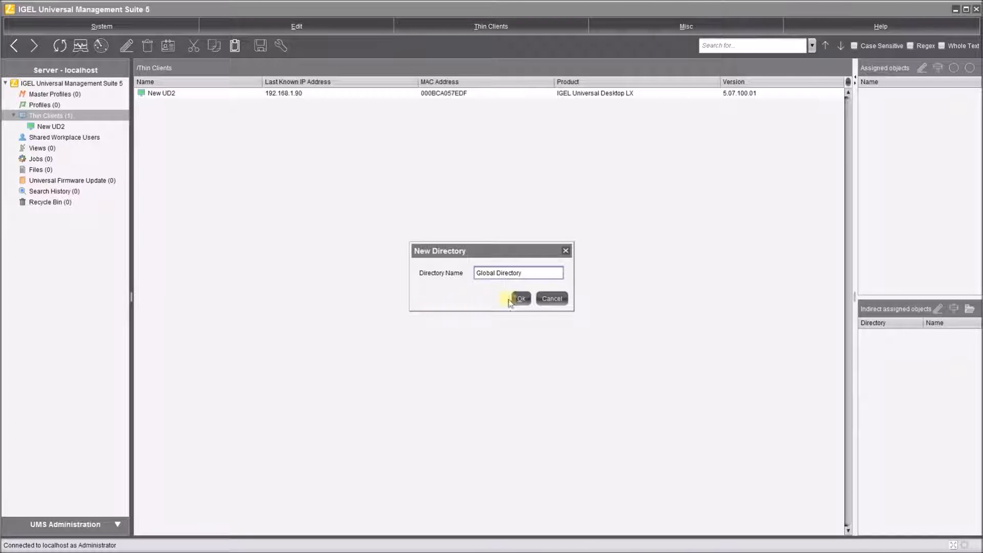
{"action": "left_click", "coordinate": [520, 299]}
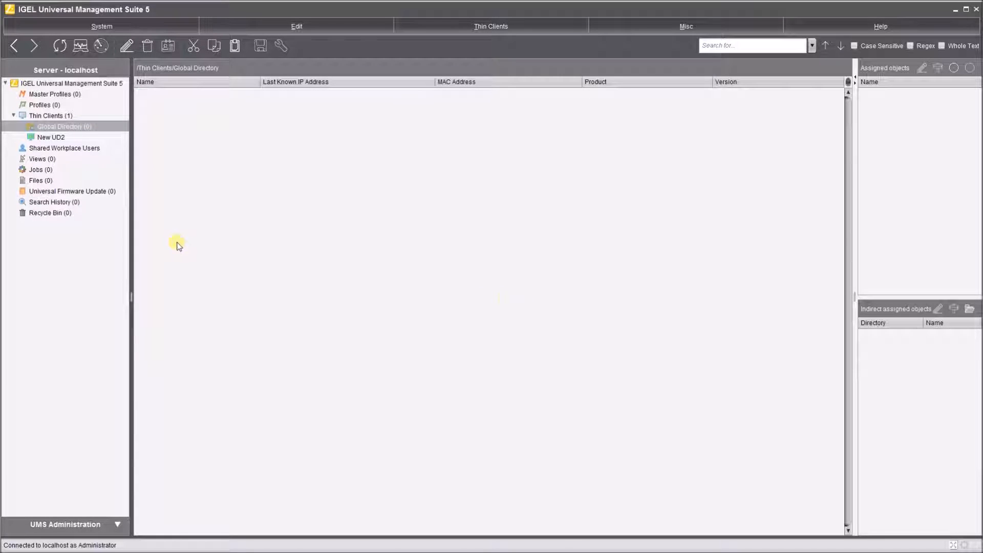
{"action": "mouse_move", "coordinate": [78, 140]}
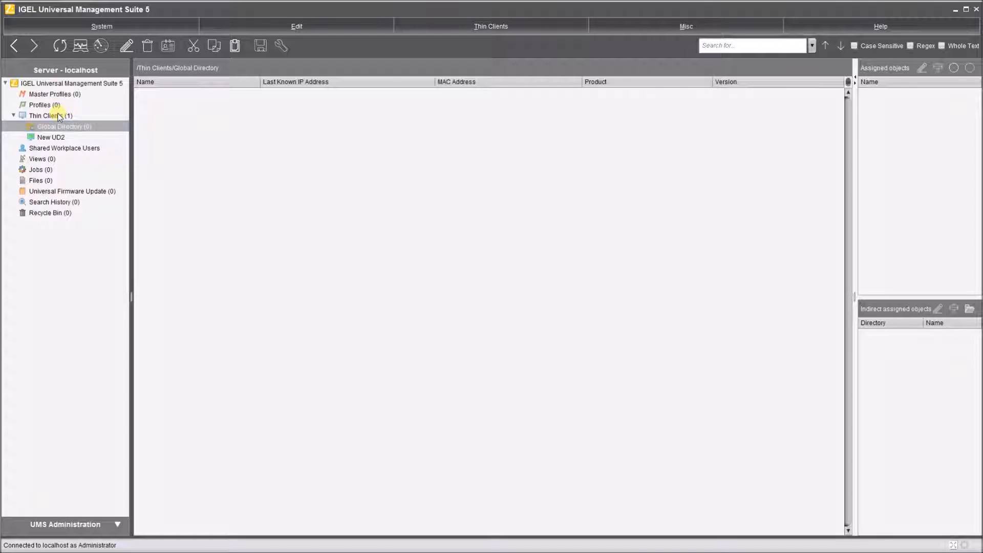
{"action": "mouse_move", "coordinate": [49, 115]}
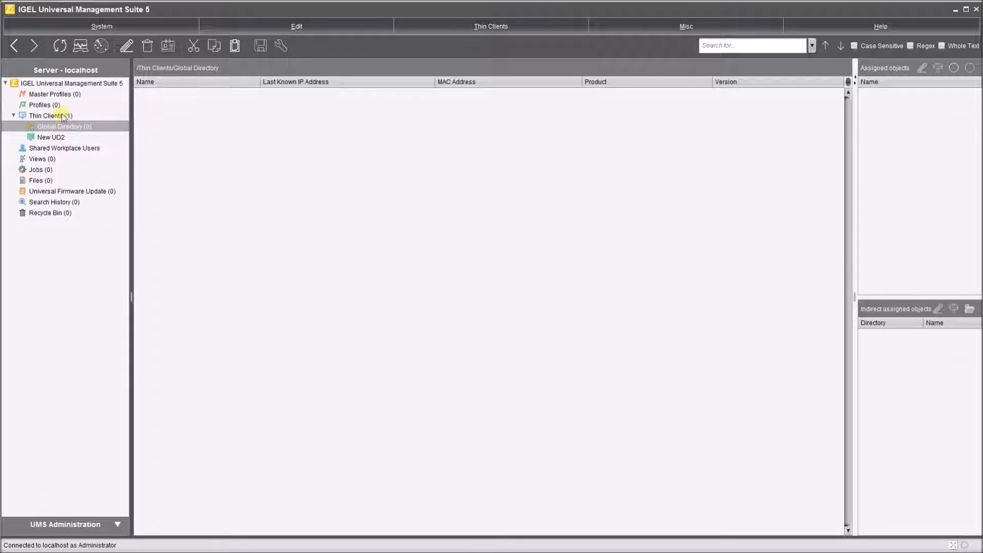
- Add a 'Webinar Test' subdirectory to Global Directory and reselect New UD2
{"action": "right_click", "coordinate": [62, 126]}
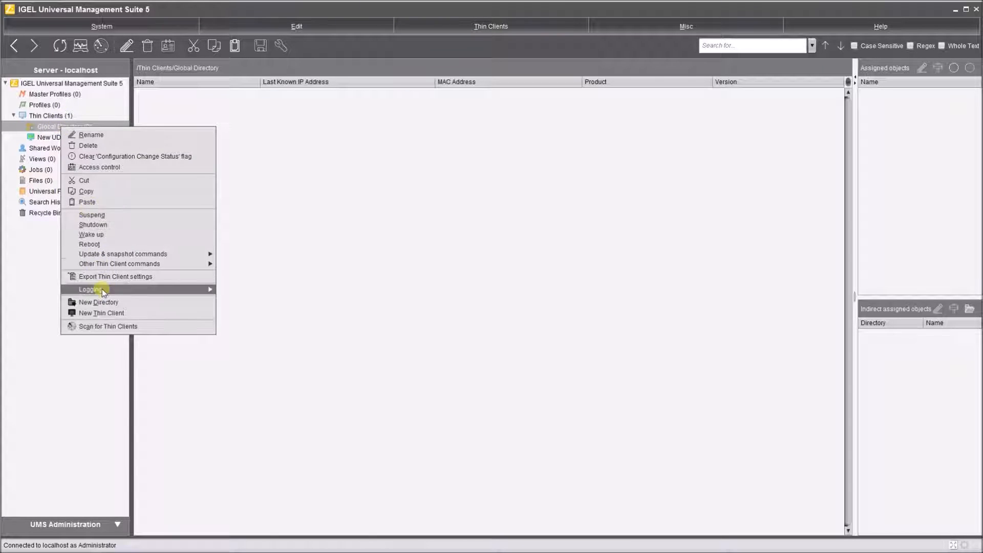
{"action": "left_click", "coordinate": [98, 302]}
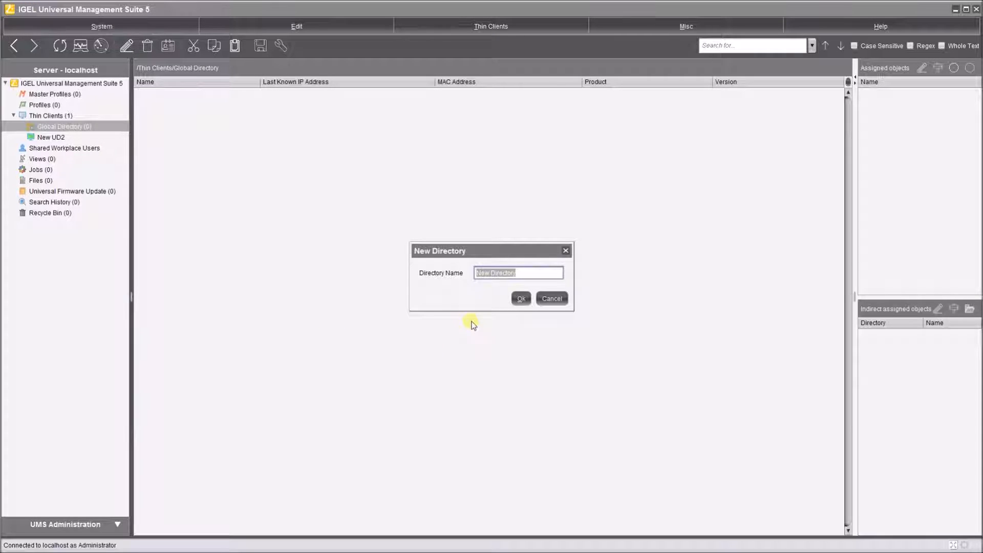
{"action": "type", "text": "Webinar Ters"}
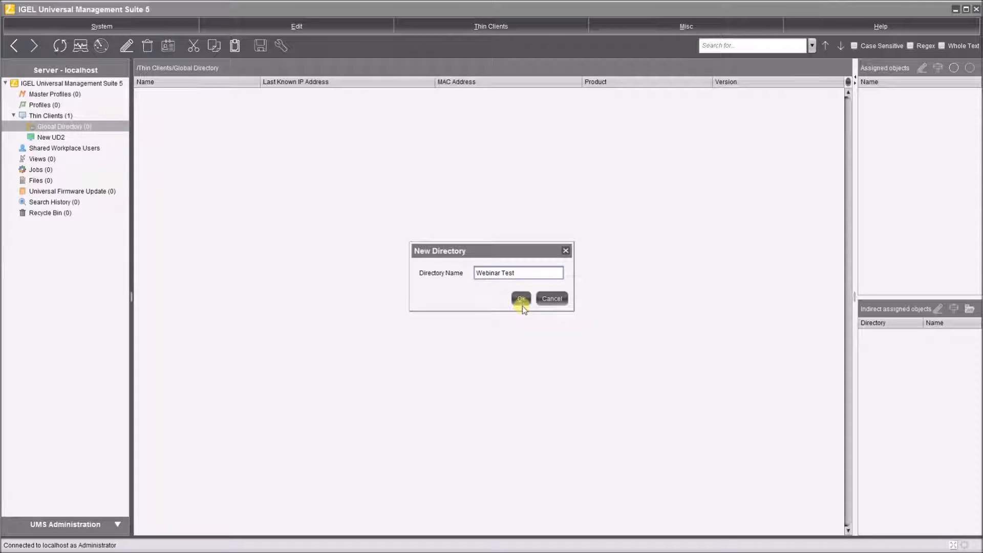
{"action": "left_click", "coordinate": [520, 299]}
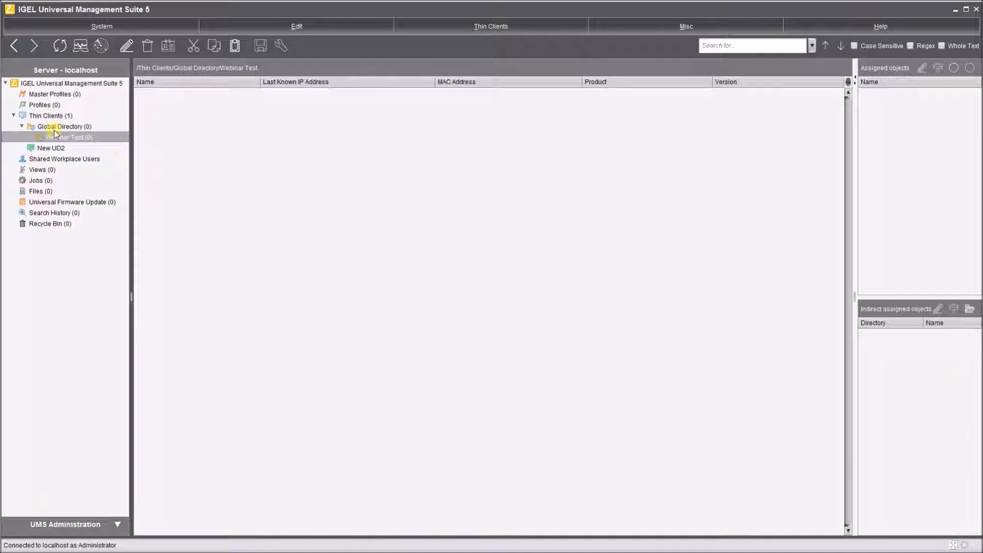
{"action": "mouse_move", "coordinate": [56, 150]}
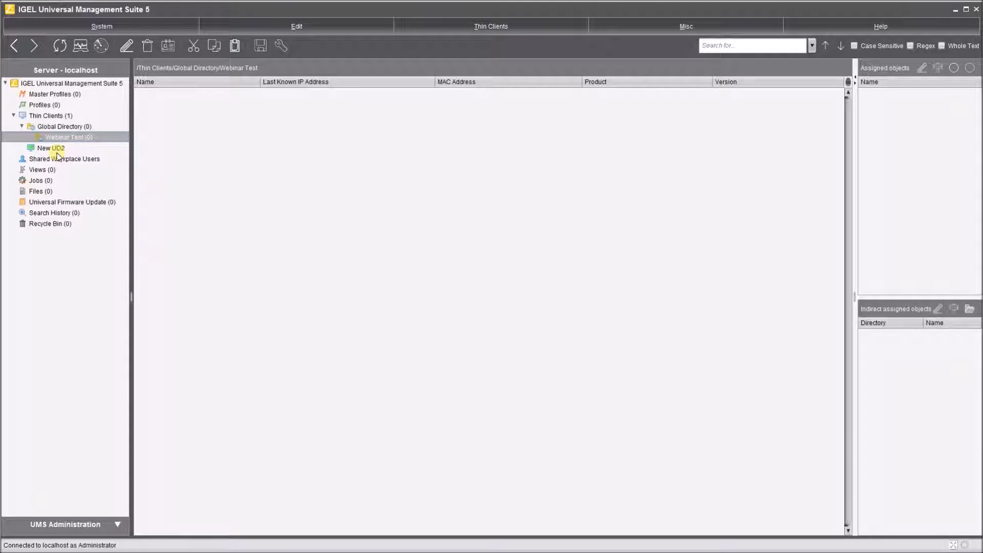
{"action": "left_click", "coordinate": [51, 148]}
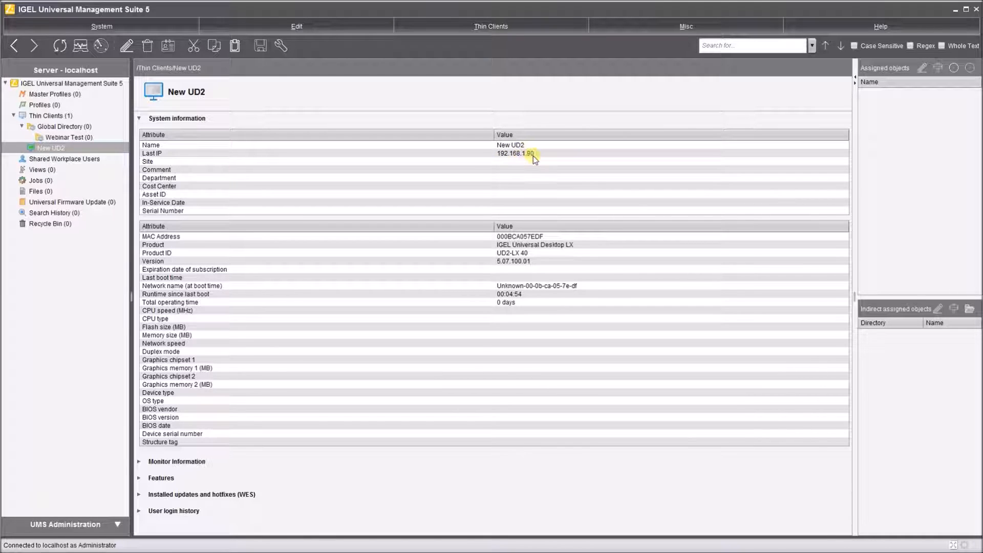
{"action": "mouse_move", "coordinate": [331, 153]}
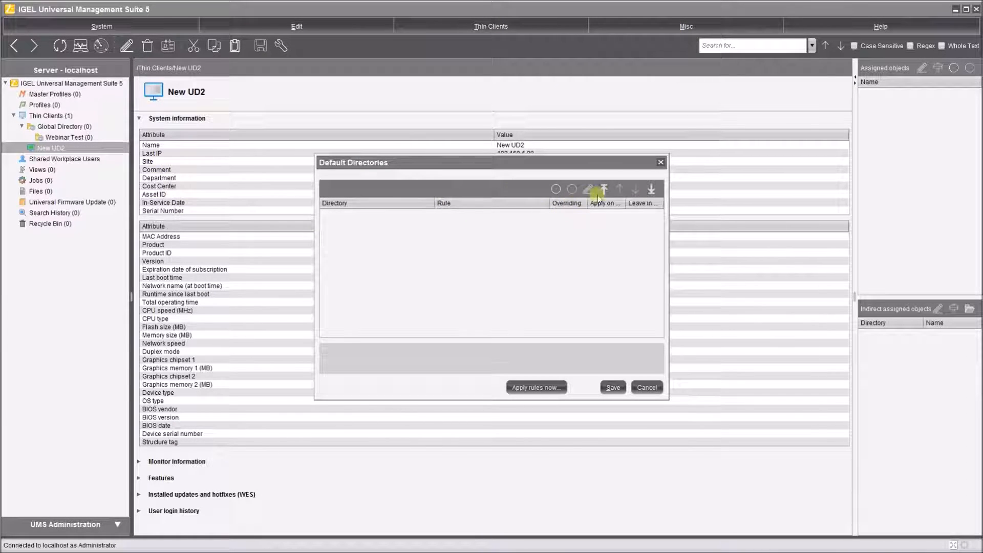
- Start a Webinar Test rule that overrides membership, applies at boot, and matches last known IP
{"action": "left_click", "coordinate": [589, 189]}
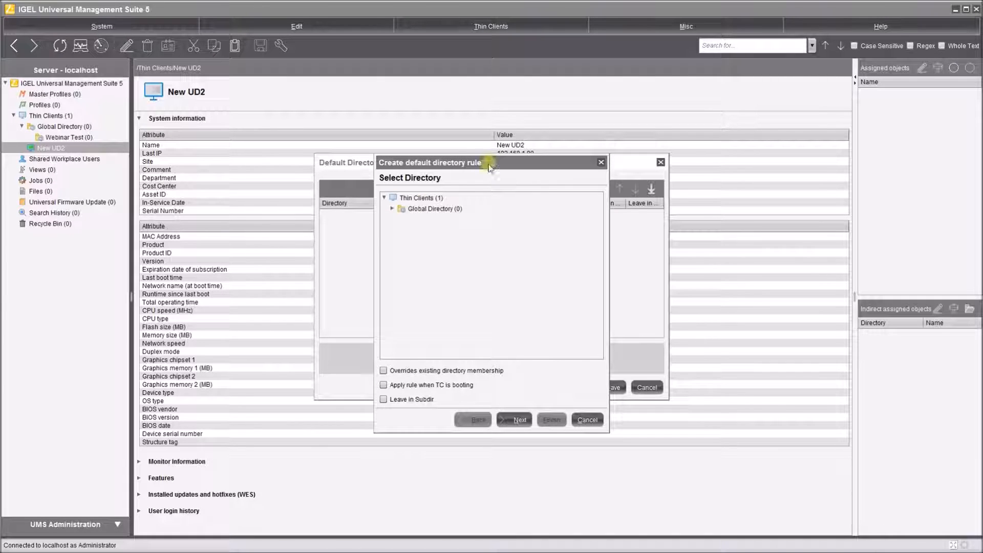
{"action": "left_click", "coordinate": [393, 208]}
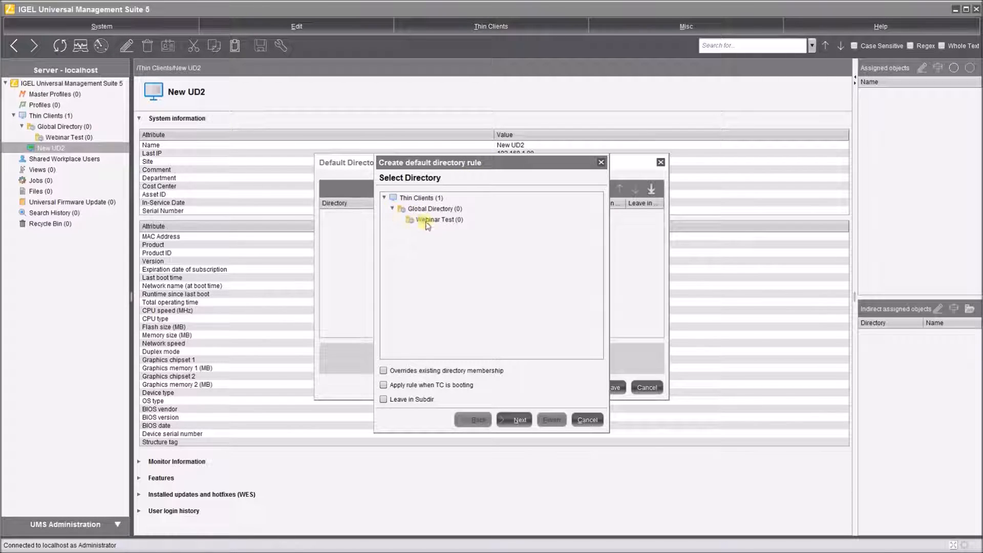
{"action": "left_click", "coordinate": [439, 220]}
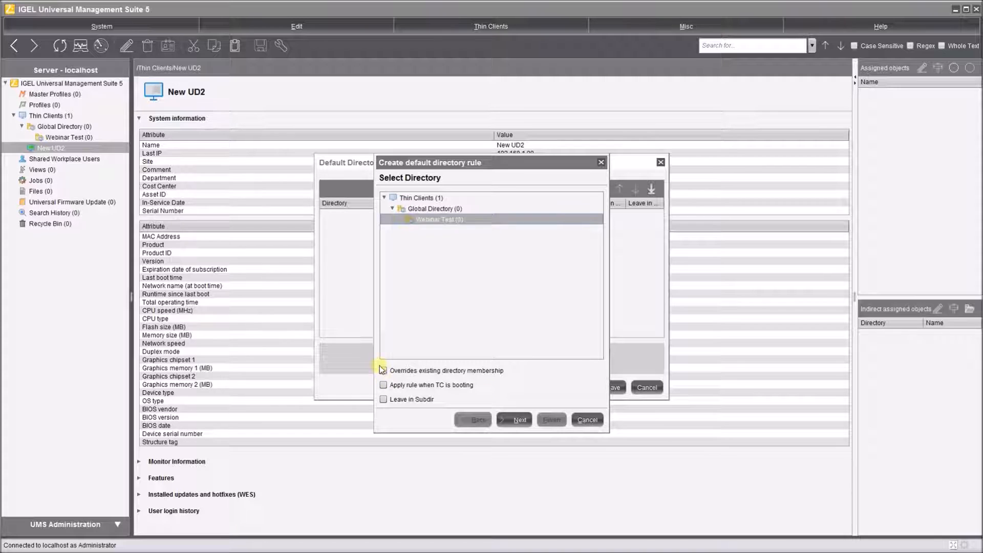
{"action": "left_click", "coordinate": [383, 385]}
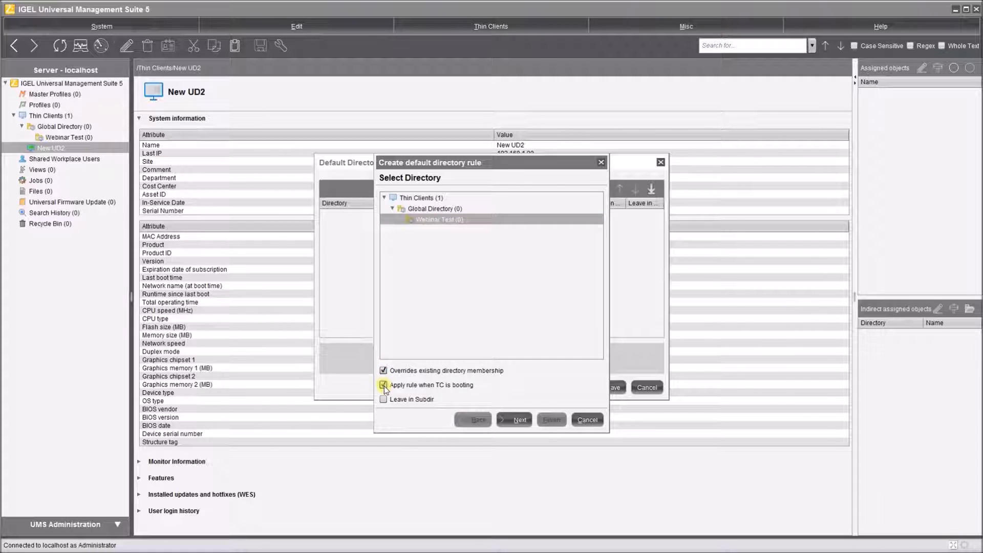
{"action": "left_click", "coordinate": [383, 385]}
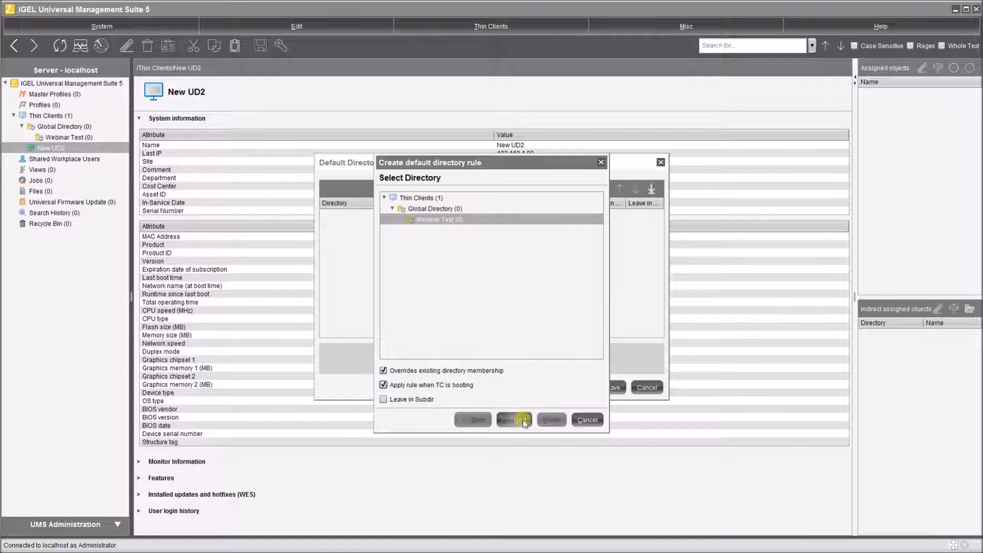
{"action": "left_click", "coordinate": [514, 419]}
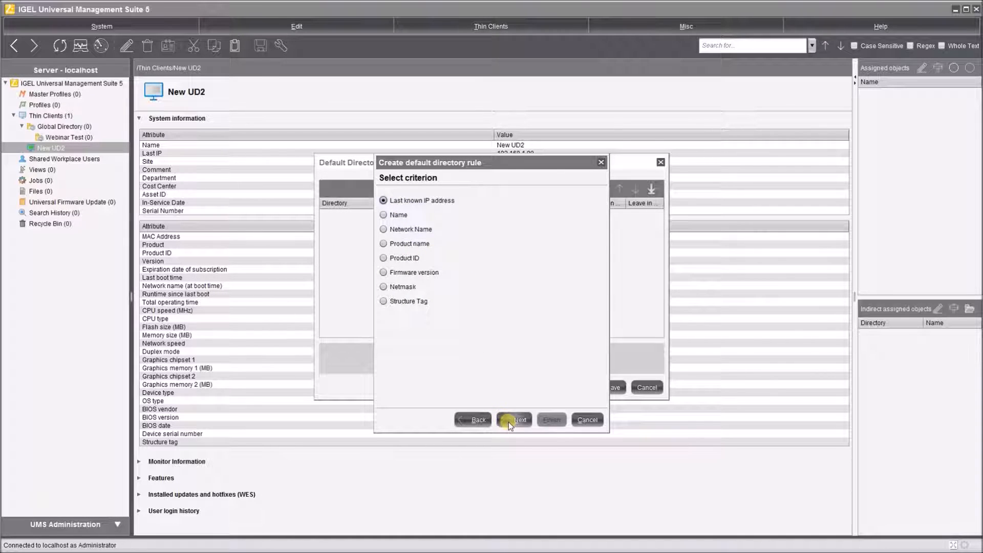
{"action": "left_click", "coordinate": [518, 419]}
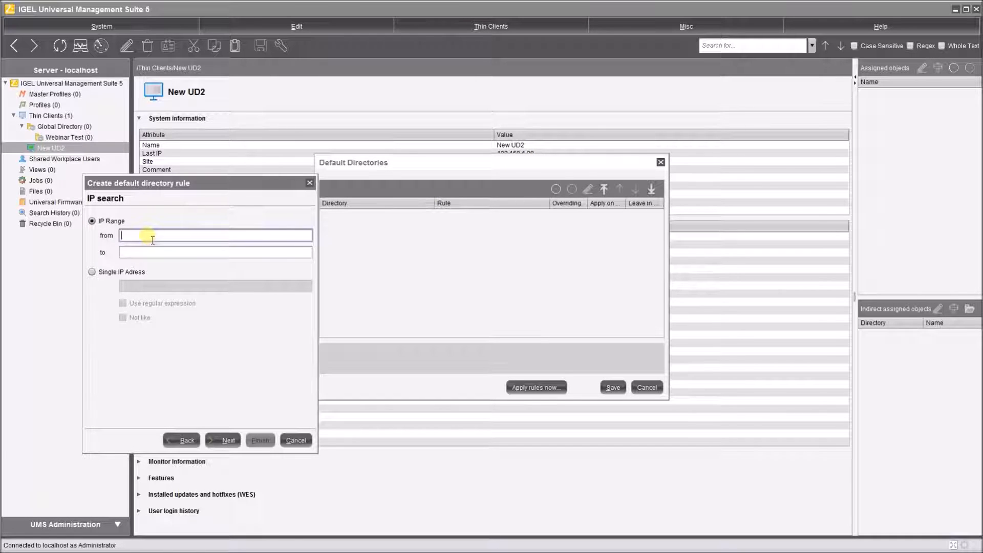
- Enter IP range 192.168.1.0 to 192.168.1.254 and finish the rule
{"action": "type", "text": "192.168.1."}
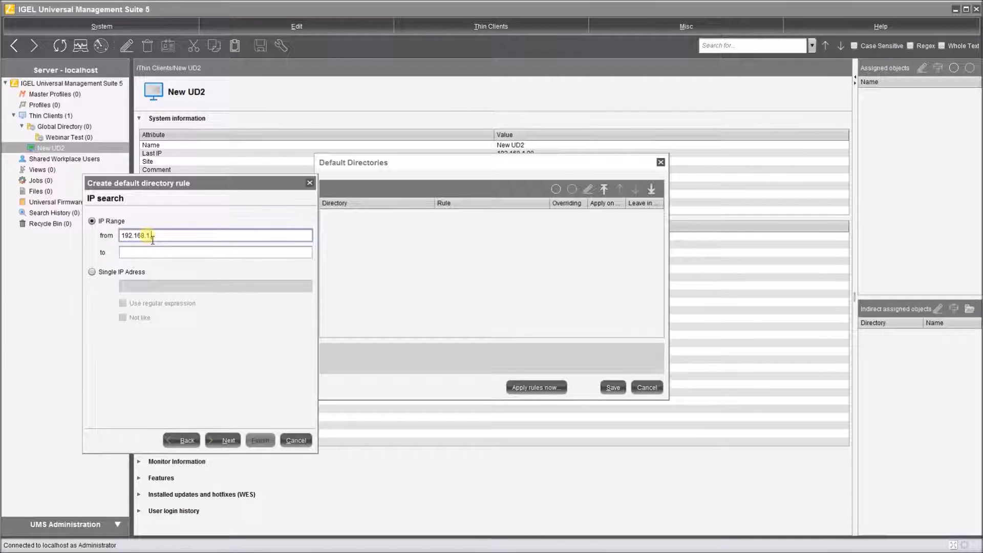
{"action": "left_click", "coordinate": [215, 252]}
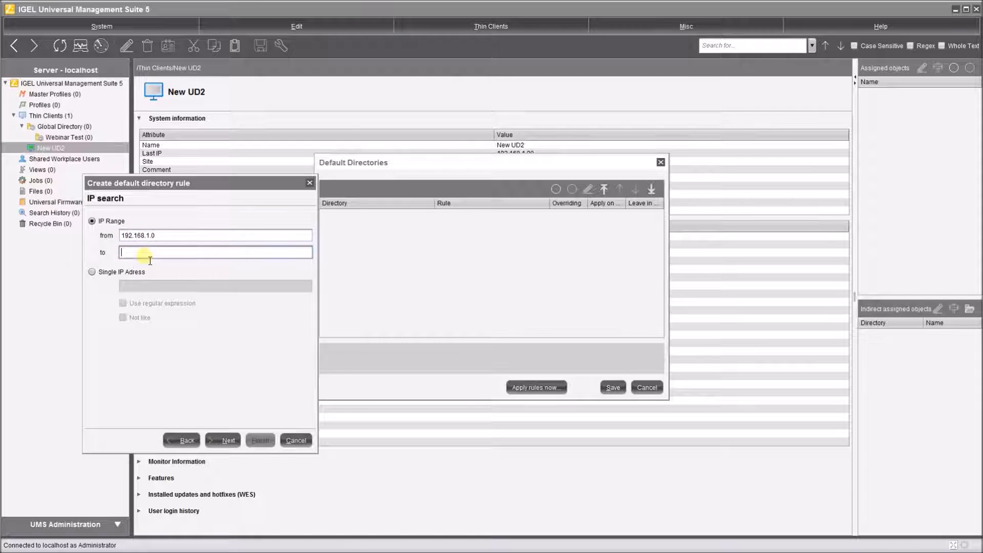
{"action": "type", "text": "192.168.0"}
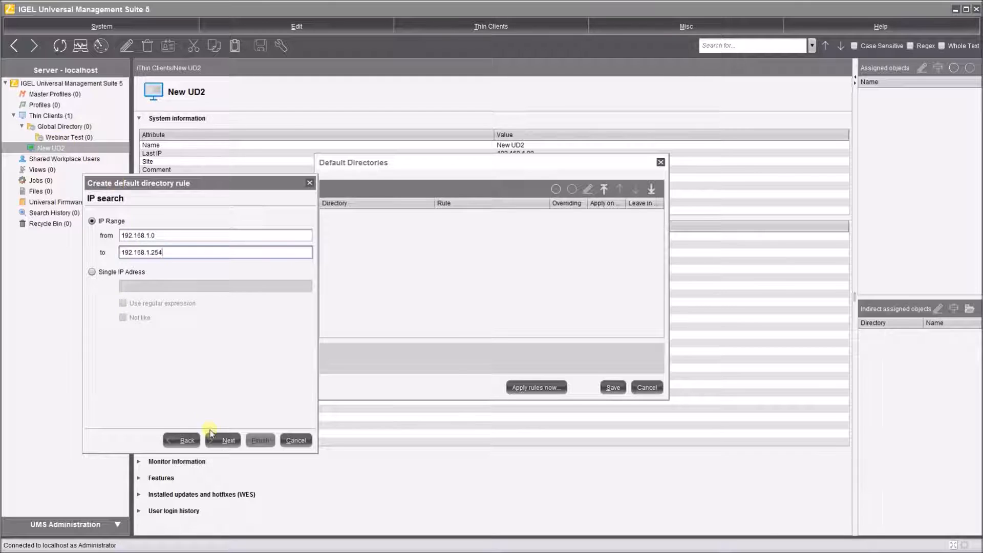
{"action": "left_click", "coordinate": [223, 440]}
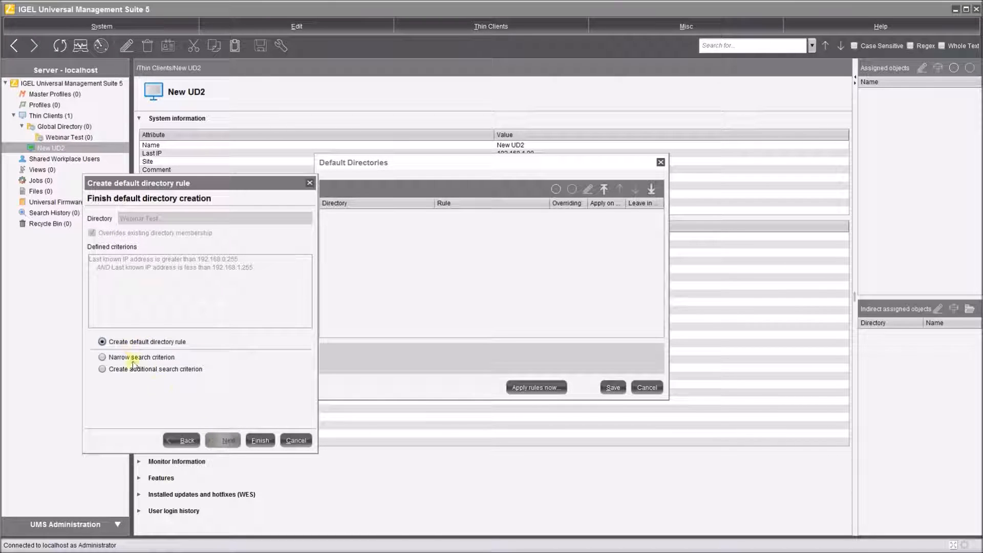
{"action": "left_click", "coordinate": [259, 441]}
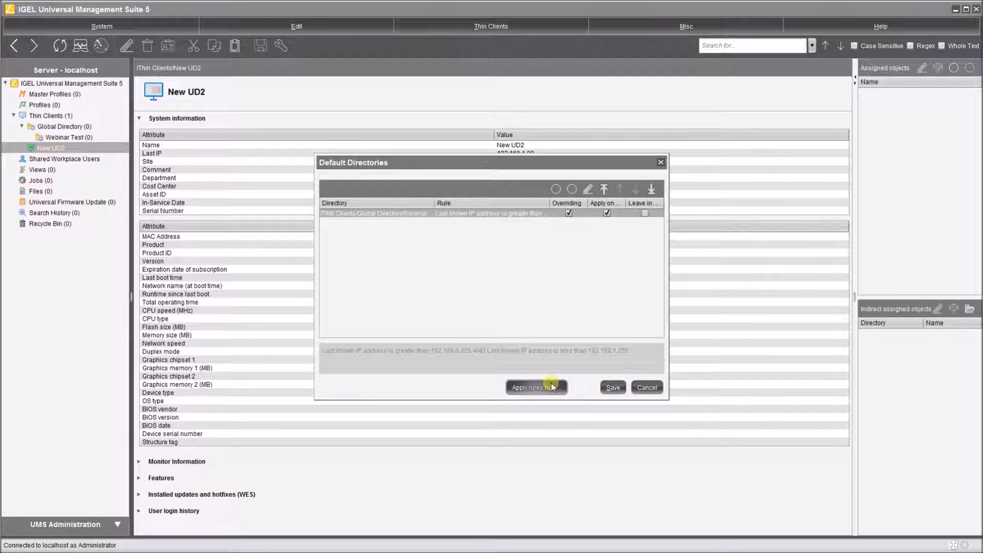
- Save the new rule and reopen the Default Directories rule list
{"action": "left_click", "coordinate": [537, 387]}
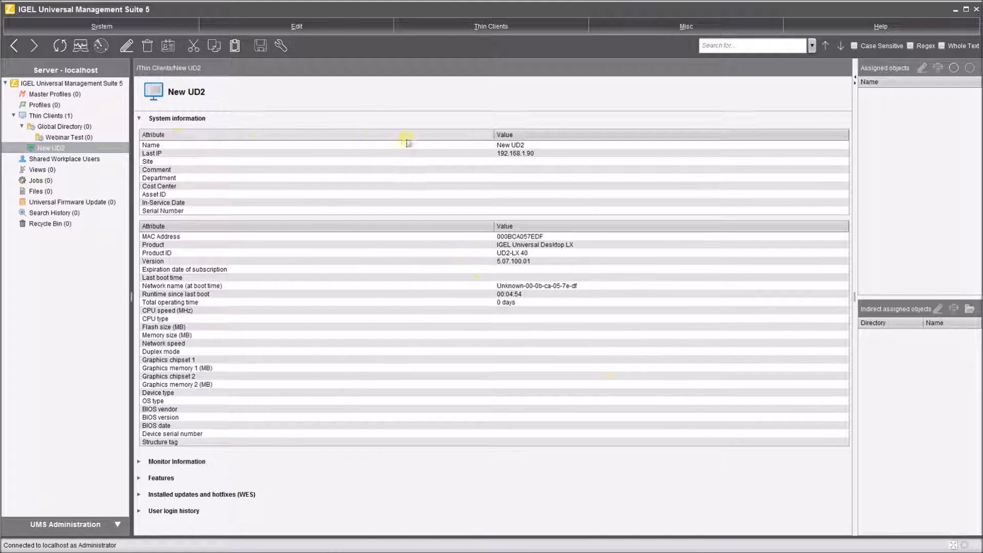
{"action": "left_click", "coordinate": [686, 26]}
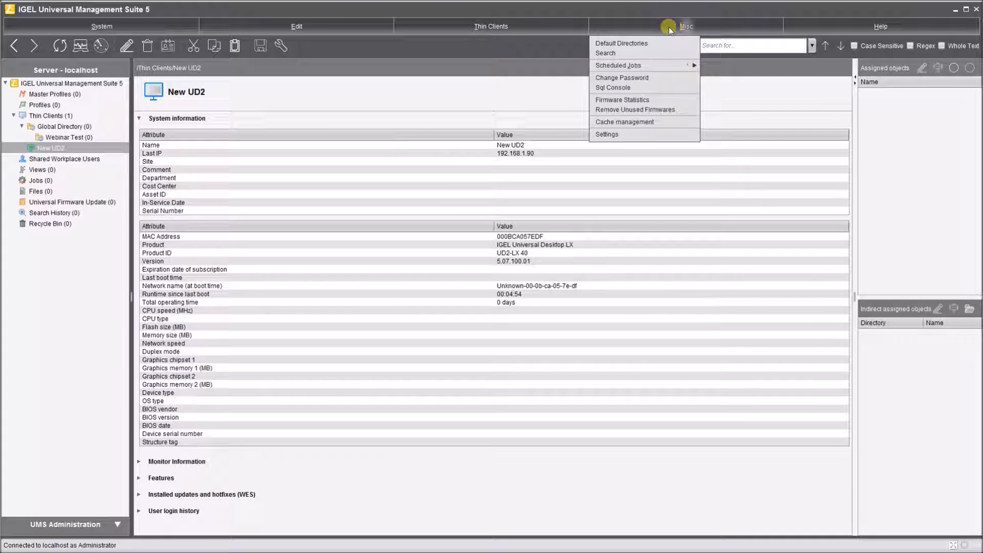
{"action": "left_click", "coordinate": [622, 43]}
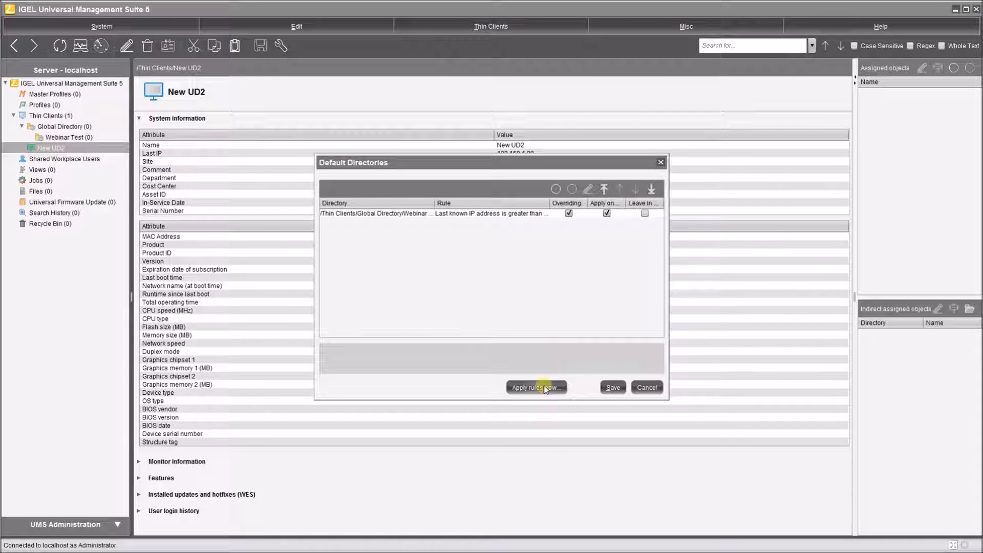
- Apply the rules now, overriding all existing memberships, and view the Webinar Test folder
{"action": "left_click", "coordinate": [535, 387]}
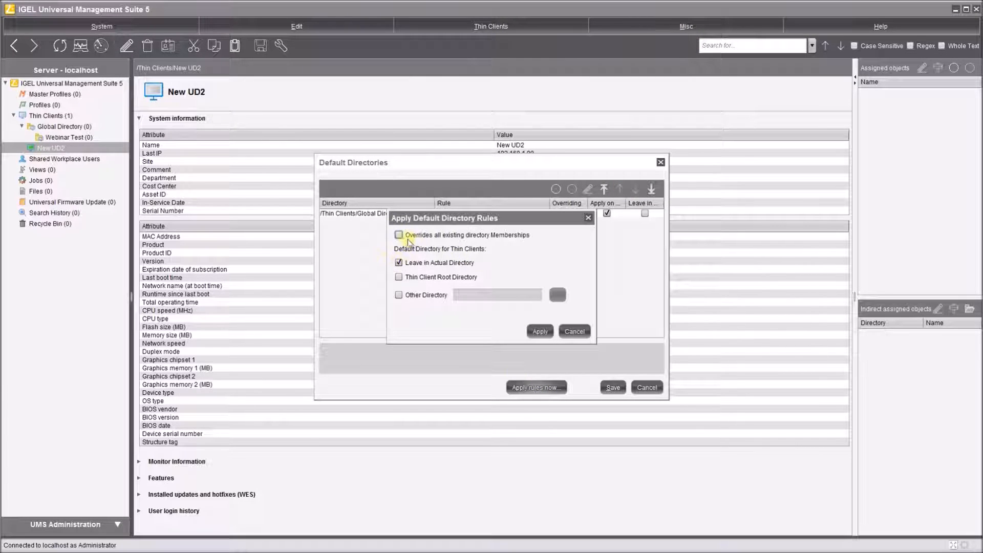
{"action": "left_click", "coordinate": [399, 235]}
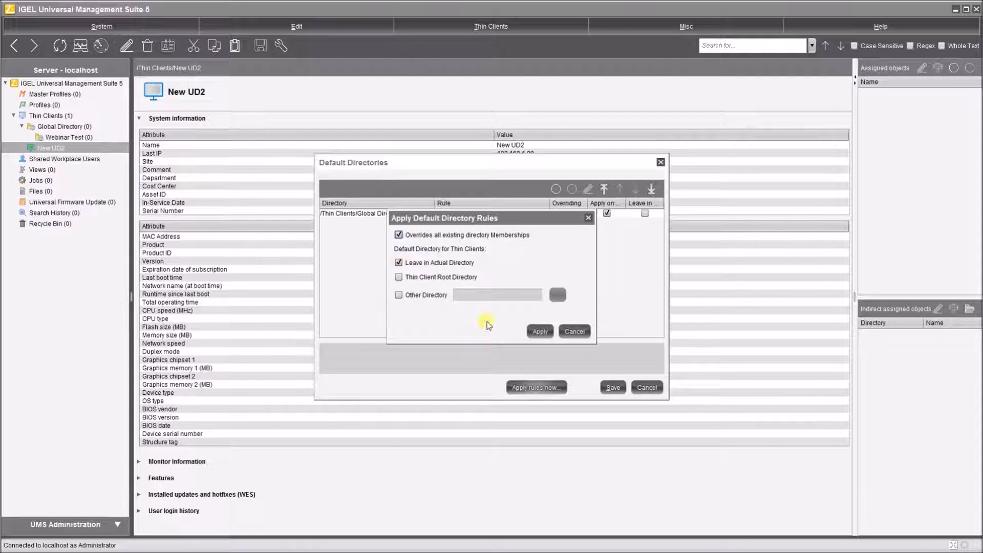
{"action": "left_click", "coordinate": [539, 332]}
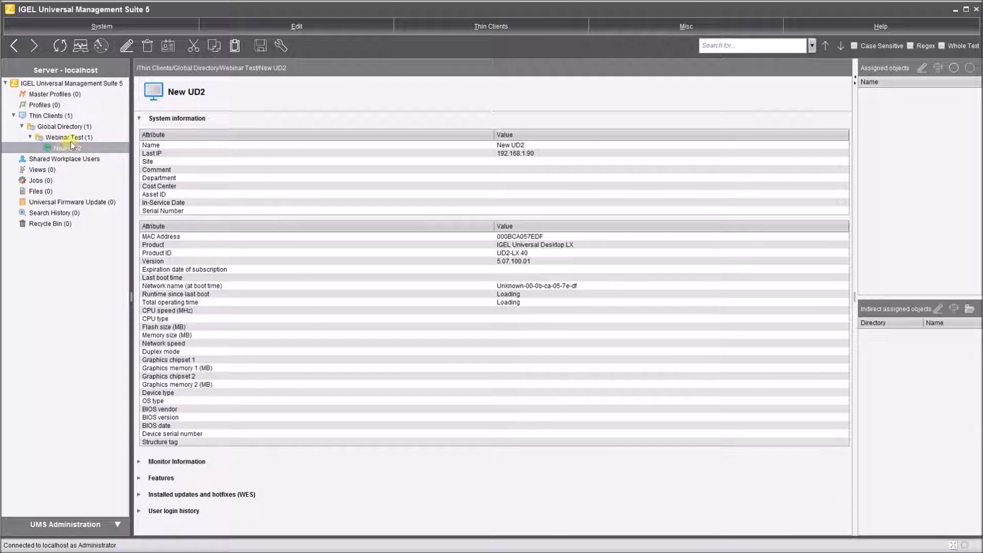
{"action": "left_click", "coordinate": [66, 137]}
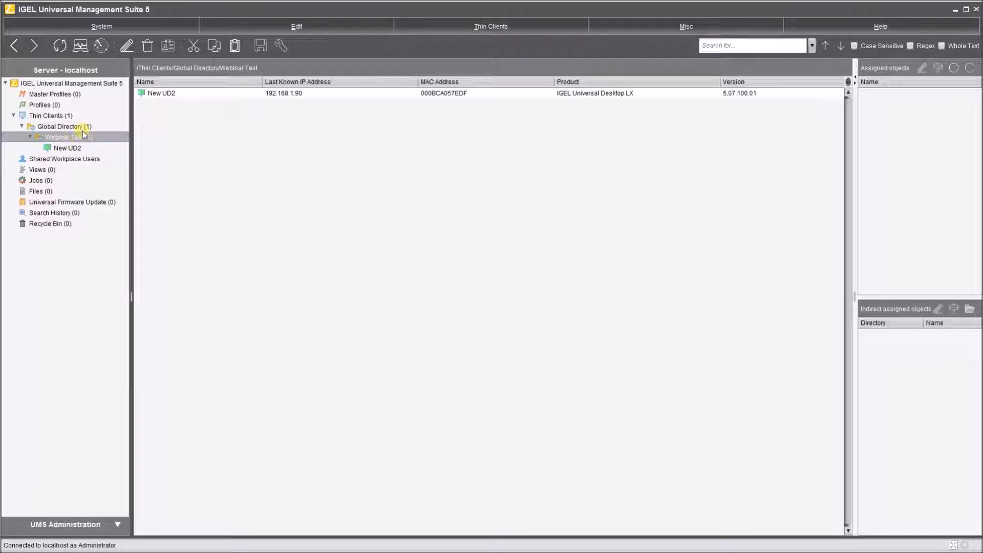
{"action": "left_click", "coordinate": [59, 137]}
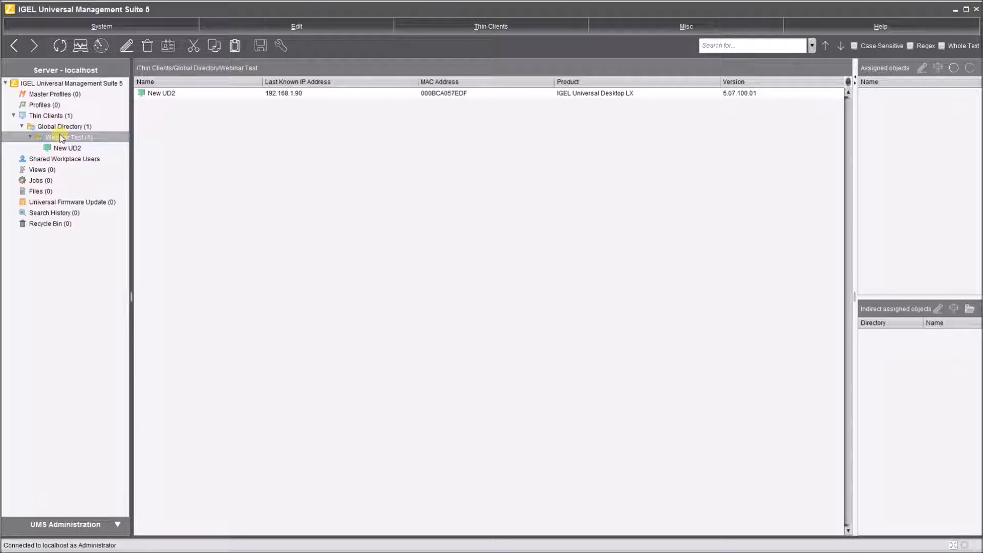
{"action": "mouse_move", "coordinate": [62, 137]}
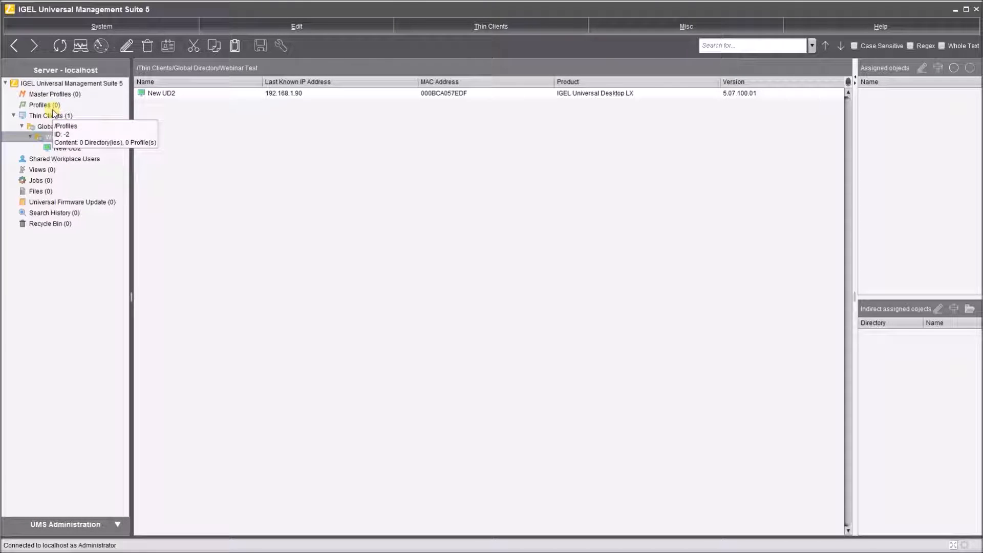
- Create a profile named 'Shadowing' with the description 'Enable remote shadow'
{"action": "right_click", "coordinate": [39, 104]}
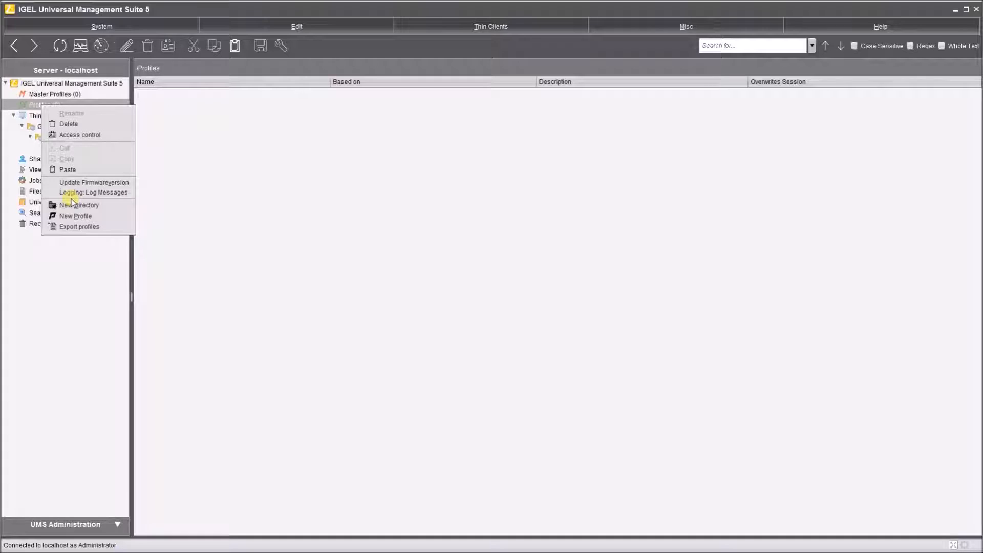
{"action": "left_click", "coordinate": [75, 216]}
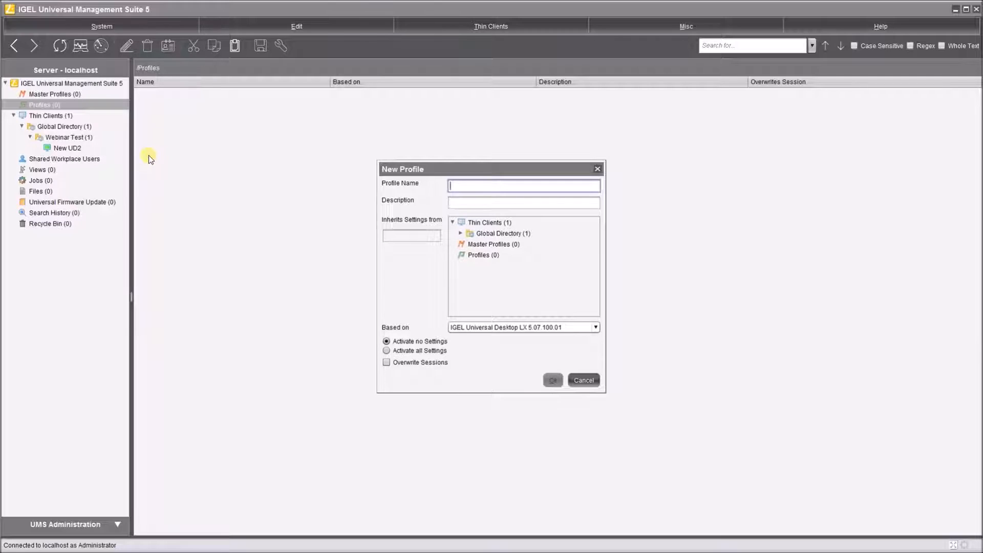
{"action": "type", "text": "Shadow"}
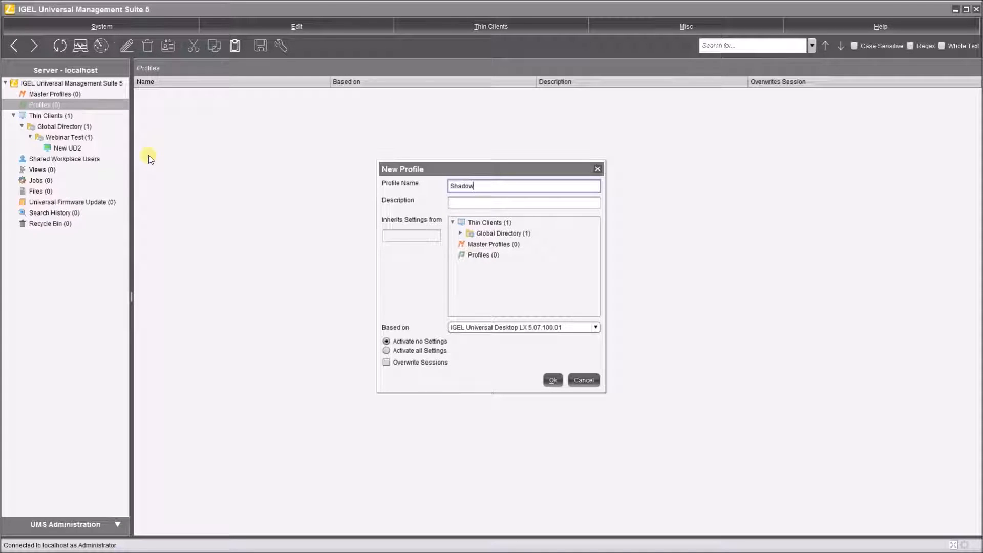
{"action": "type", "text": "ing"}
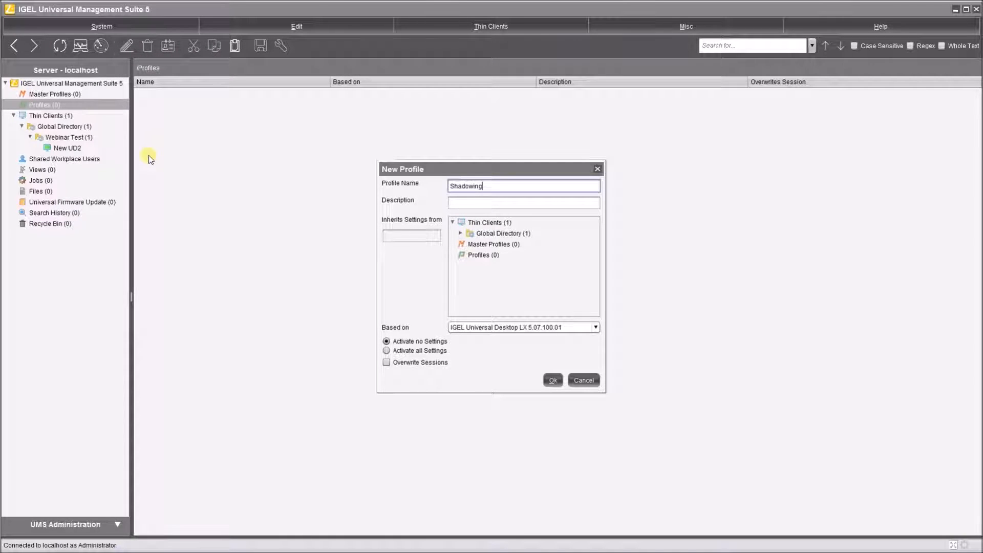
{"action": "left_click", "coordinate": [524, 202]}
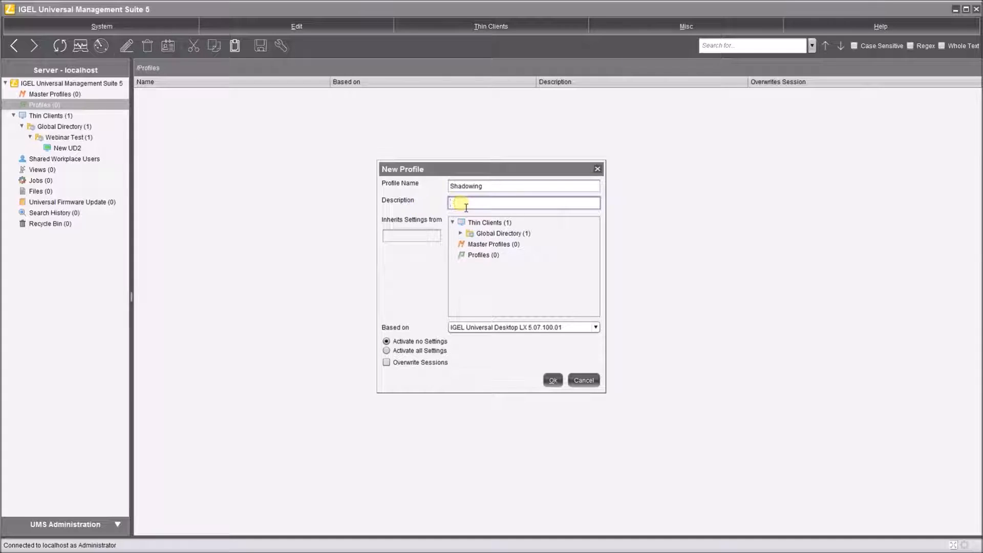
{"action": "type", "text": "Enable remote"}
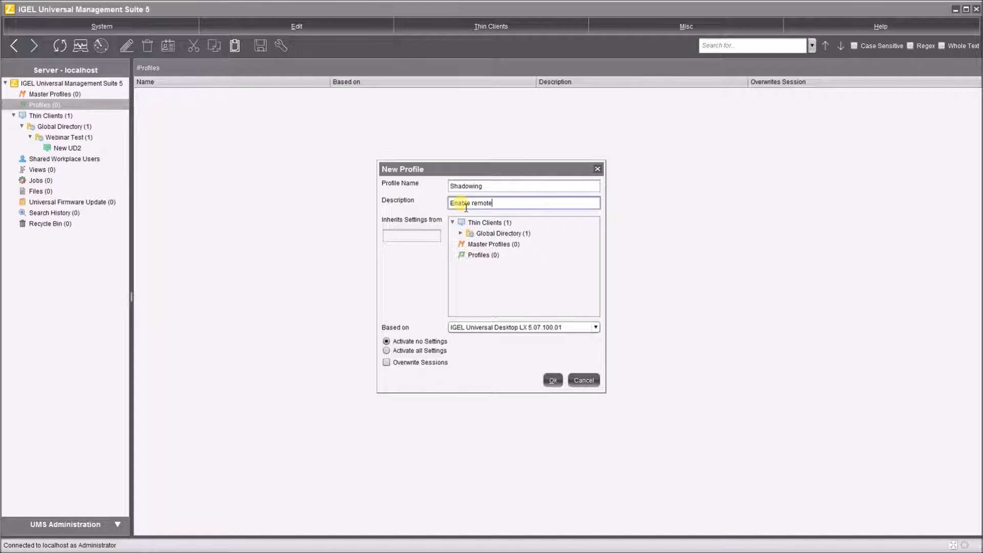
{"action": "type", "text": "shadow"}
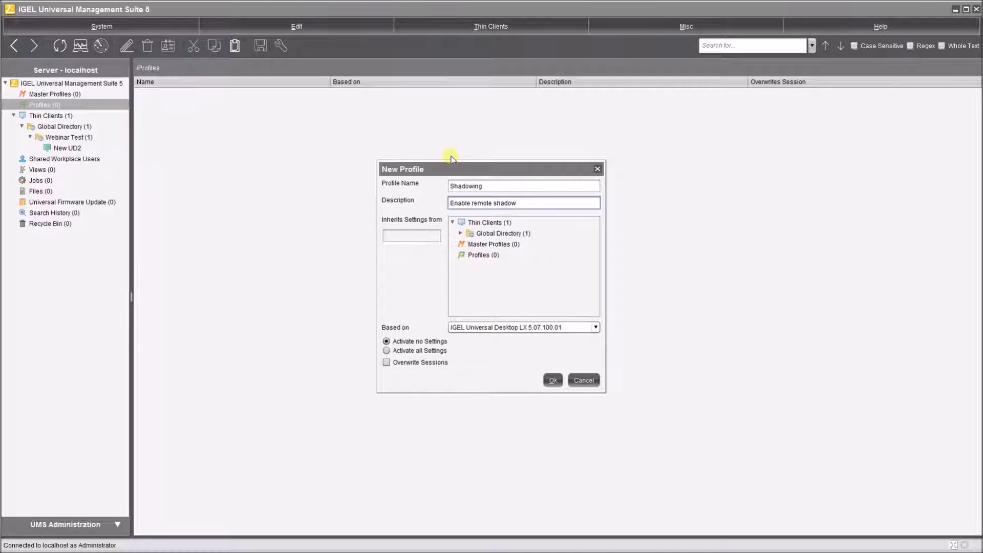
{"action": "left_click", "coordinate": [595, 326]}
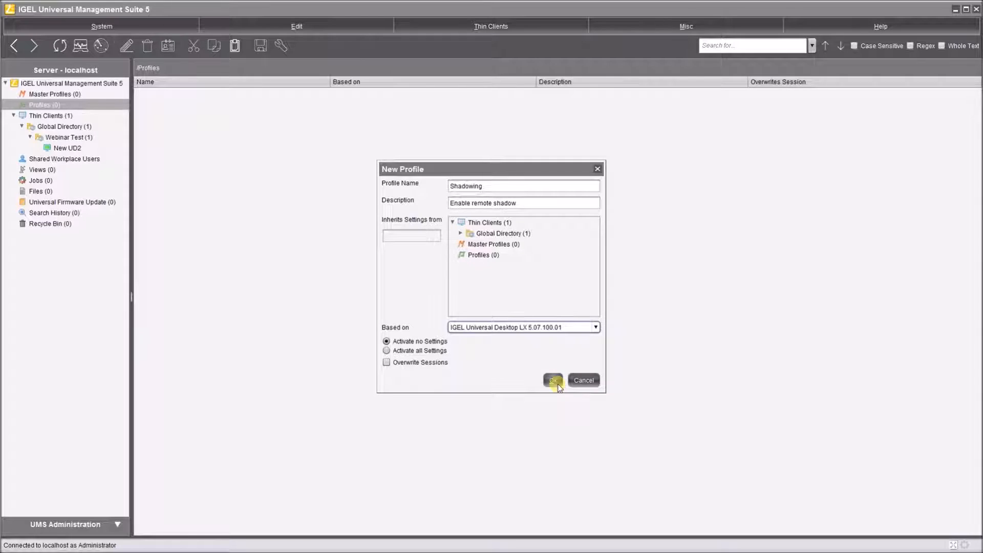
{"action": "left_click", "coordinate": [552, 380]}
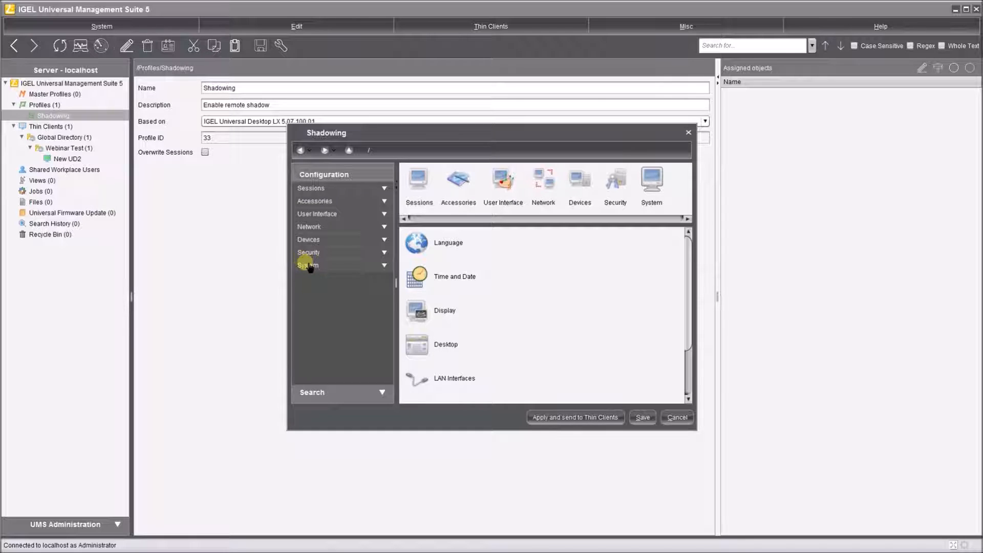
- Under System > Shadow, tick Allow Remote Shadowing and Prompt User, then save
{"action": "left_click", "coordinate": [308, 264]}
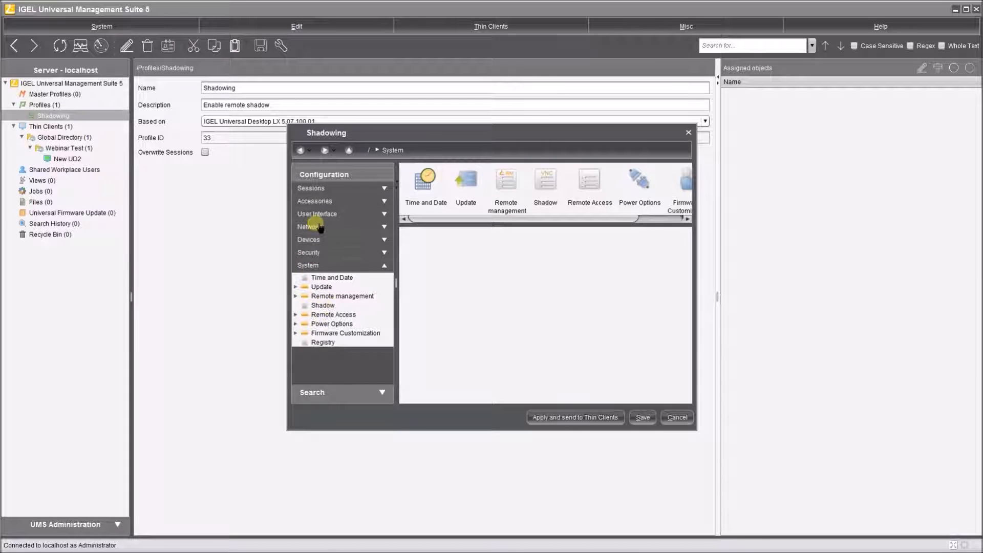
{"action": "left_click", "coordinate": [323, 304]}
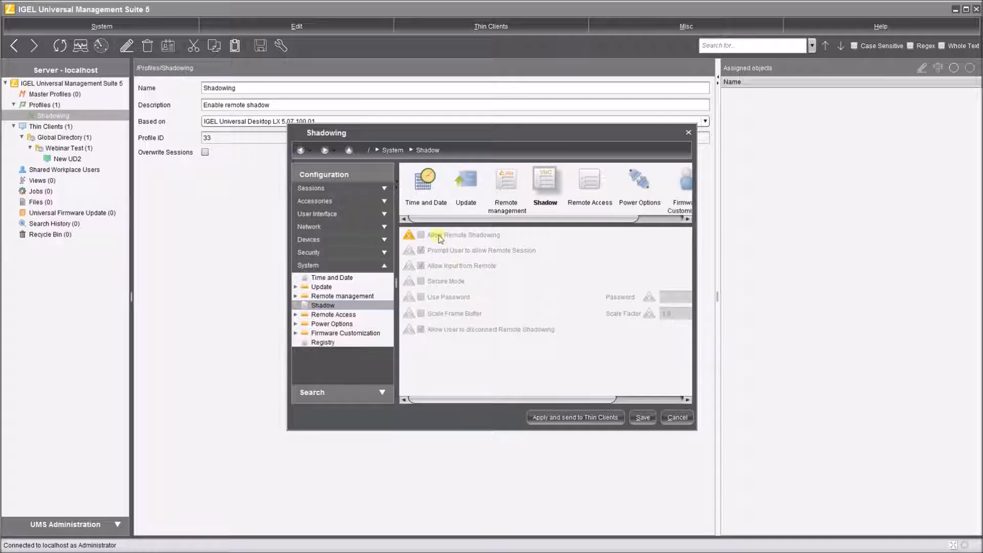
{"action": "left_click", "coordinate": [421, 235]}
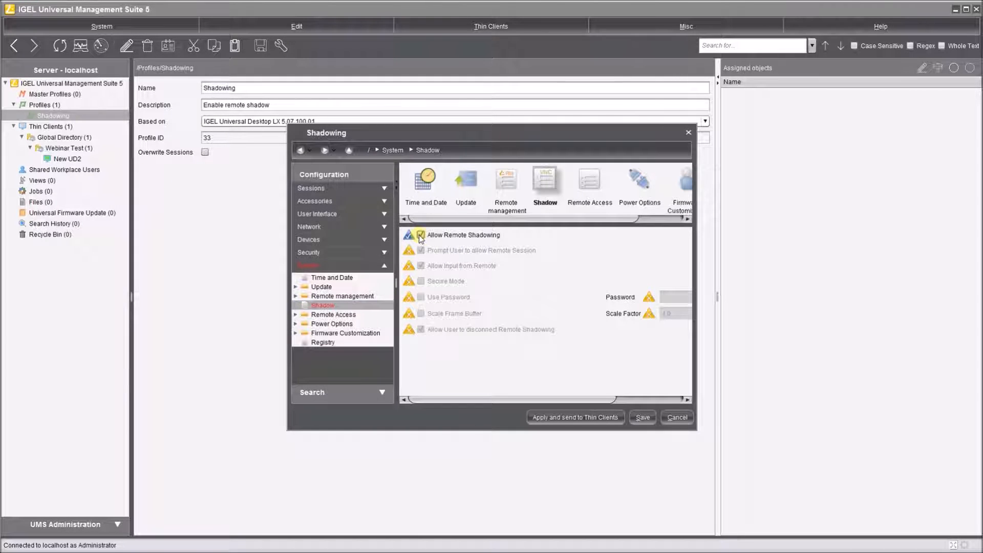
{"action": "left_click", "coordinate": [421, 250]}
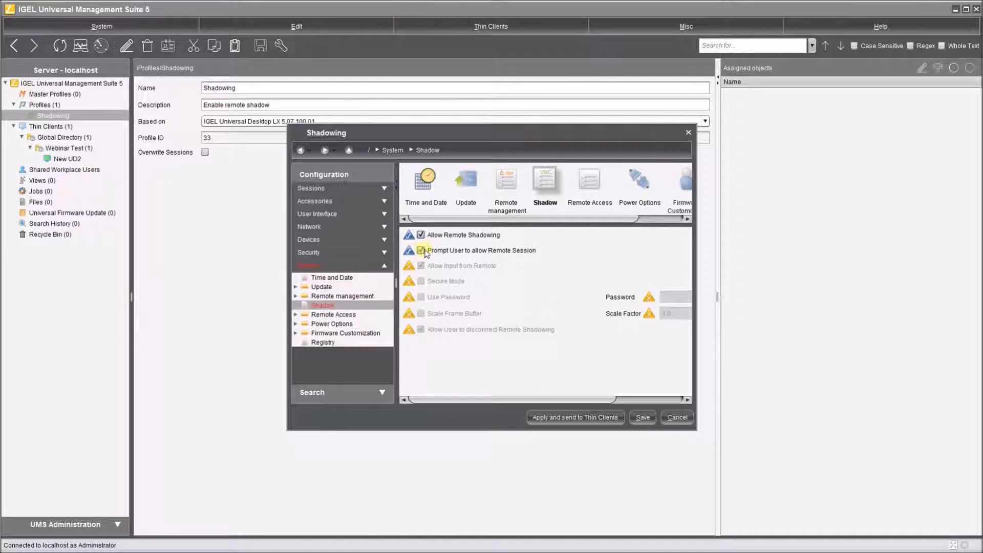
{"action": "left_click", "coordinate": [421, 250]}
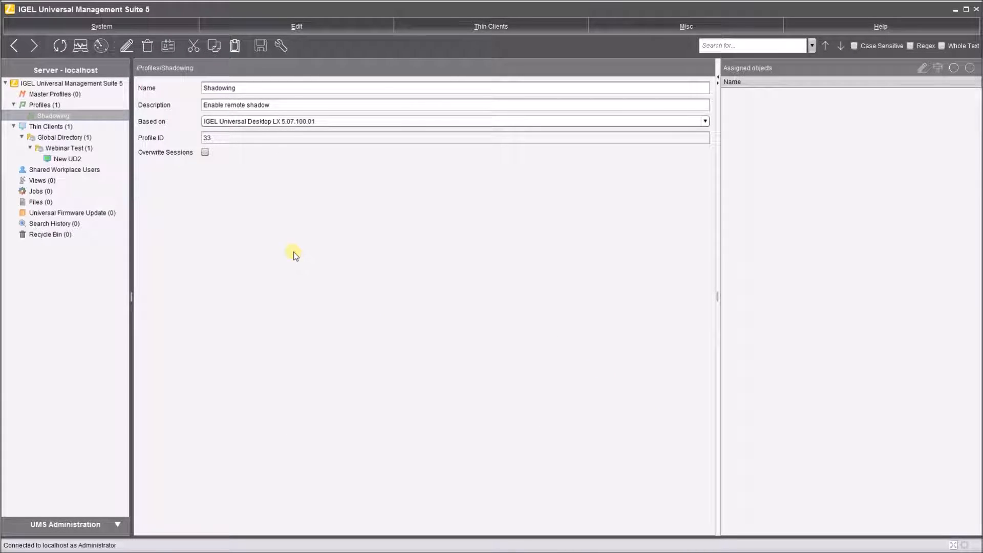
{"action": "mouse_move", "coordinate": [309, 212]}
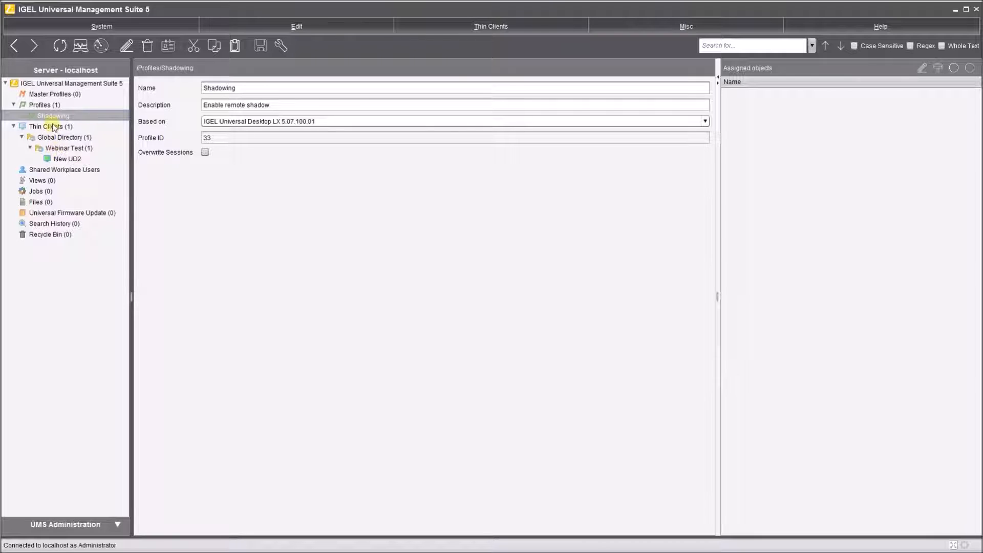
- Drag the Shadowing profile onto Global Directory, update Now, and check New UD2
{"action": "left_click", "coordinate": [45, 126]}
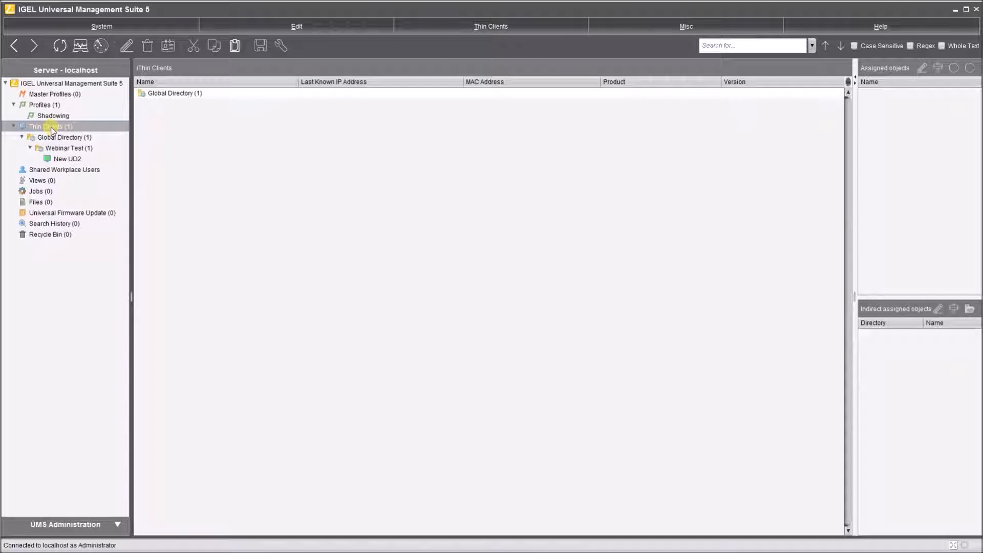
{"action": "left_click", "coordinate": [64, 137]}
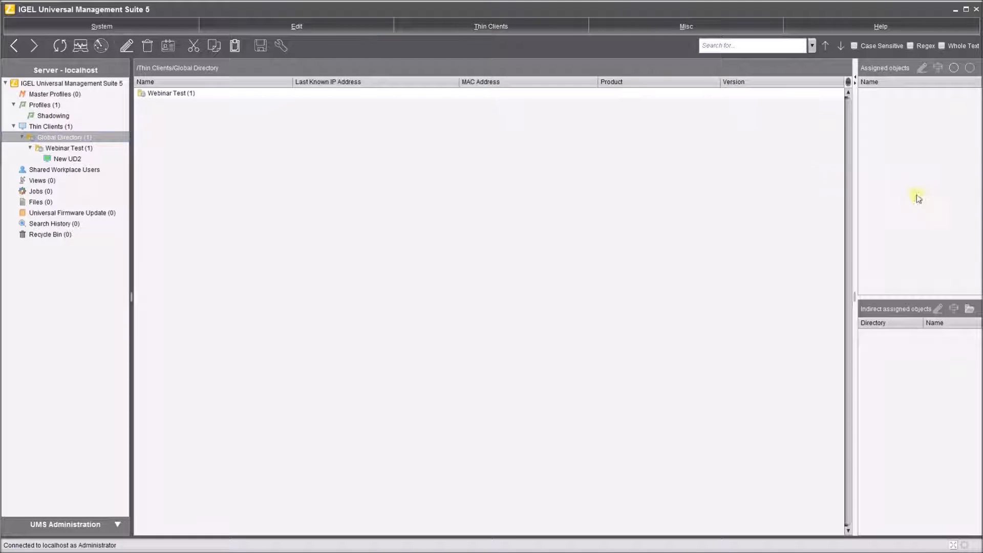
{"action": "mouse_move", "coordinate": [866, 98]}
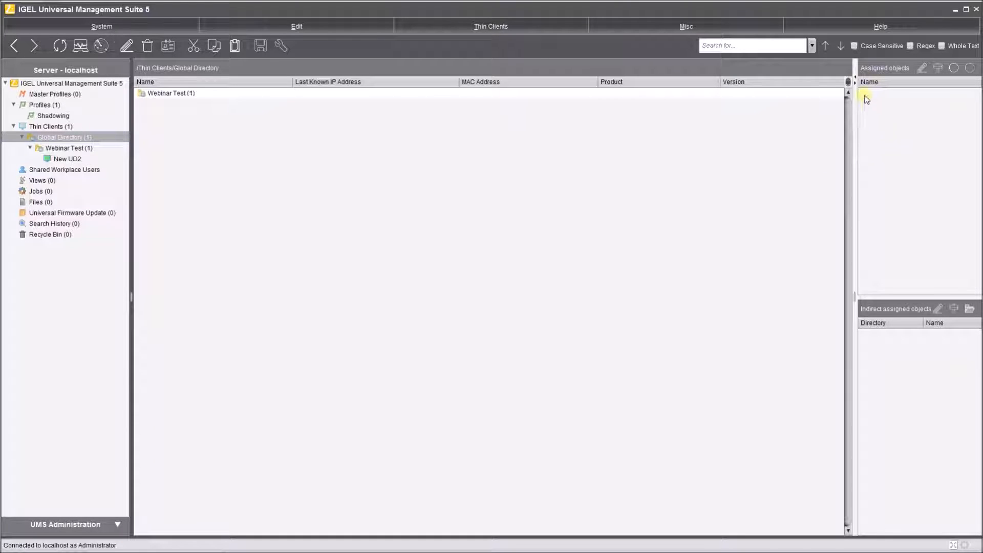
{"action": "left_click", "coordinate": [64, 147]}
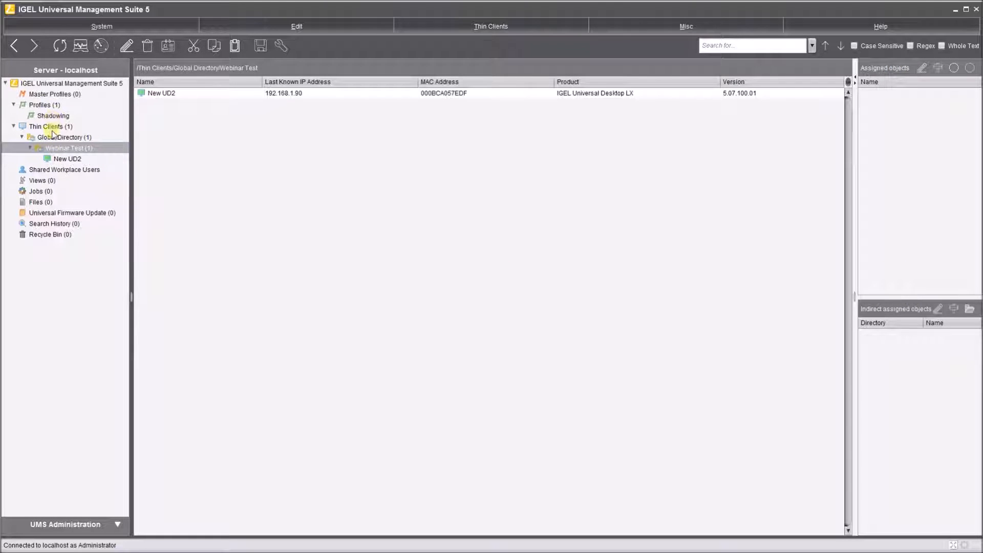
{"action": "left_click", "coordinate": [53, 116]}
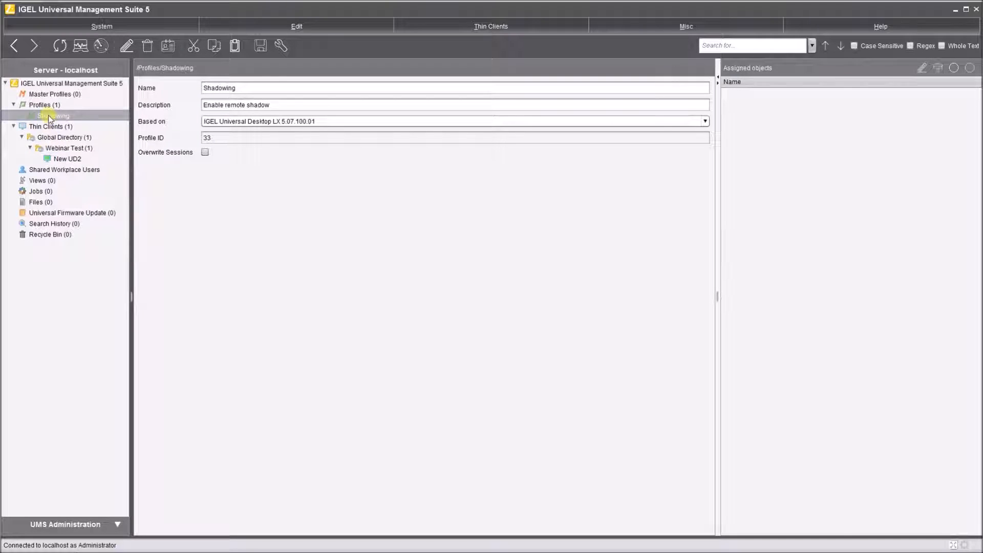
{"action": "left_click", "coordinate": [65, 136]}
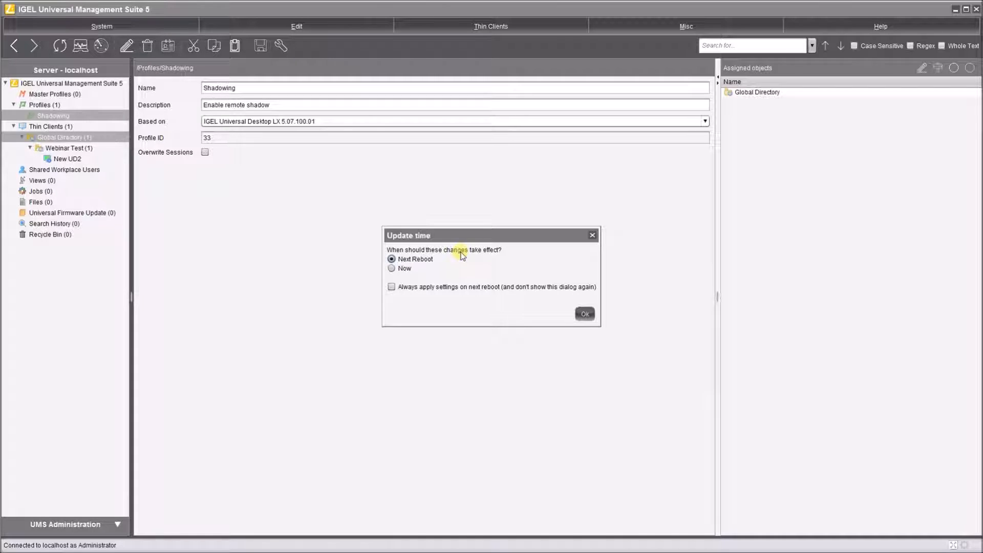
{"action": "left_click", "coordinate": [391, 268]}
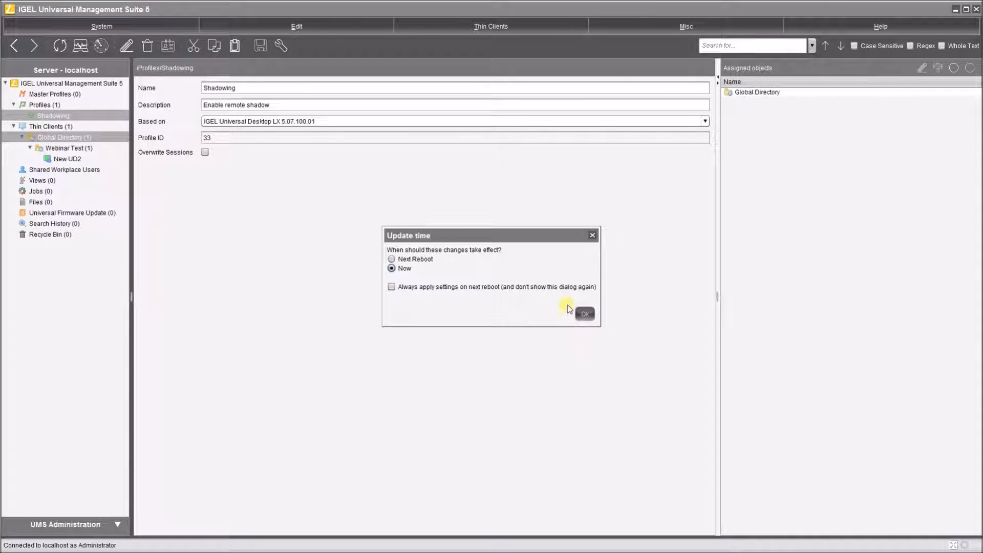
{"action": "left_click", "coordinate": [583, 314]}
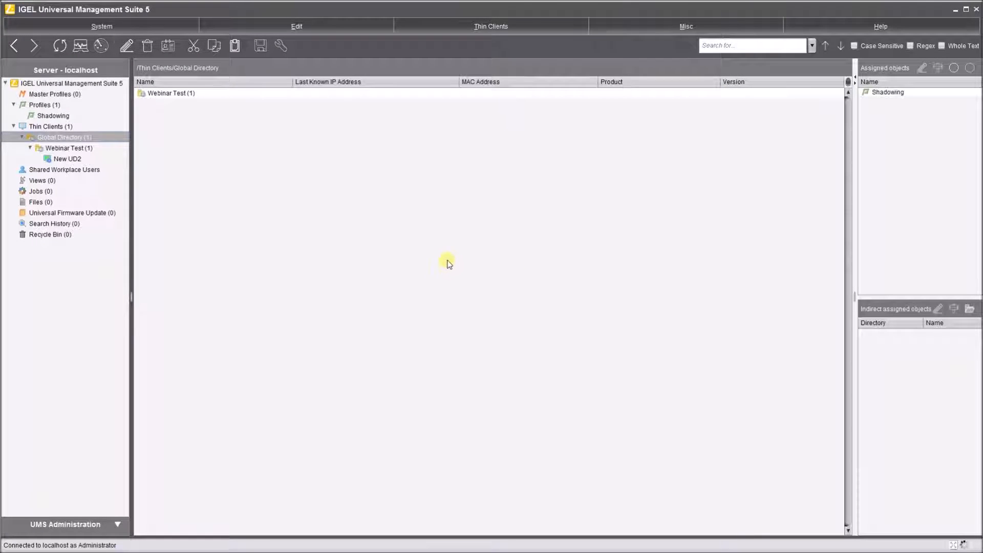
{"action": "left_click", "coordinate": [67, 159]}
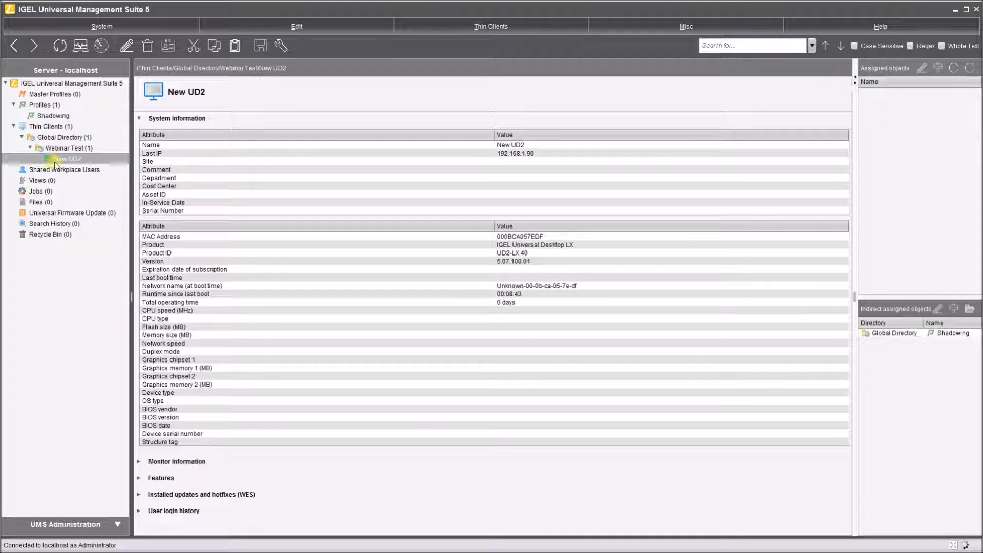
{"action": "mouse_move", "coordinate": [66, 159]}
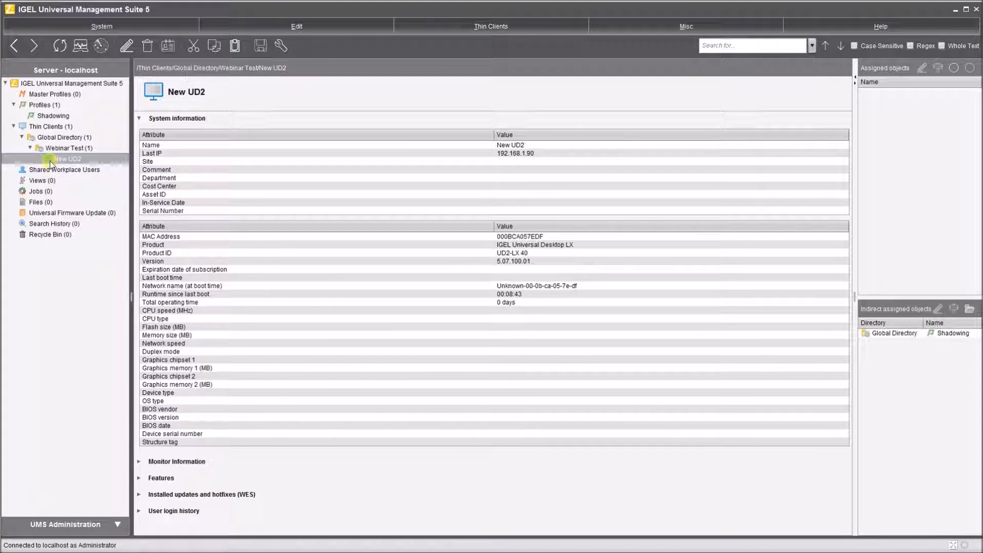
{"action": "right_click", "coordinate": [63, 159]}
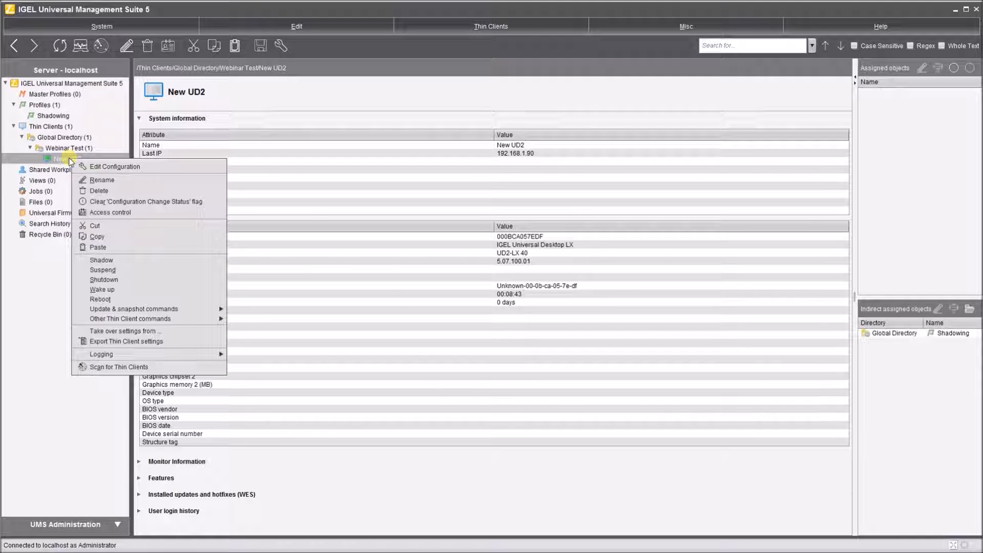
{"action": "left_click", "coordinate": [101, 260]}
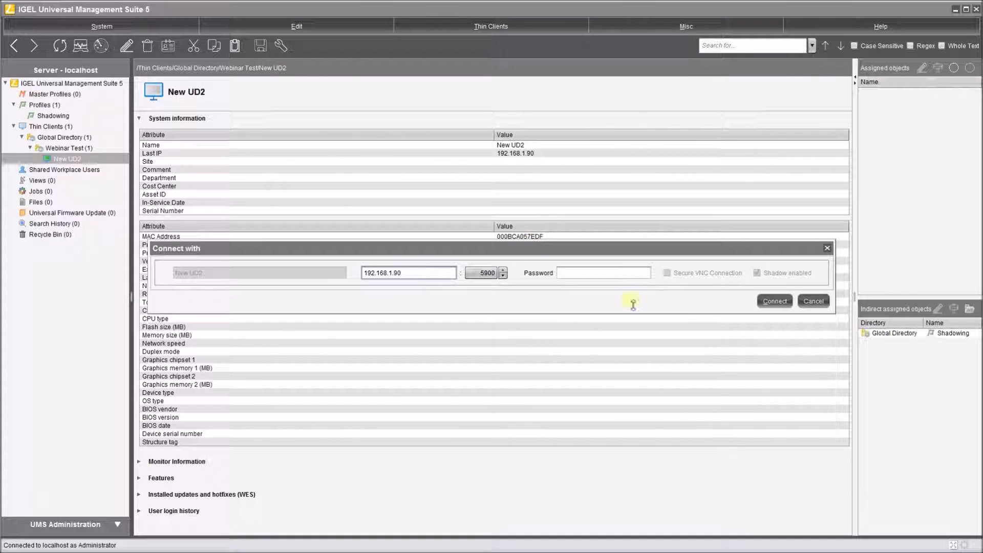
{"action": "left_click", "coordinate": [774, 300]}
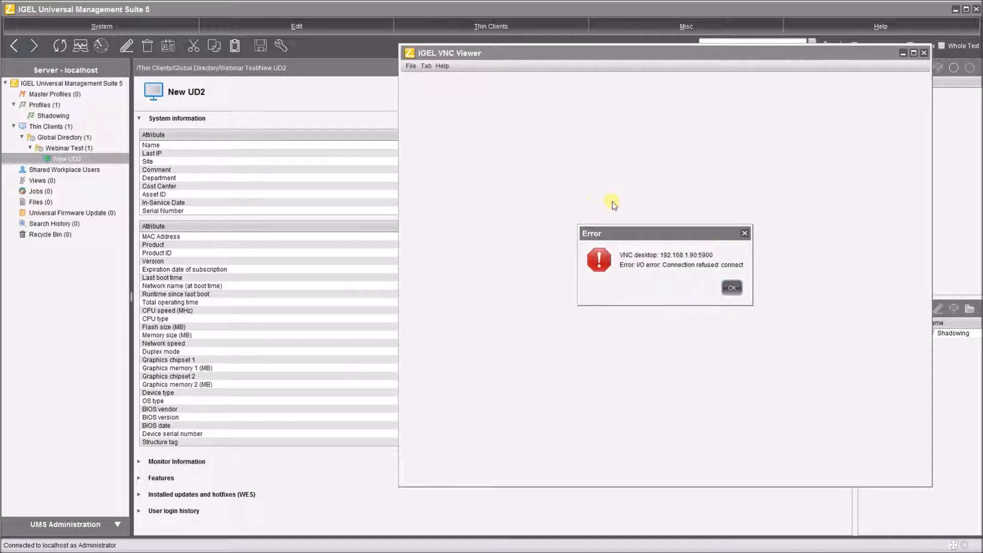
{"action": "left_click", "coordinate": [731, 288]}
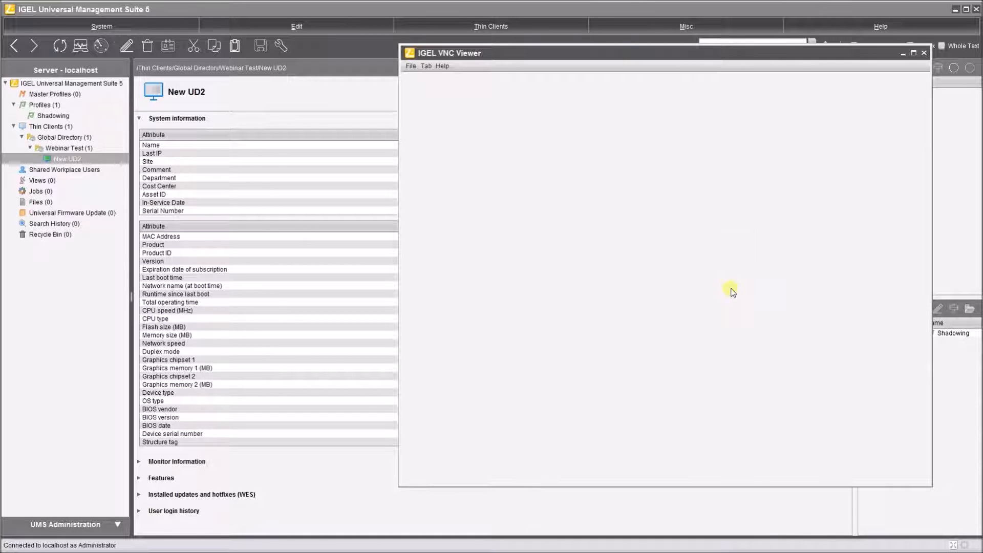
{"action": "left_click", "coordinate": [923, 53]}
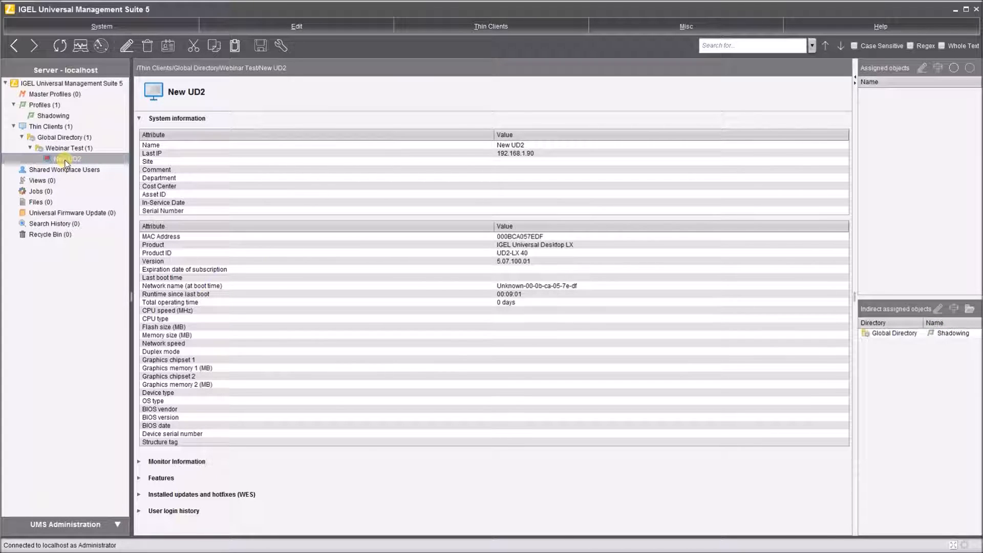
{"action": "mouse_move", "coordinate": [64, 159]}
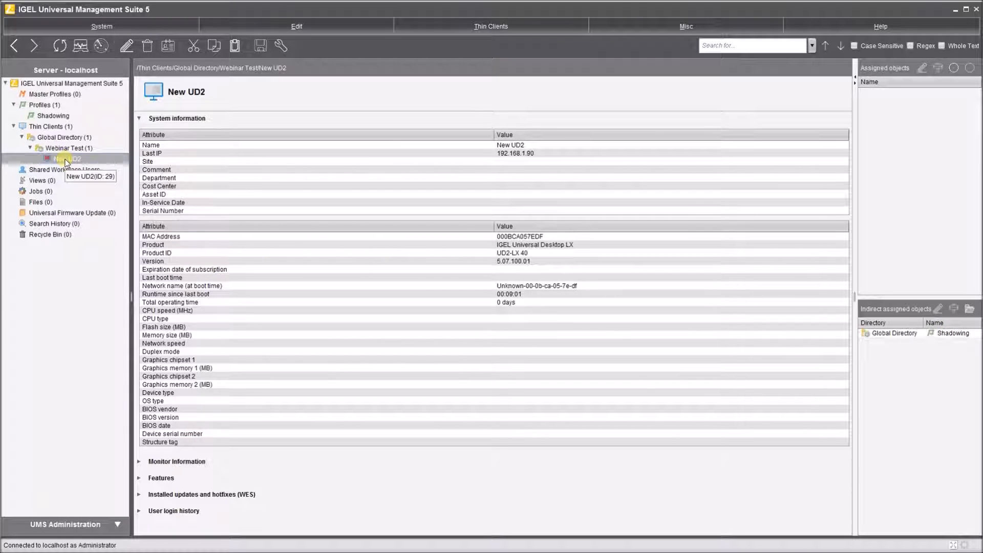
- Shadow New UD2 from its context menu, connecting to 192.168.1.90:5900
{"action": "right_click", "coordinate": [64, 159]}
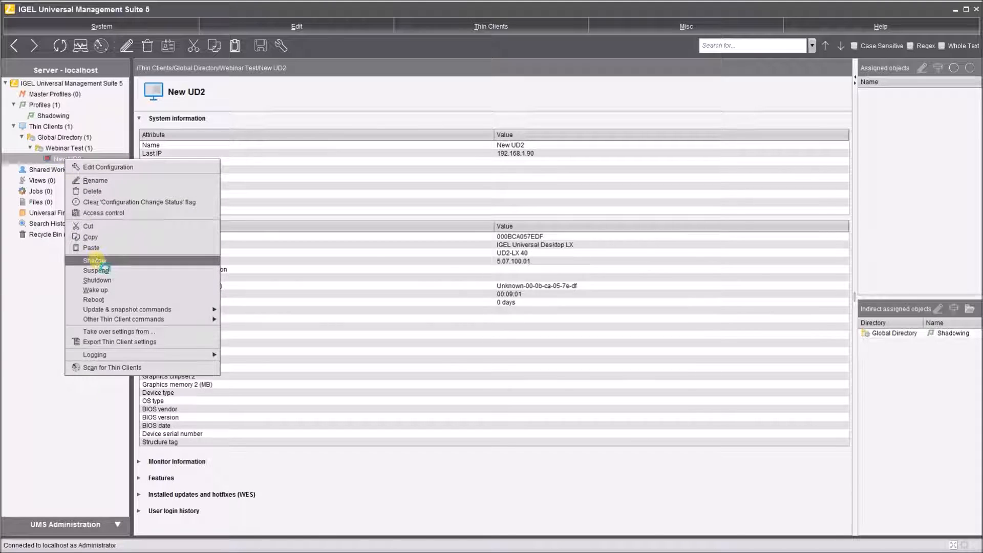
{"action": "left_click", "coordinate": [93, 260]}
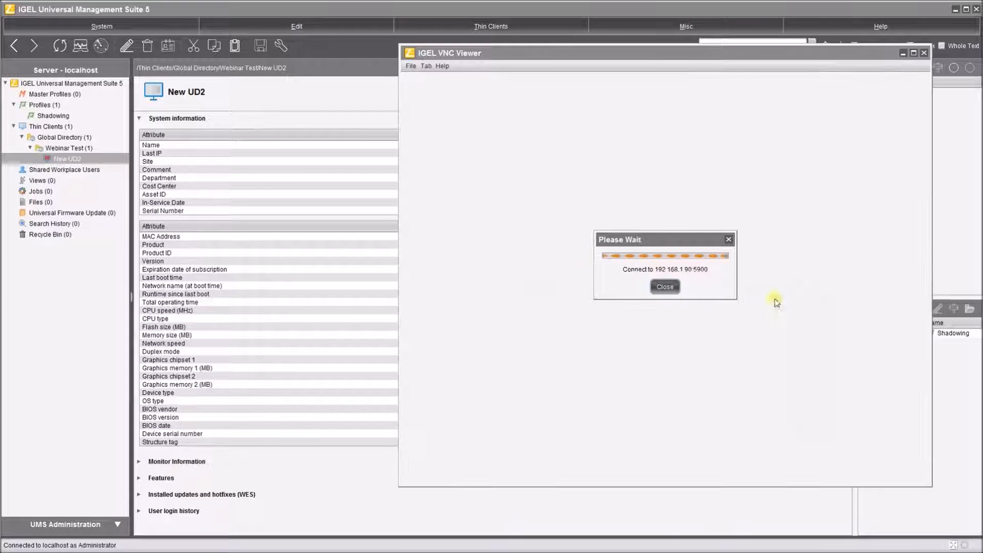
{"action": "mouse_move", "coordinate": [606, 278]}
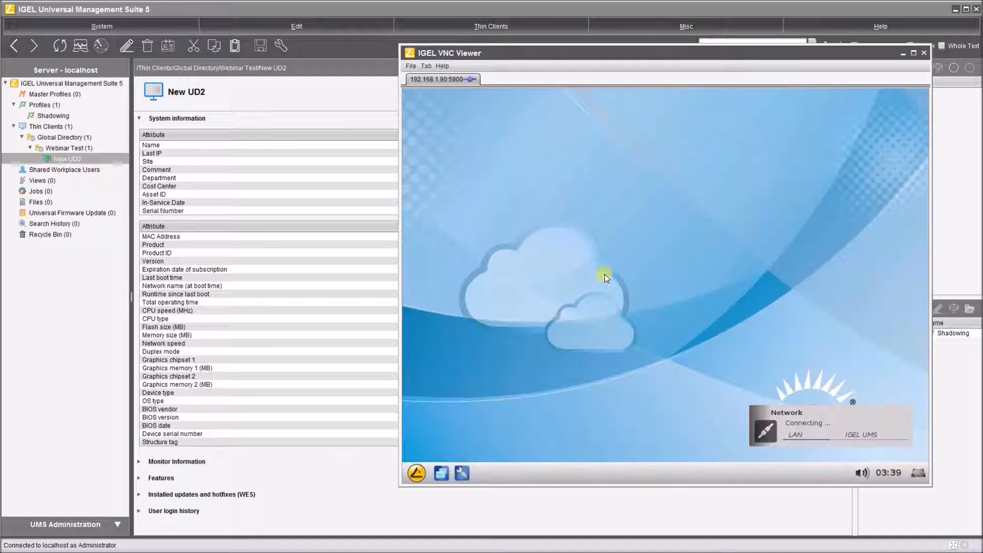
{"action": "mouse_move", "coordinate": [684, 60]}
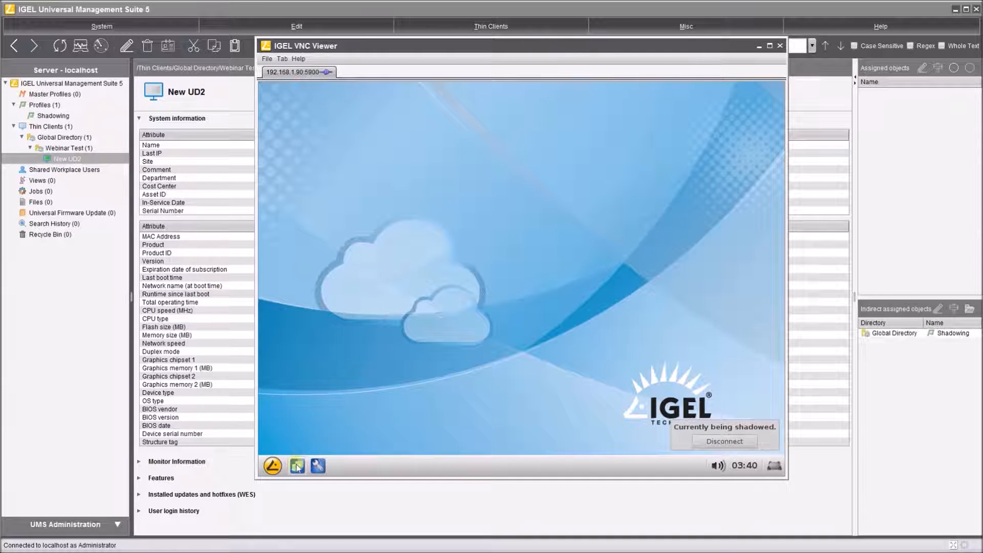
{"action": "mouse_move", "coordinate": [318, 466]}
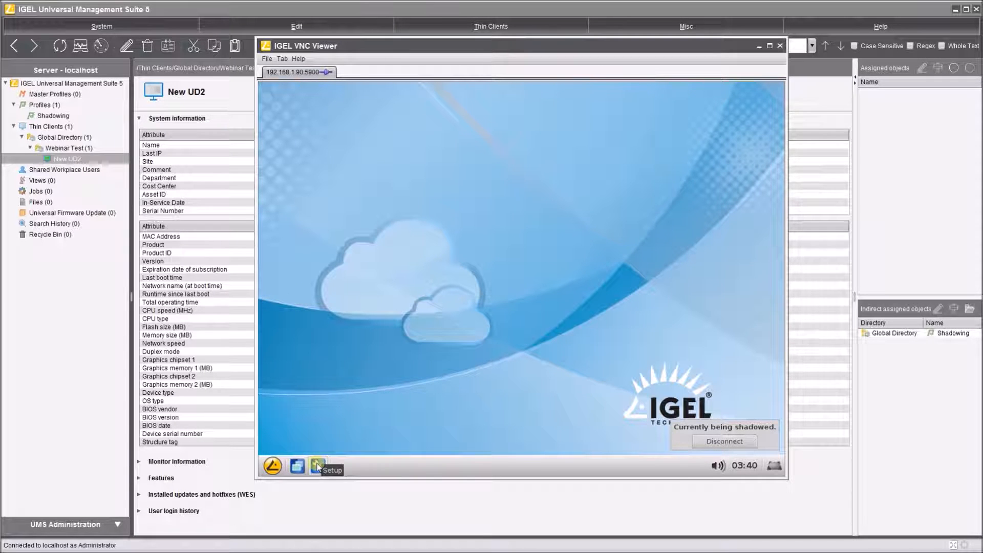
{"action": "left_click", "coordinate": [319, 466]}
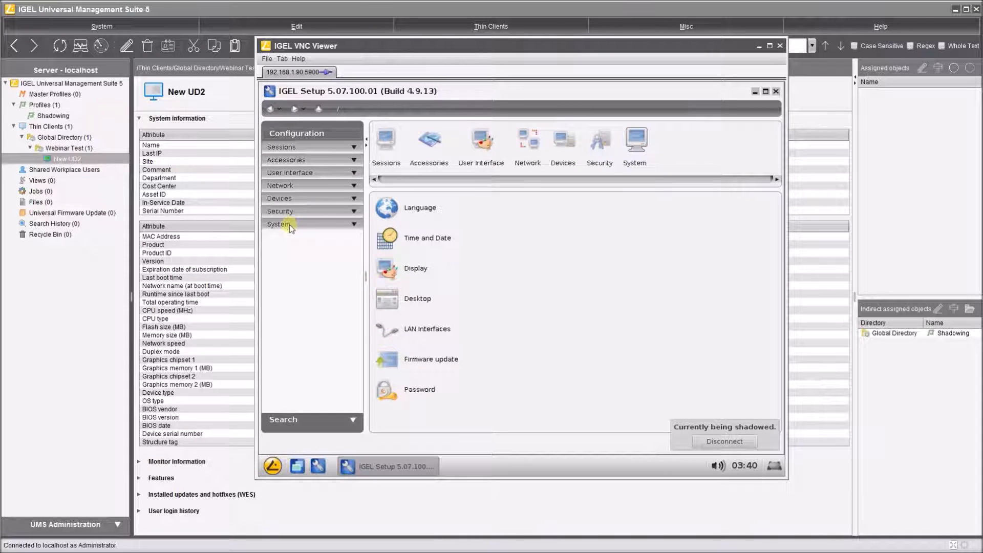
{"action": "left_click", "coordinate": [279, 224]}
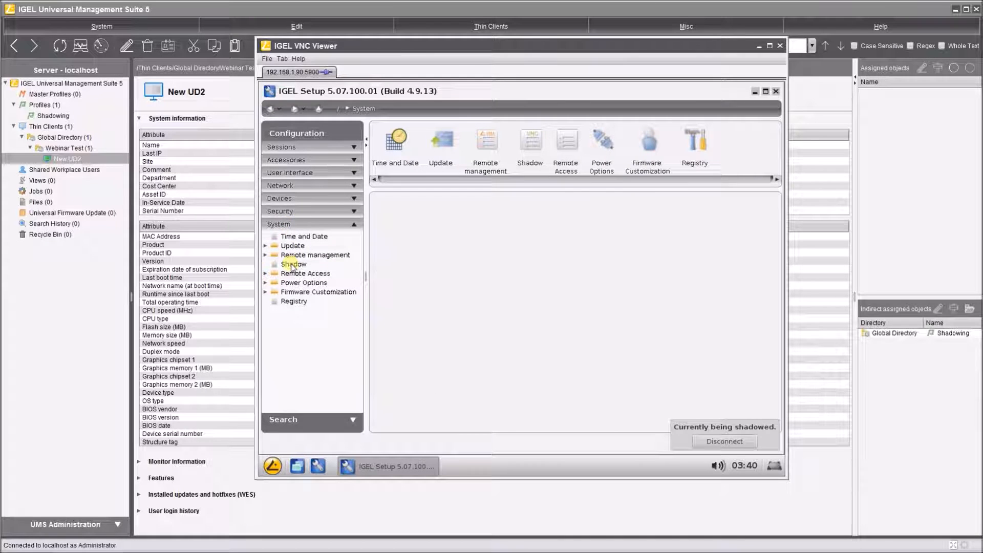
{"action": "left_click", "coordinate": [293, 263]}
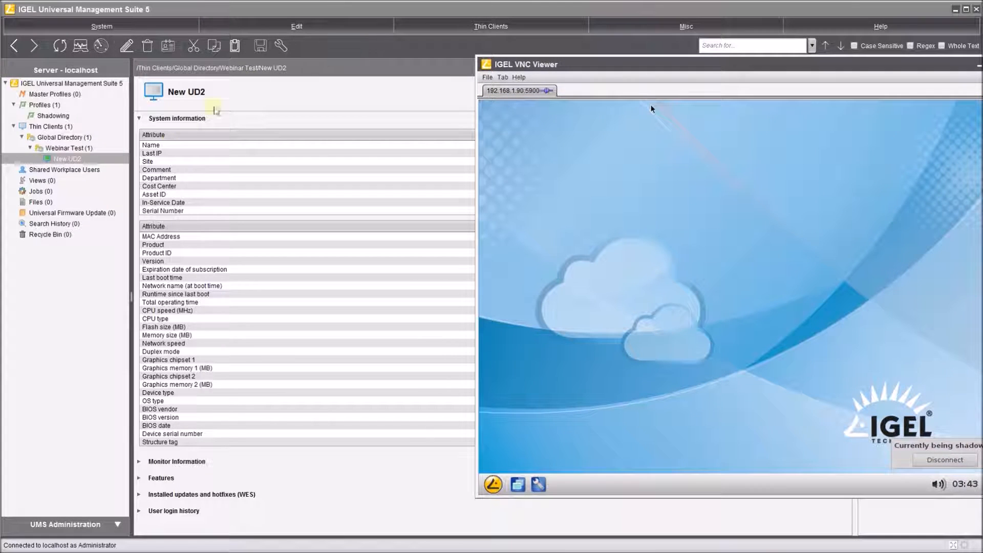
- Open Edit Configuration for New UD2 from its context menu in the tree
{"action": "right_click", "coordinate": [66, 158]}
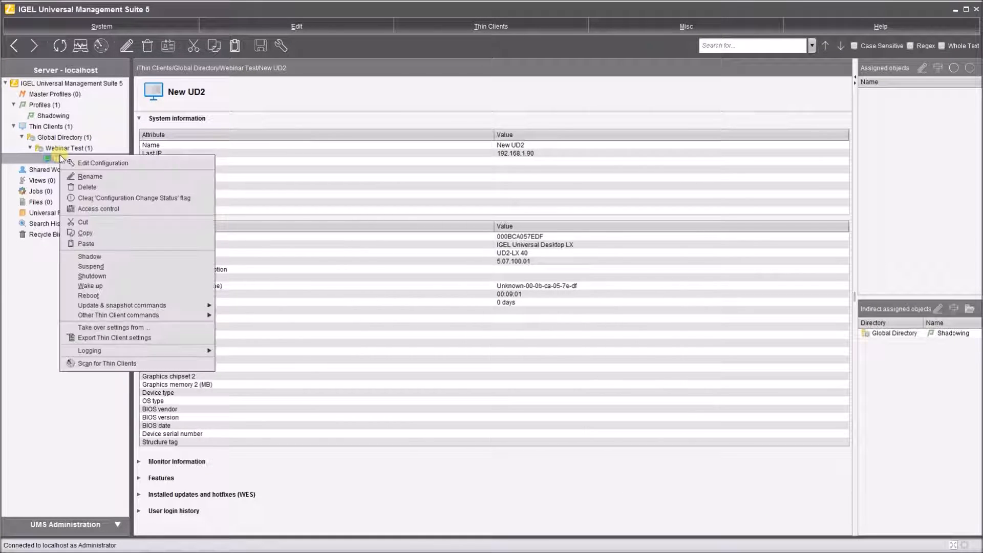
{"action": "mouse_move", "coordinate": [103, 163]}
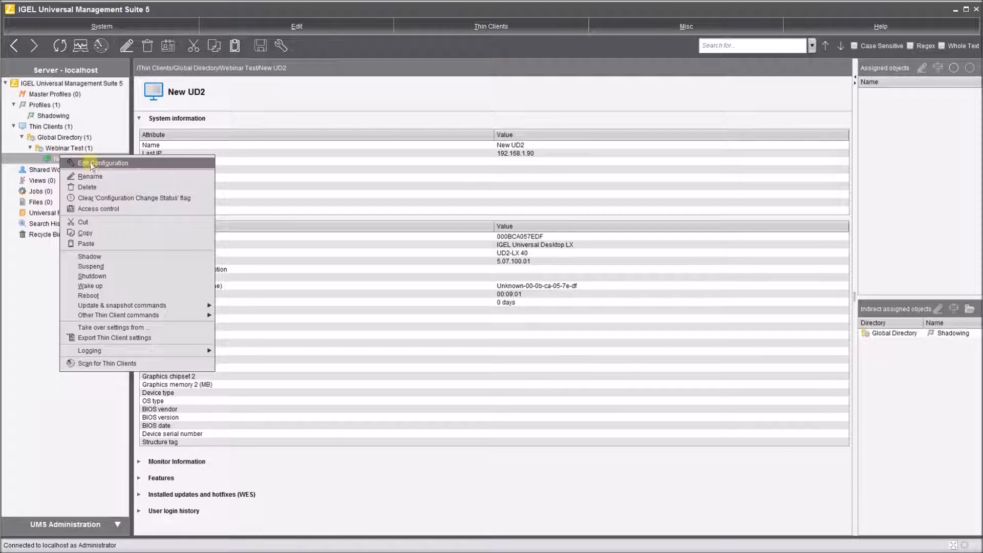
{"action": "left_click", "coordinate": [103, 163]}
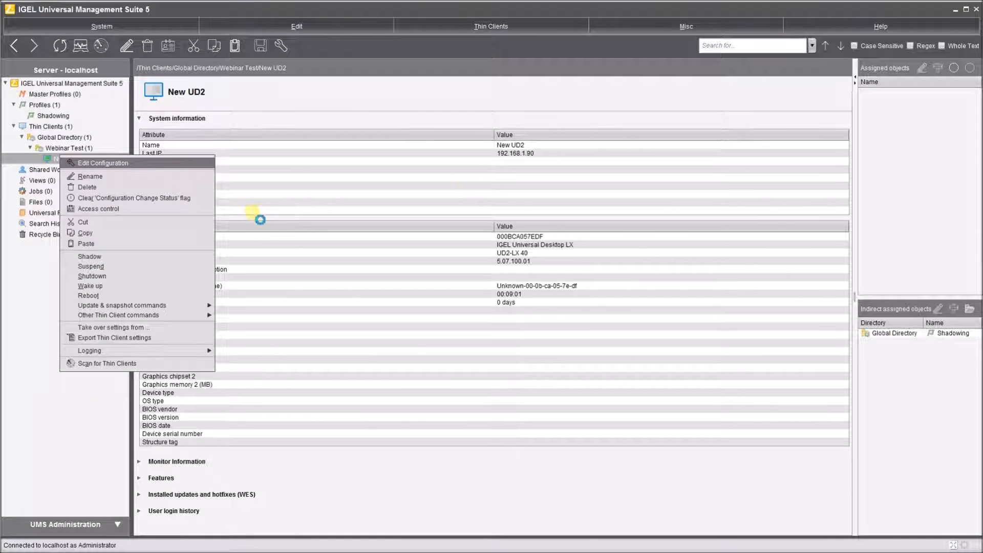
{"action": "left_click", "coordinate": [103, 162]}
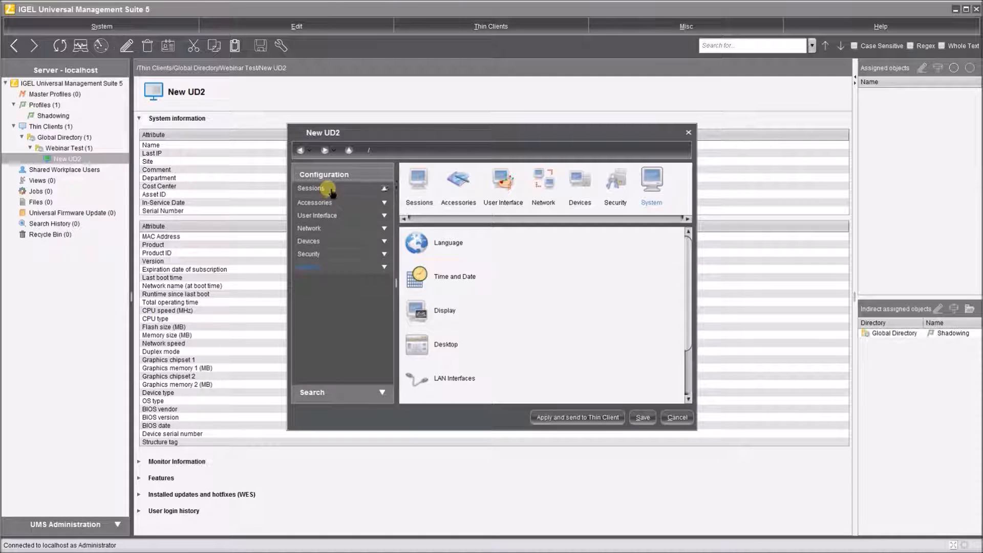
- Add a Browser session with Desktop checked and apply it to New UD2 now
{"action": "left_click", "coordinate": [319, 344]}
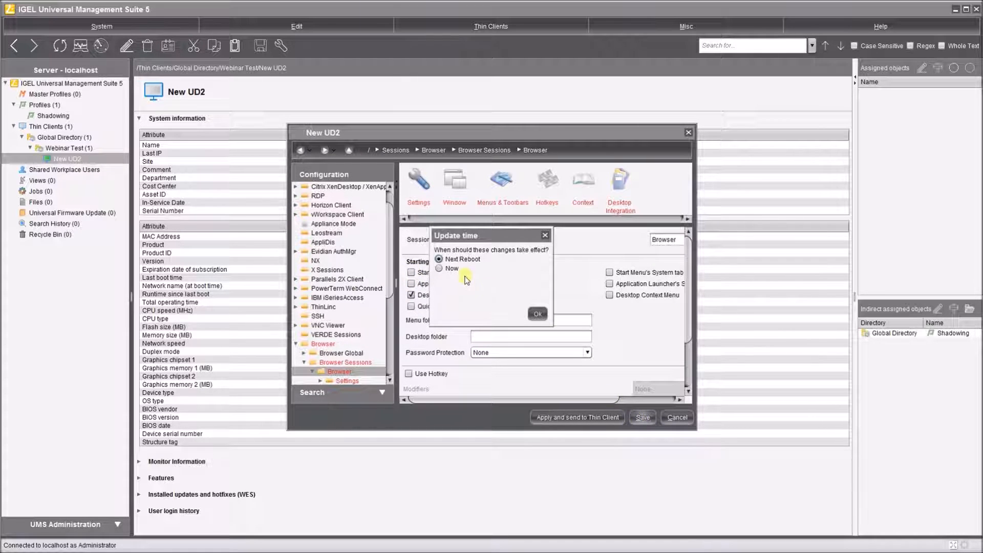
{"action": "left_click", "coordinate": [439, 268]}
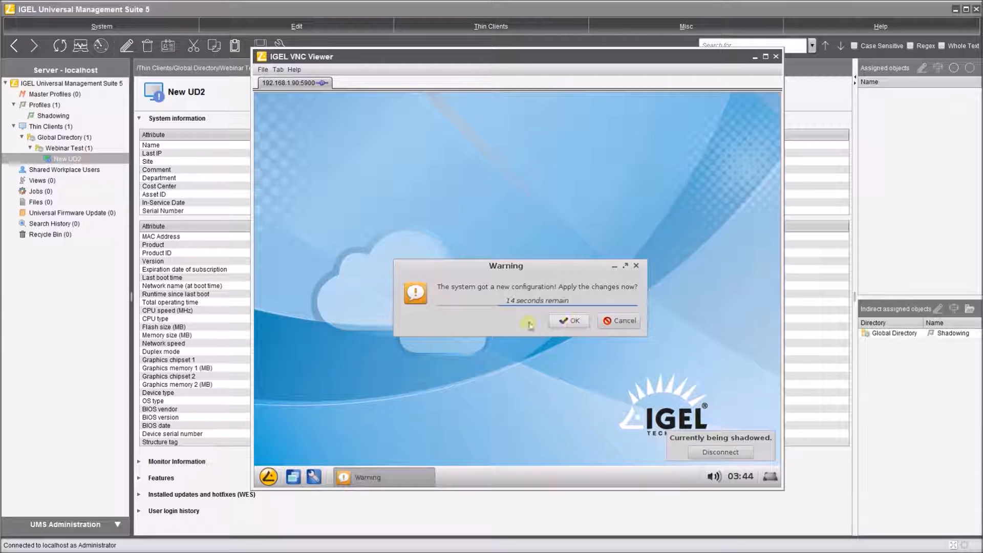
- Accept the new configuration on UD2, launch Firefox from the Browser icon, then close it
{"action": "left_click", "coordinate": [568, 321]}
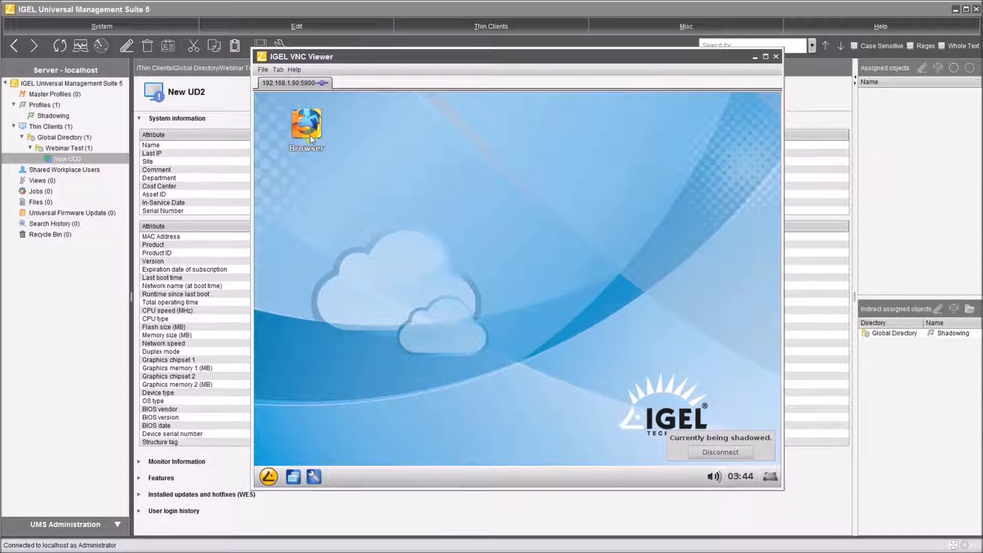
{"action": "double_click", "coordinate": [307, 129]}
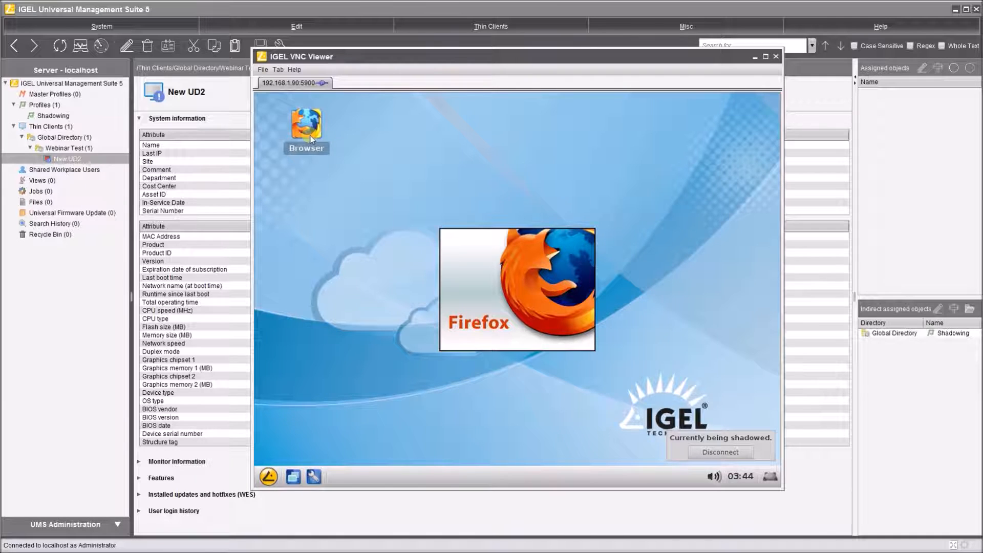
{"action": "double_click", "coordinate": [306, 125]}
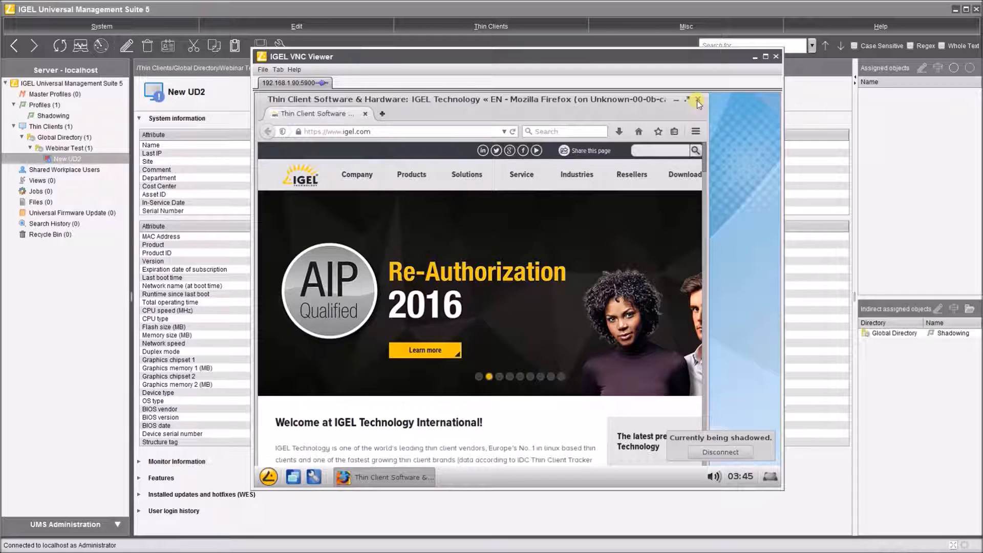
{"action": "left_click", "coordinate": [697, 100]}
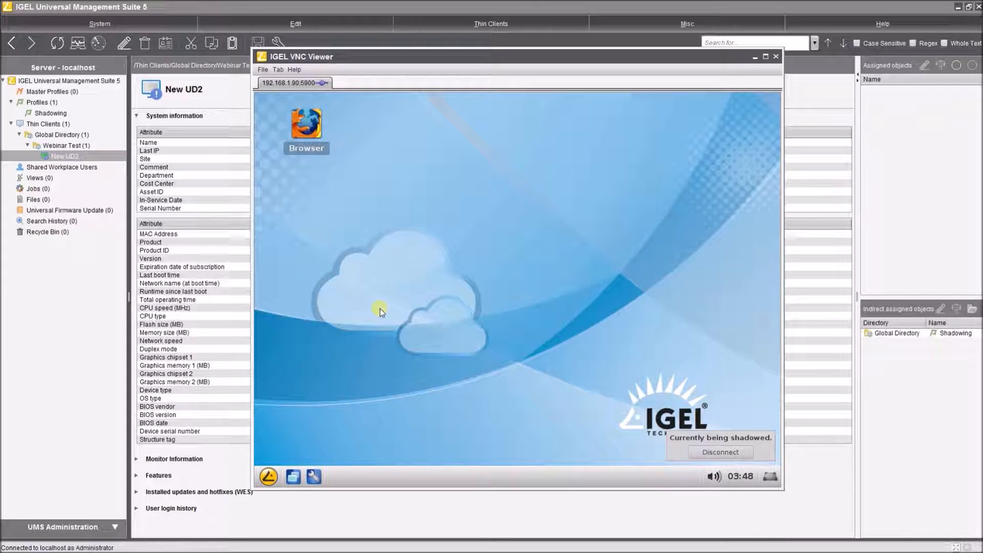
{"action": "mouse_move", "coordinate": [313, 100]}
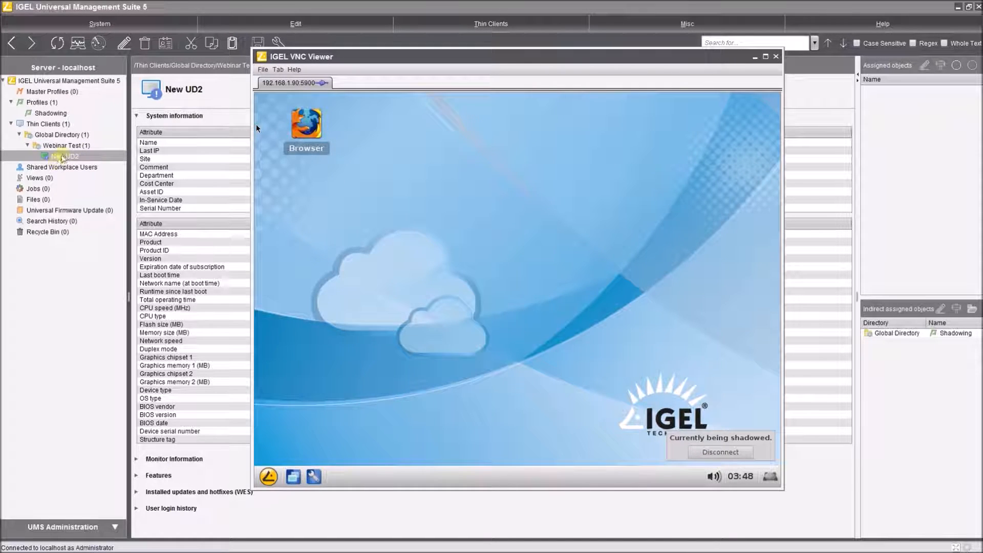
- Delete the Browser session from New UD2's configuration and send the change now
{"action": "right_click", "coordinate": [63, 156]}
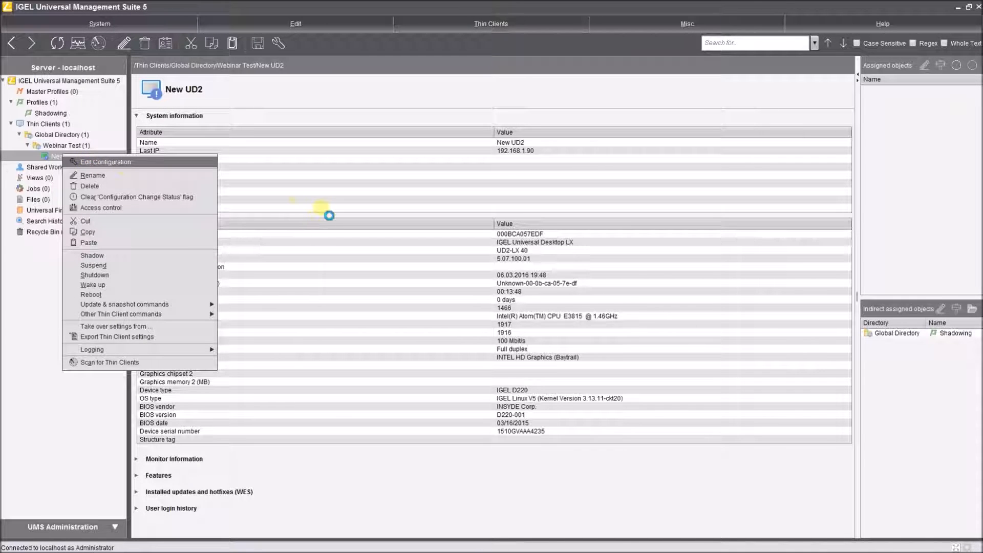
{"action": "left_click", "coordinate": [104, 162]}
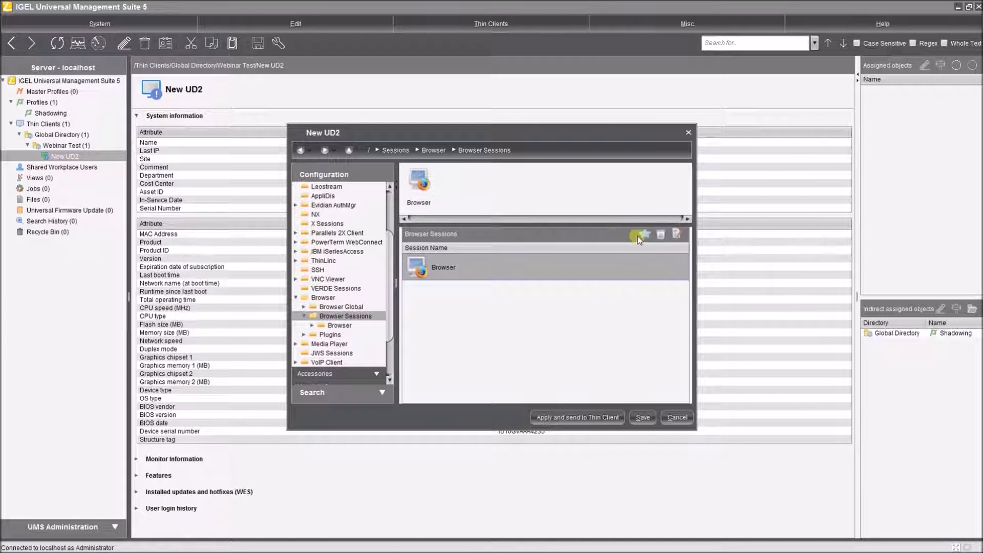
{"action": "left_click", "coordinate": [660, 235]}
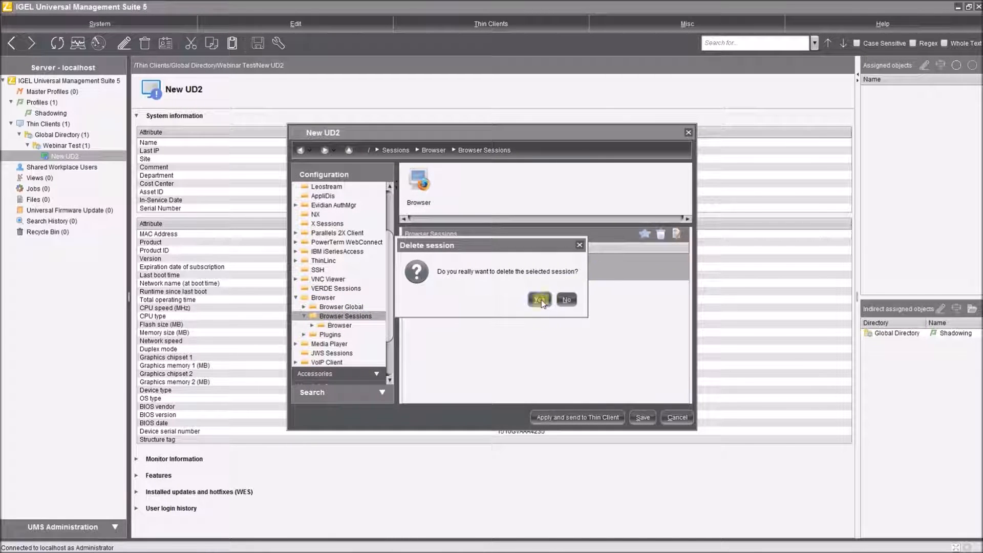
{"action": "left_click", "coordinate": [539, 300]}
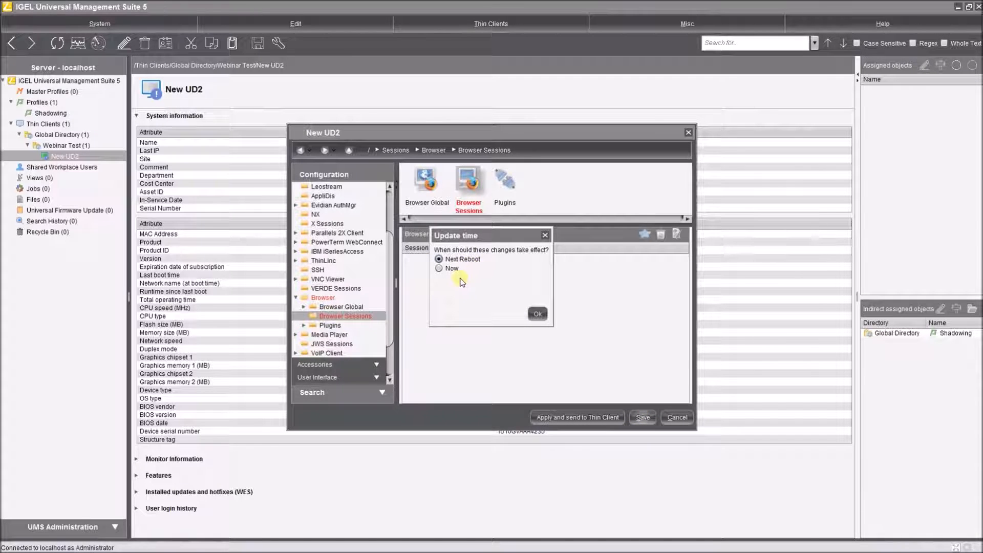
{"action": "left_click", "coordinate": [537, 314]}
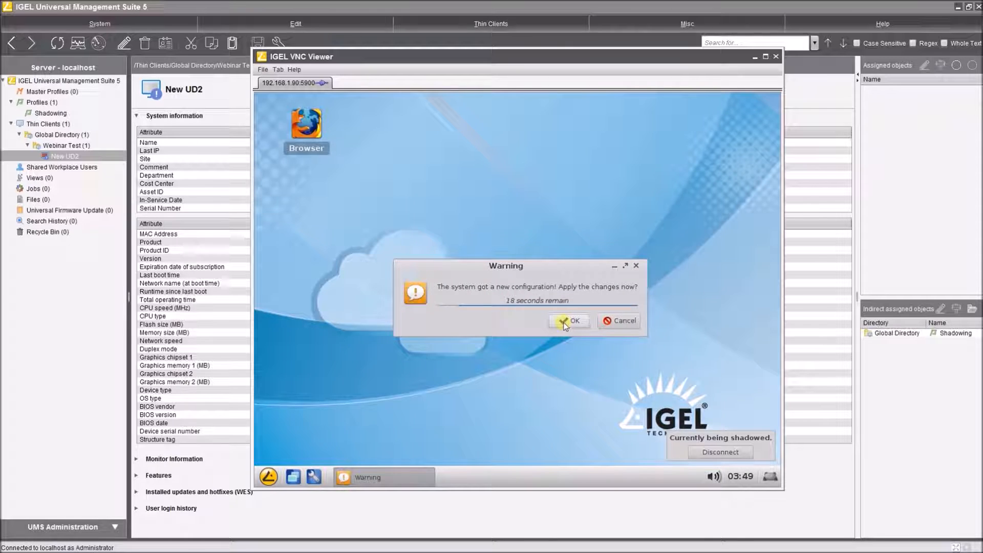
- Accept the configuration on shadowed UD2, then show the Profiles list in UMS
{"action": "left_click", "coordinate": [570, 321]}
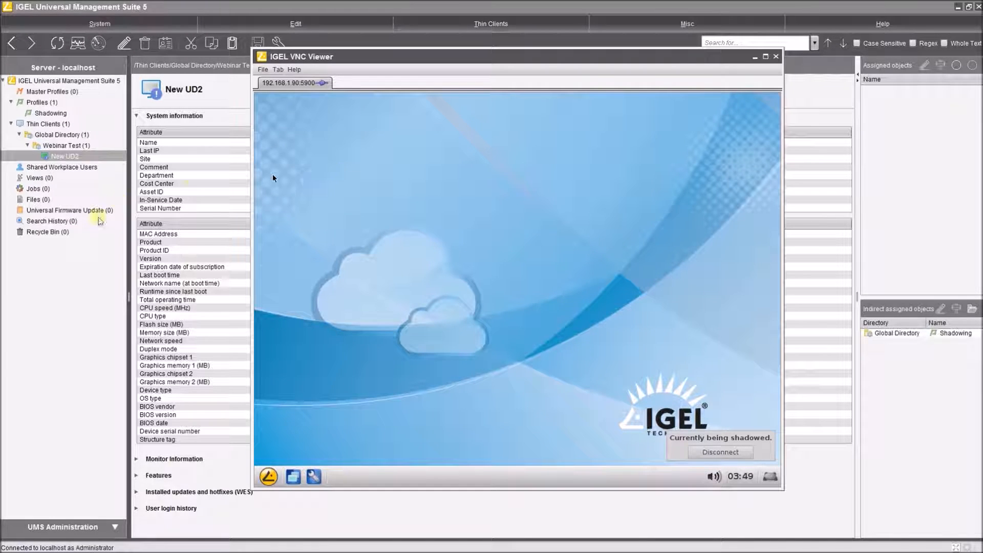
{"action": "left_click", "coordinate": [37, 103]}
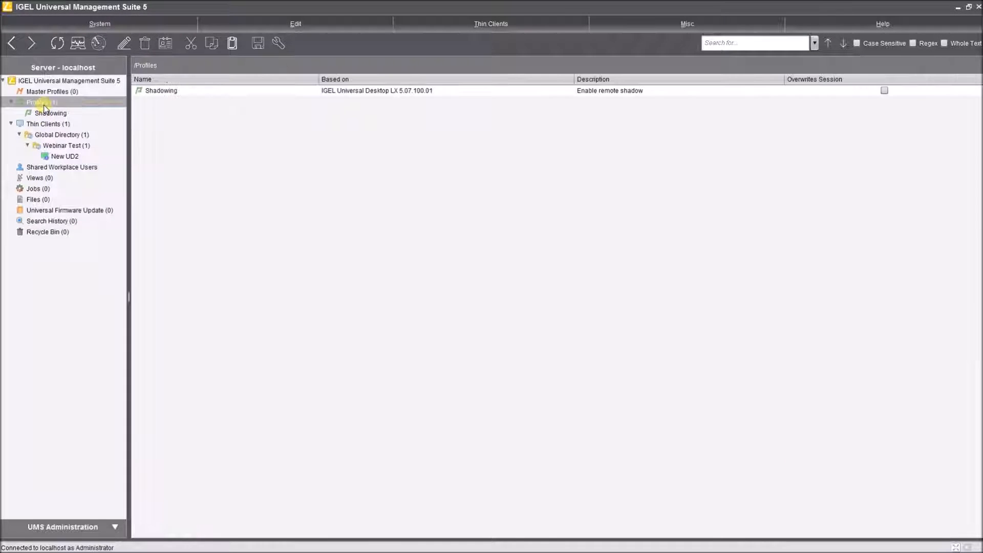
- Create a new profile named 'Citrix' with description 'Appgate connection'
{"action": "right_click", "coordinate": [41, 102]}
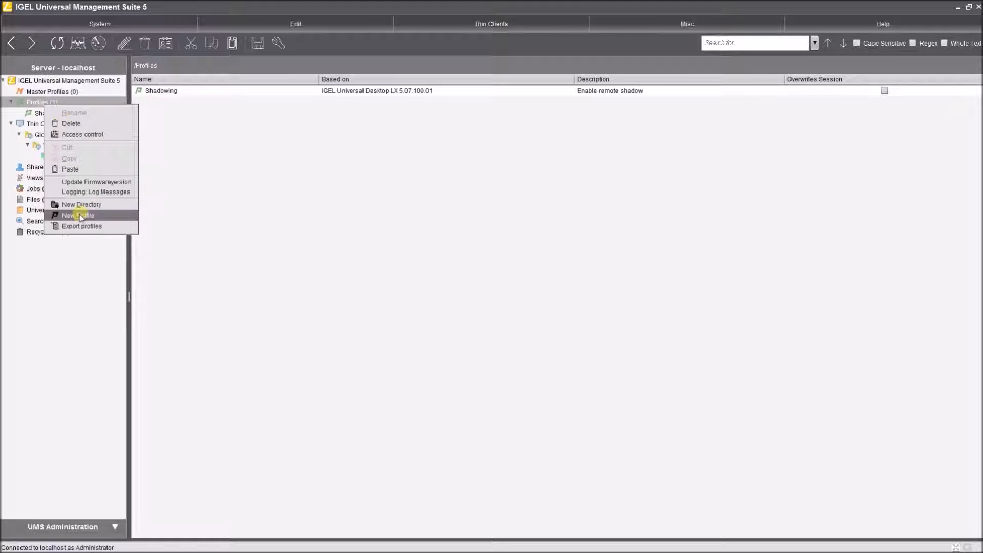
{"action": "left_click", "coordinate": [78, 215]}
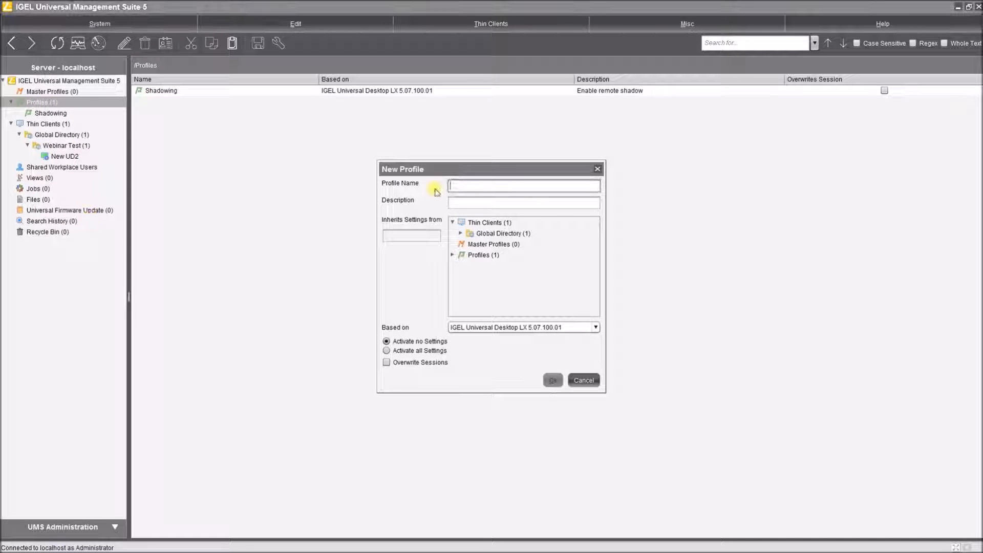
{"action": "type", "text": "C"}
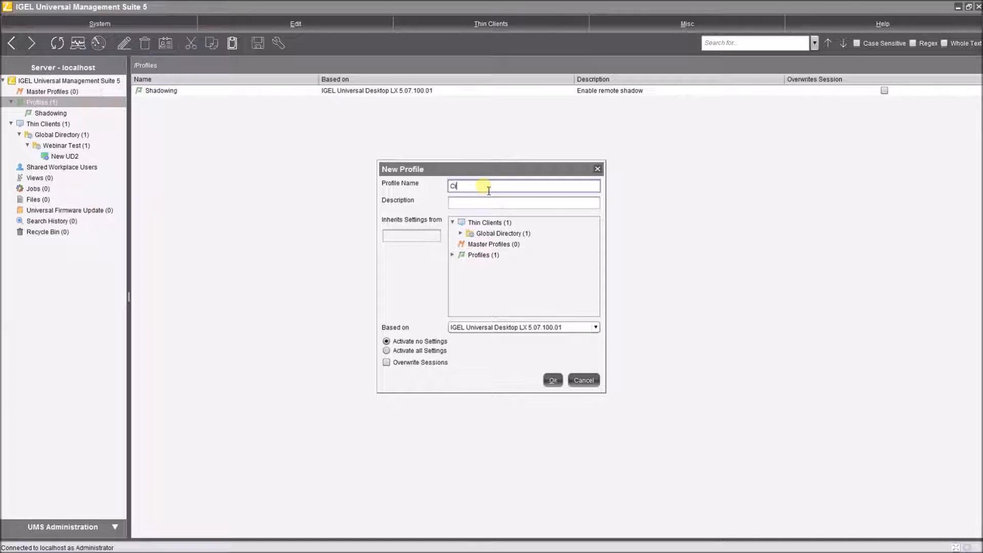
{"action": "type", "text": "itrix"}
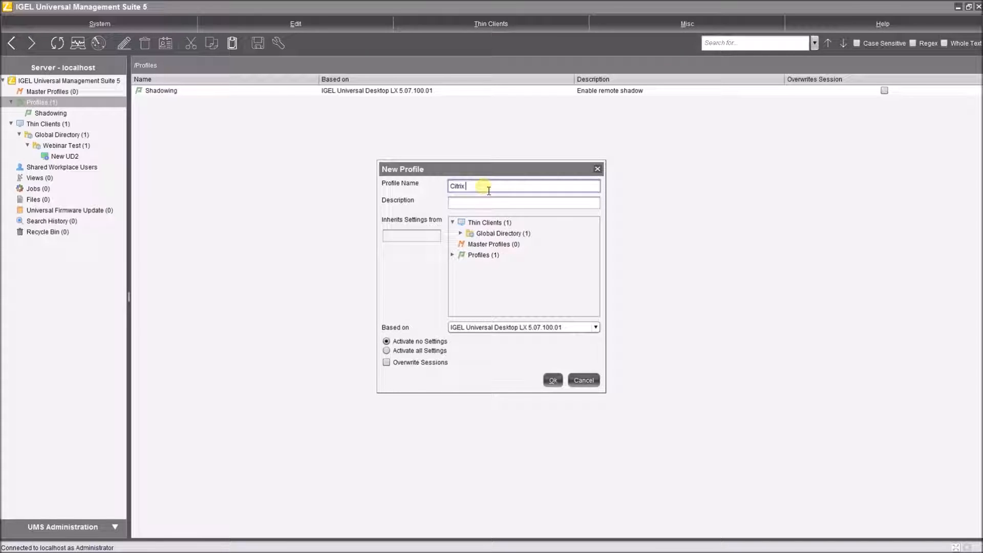
{"action": "type", "text": "App"}
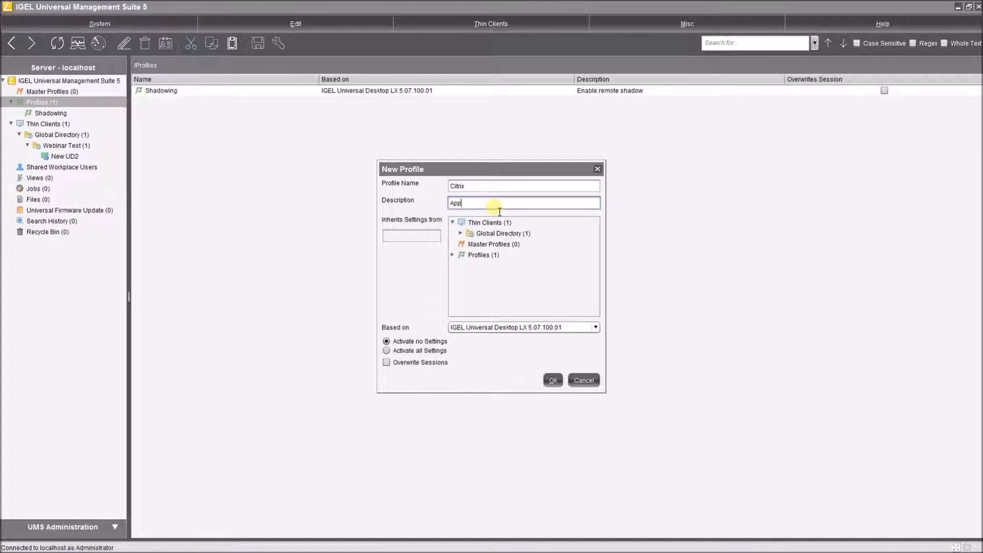
{"action": "type", "text": "gate connection"}
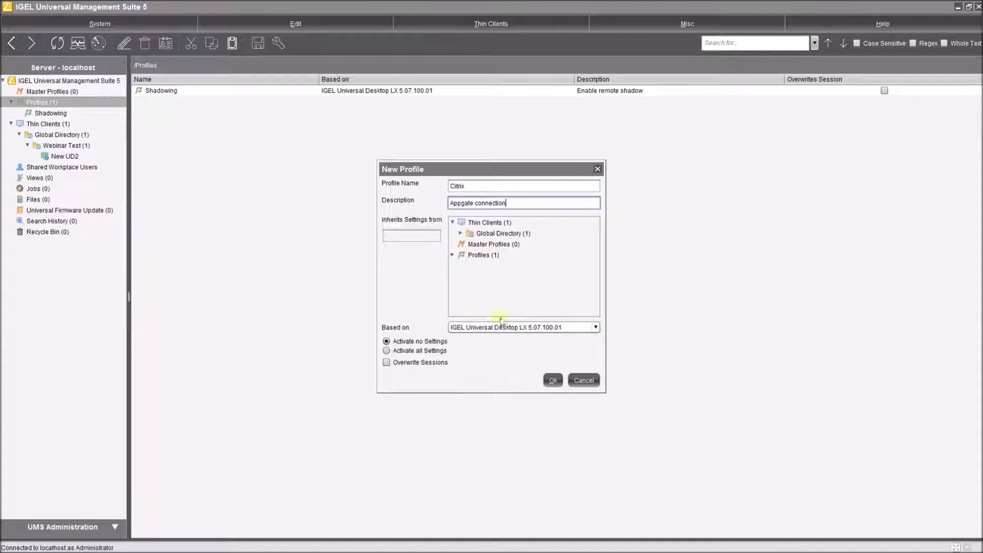
{"action": "left_click", "coordinate": [553, 380]}
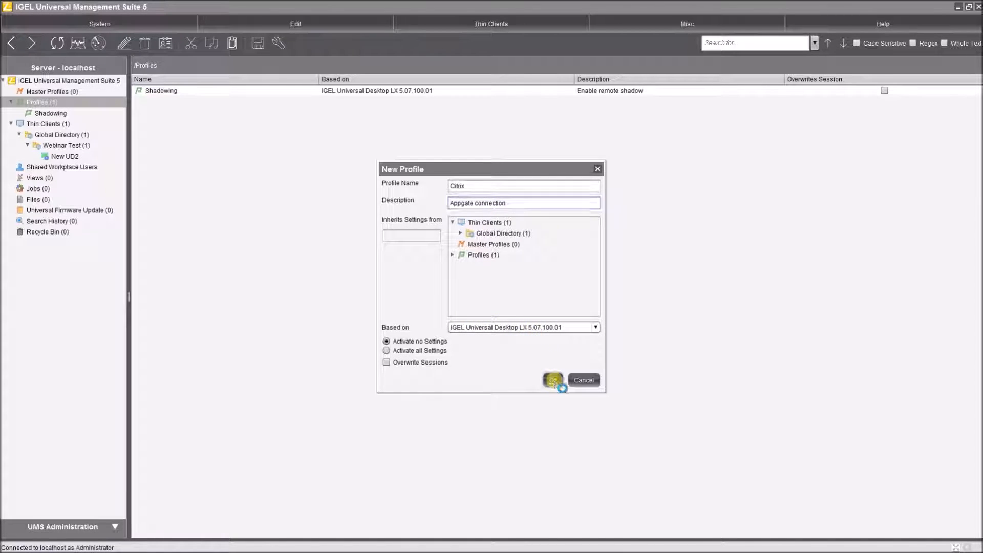
{"action": "left_click", "coordinate": [553, 380]}
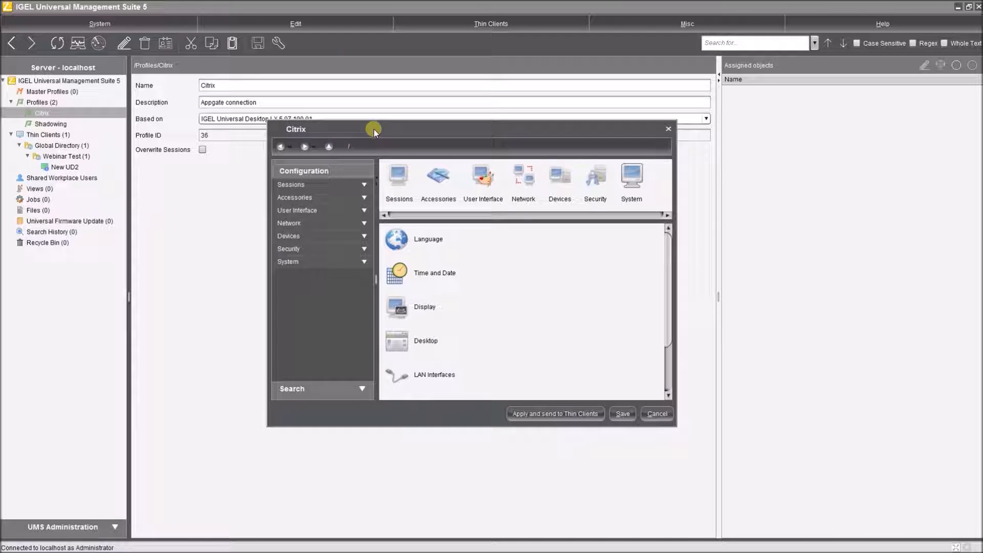
- Add a browser session to the Citrix profile and remove it from the Start Menu
{"action": "left_click", "coordinate": [290, 184]}
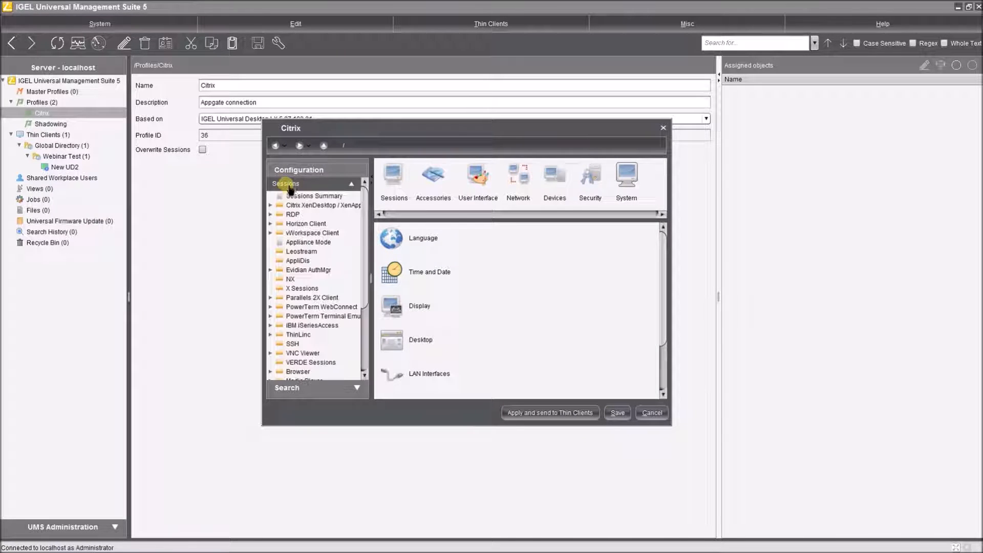
{"action": "left_click", "coordinate": [286, 184]}
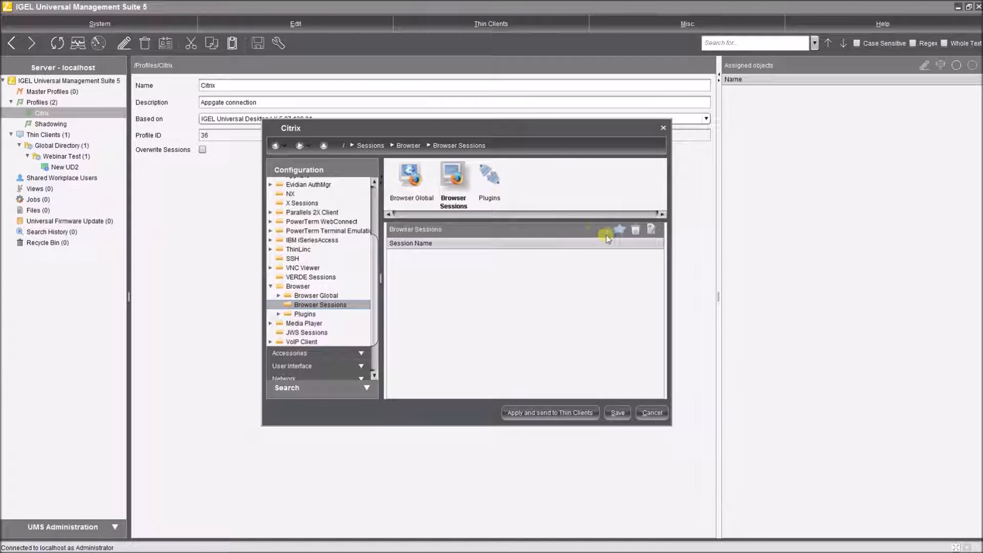
{"action": "left_click", "coordinate": [619, 230]}
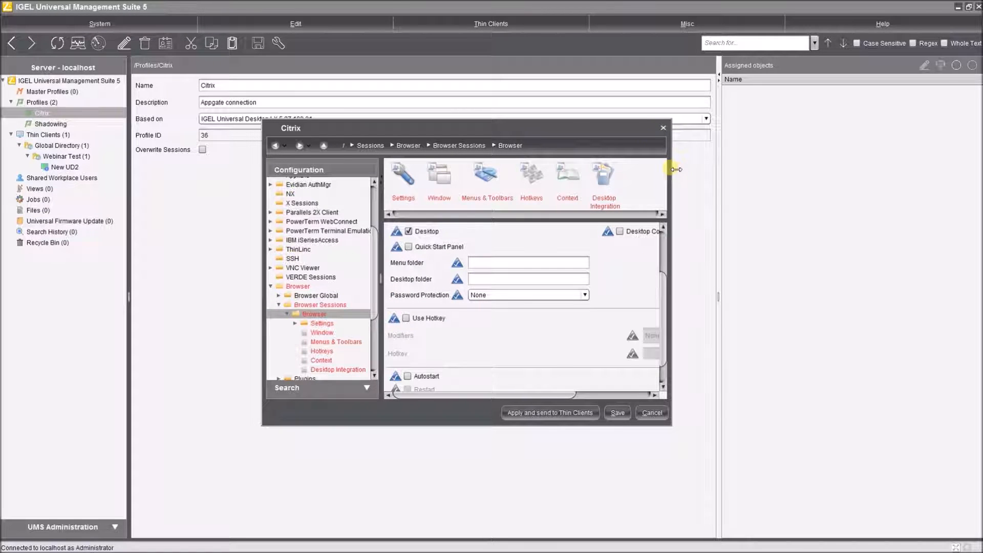
{"action": "left_click_drag", "start_coordinate": [676, 169], "coordinate": [840, 169]}
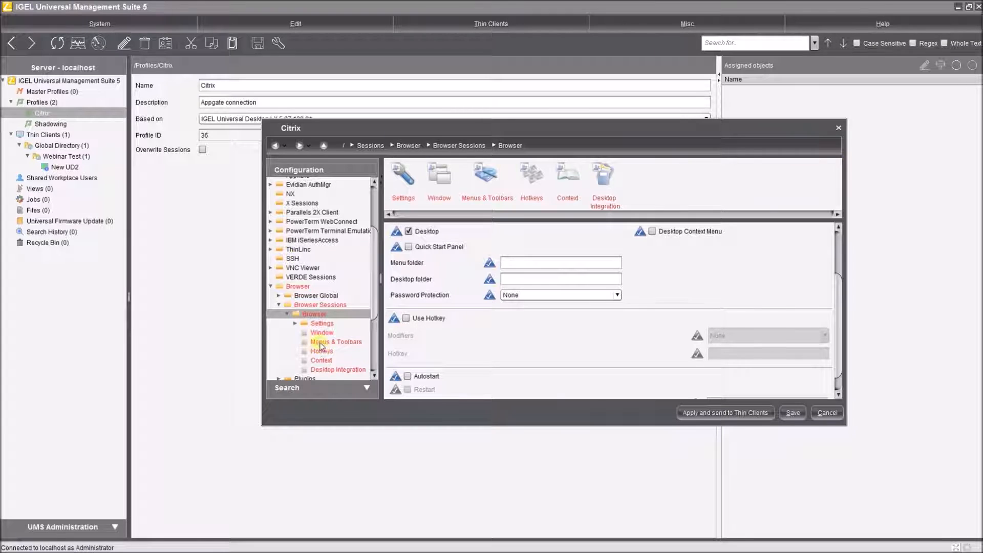
{"action": "left_click", "coordinate": [338, 369]}
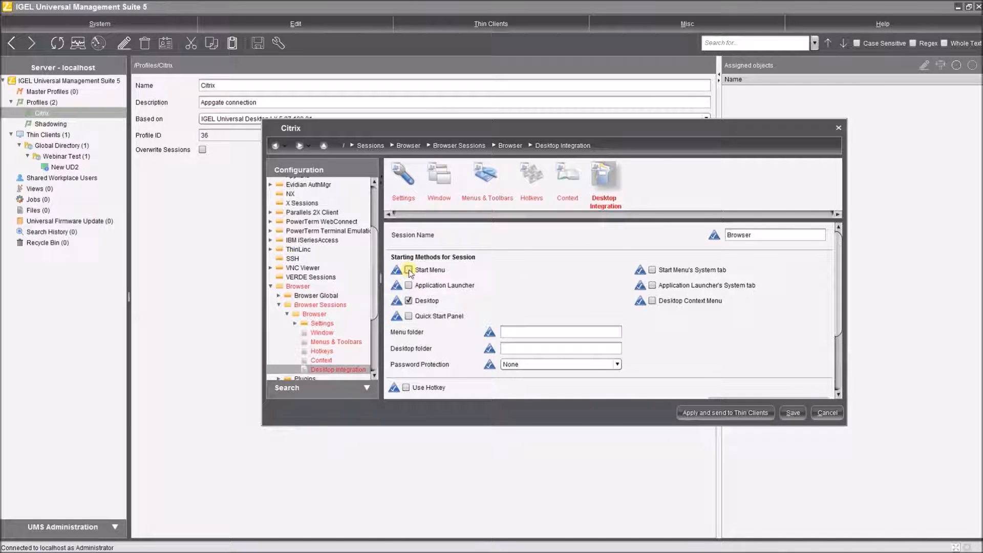
{"action": "left_click", "coordinate": [408, 270]}
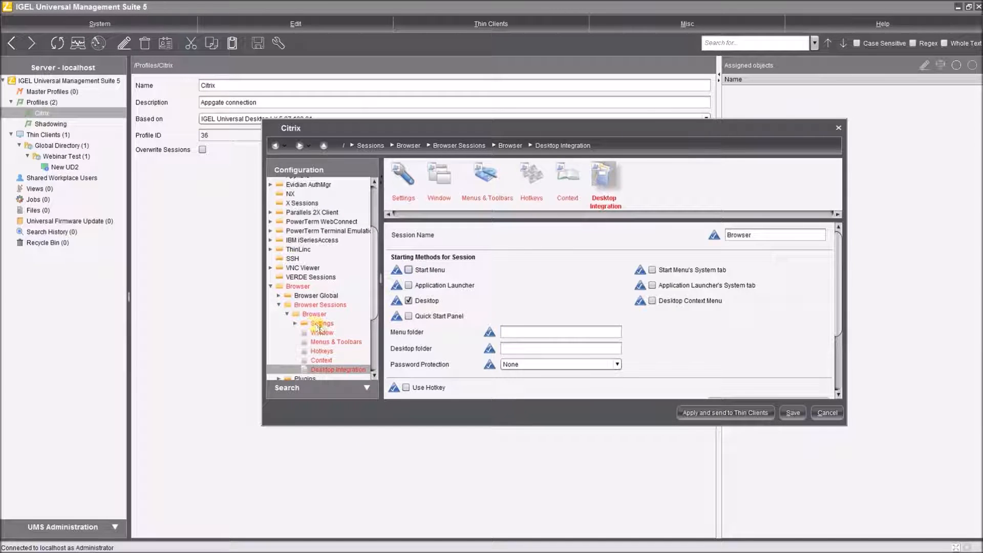
{"action": "left_click", "coordinate": [322, 323]}
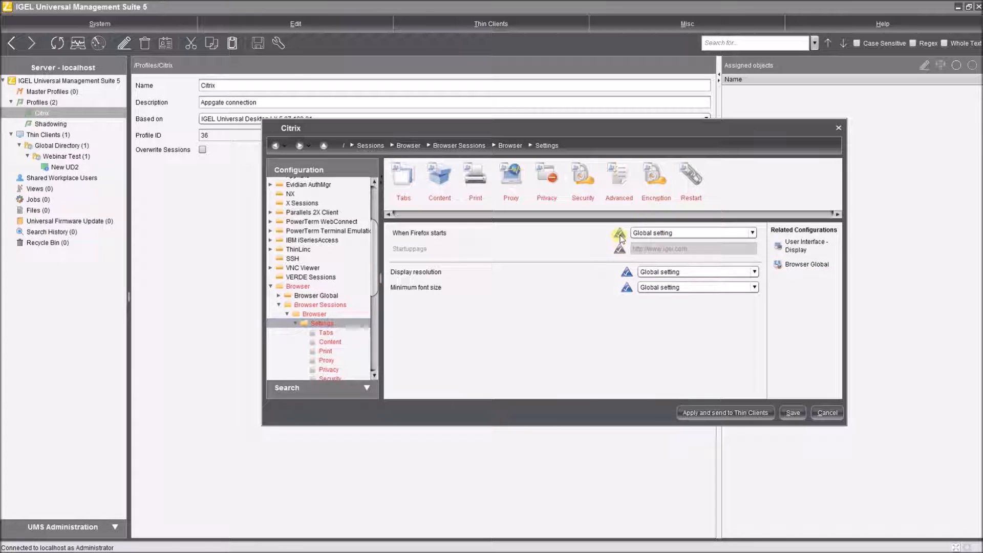
{"action": "left_click", "coordinate": [752, 232]}
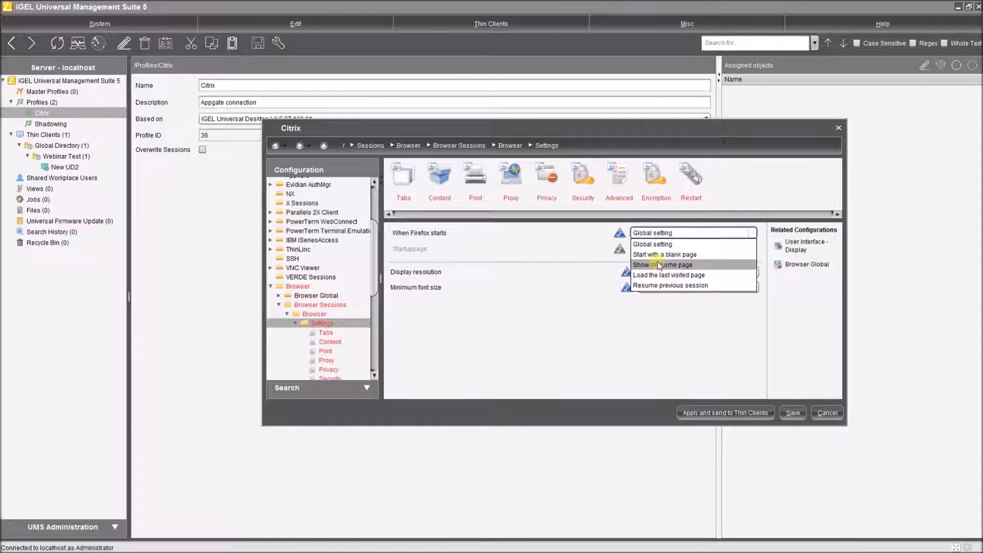
{"action": "left_click", "coordinate": [665, 265]}
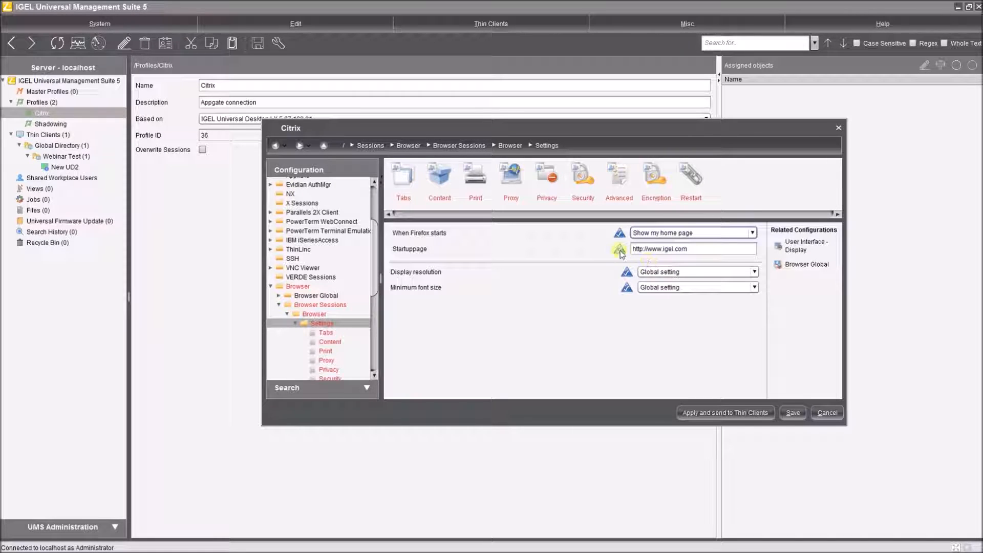
{"action": "triple_click", "coordinate": [659, 249]}
{"action": "type", "text": "appgate"}
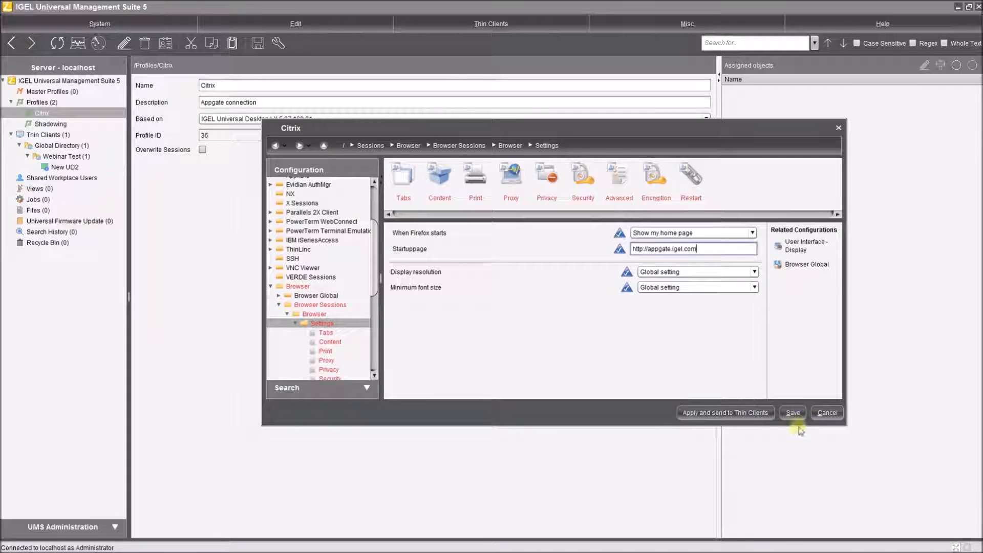
{"action": "left_click", "coordinate": [793, 413]}
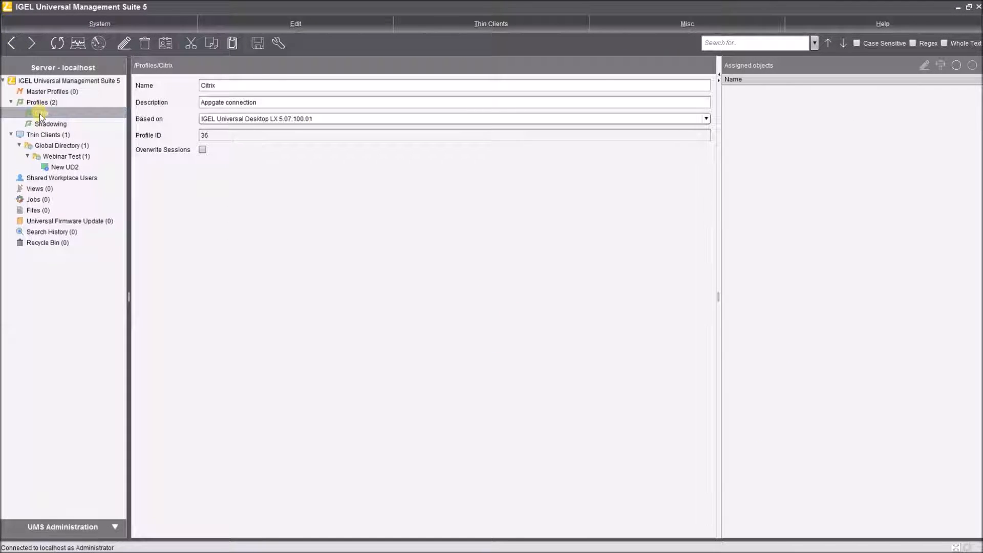
- Assign the Citrix profile to Webinar Test with the update applied now
{"action": "left_click", "coordinate": [42, 113]}
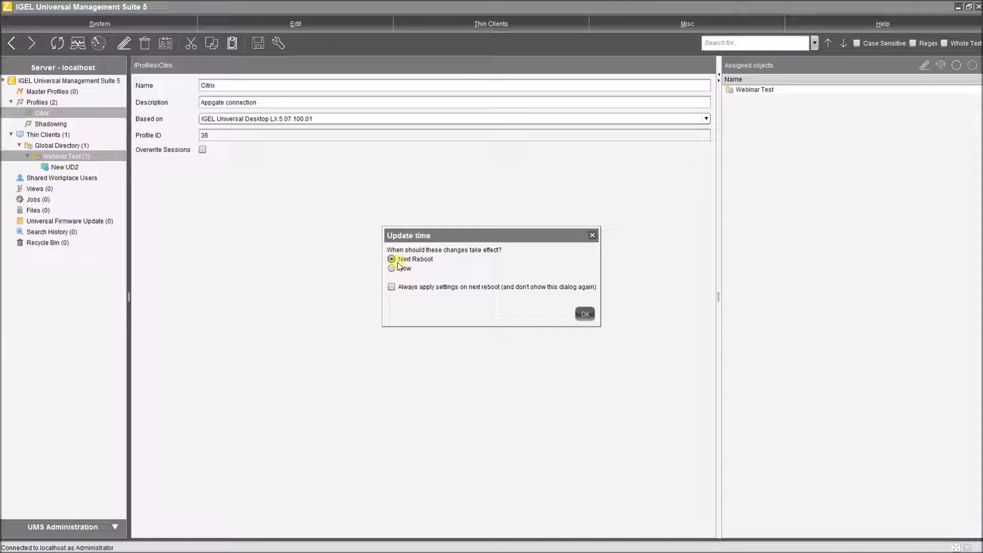
{"action": "left_click", "coordinate": [583, 314]}
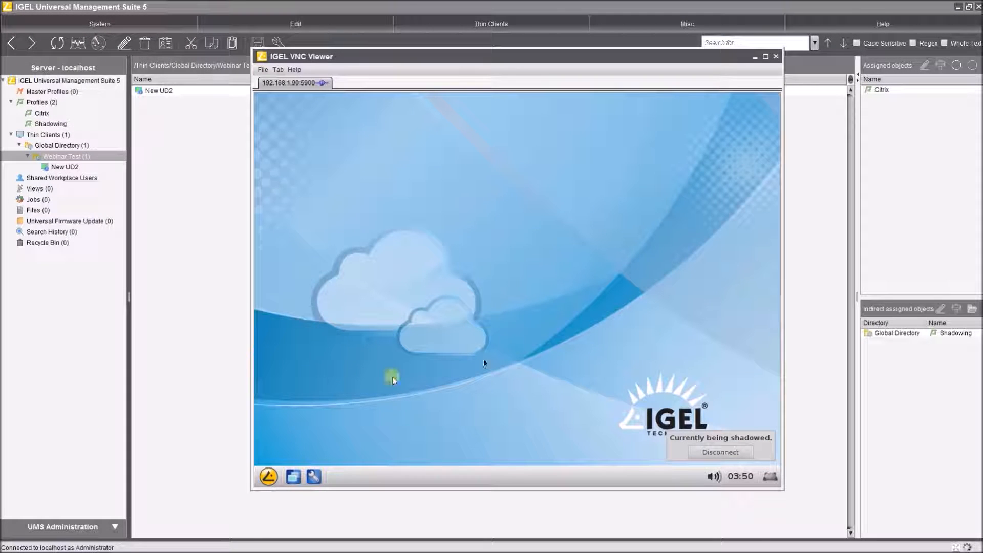
{"action": "mouse_move", "coordinate": [508, 306]}
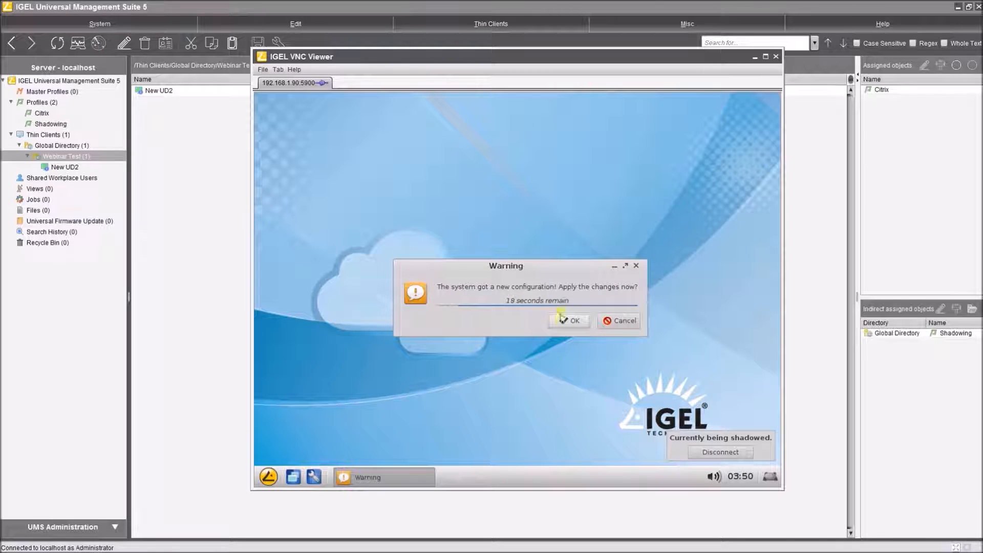
- Accept the Citrix configuration on UD2 and launch Firefox from the returned Browser icon
{"action": "left_click", "coordinate": [572, 321]}
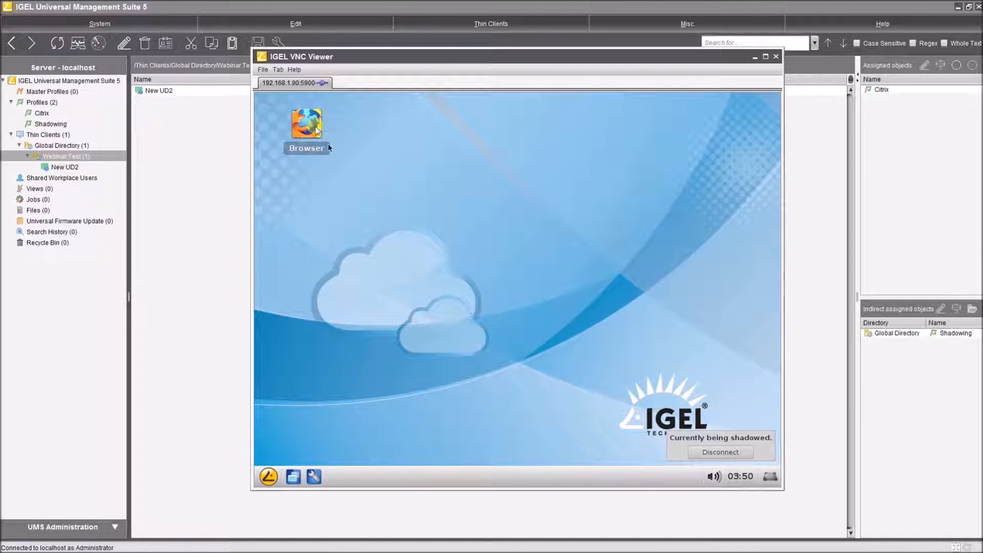
{"action": "double_click", "coordinate": [307, 125]}
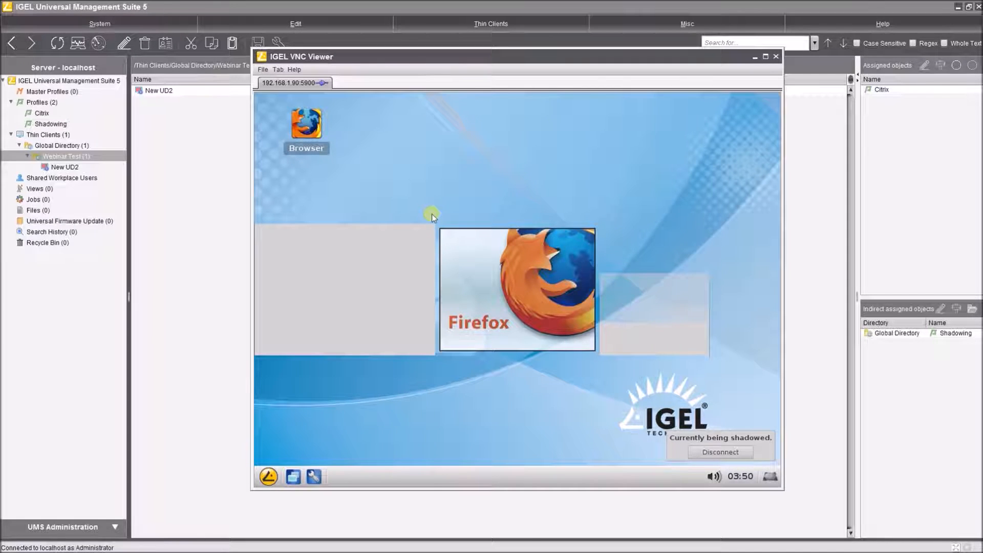
{"action": "double_click", "coordinate": [307, 126]}
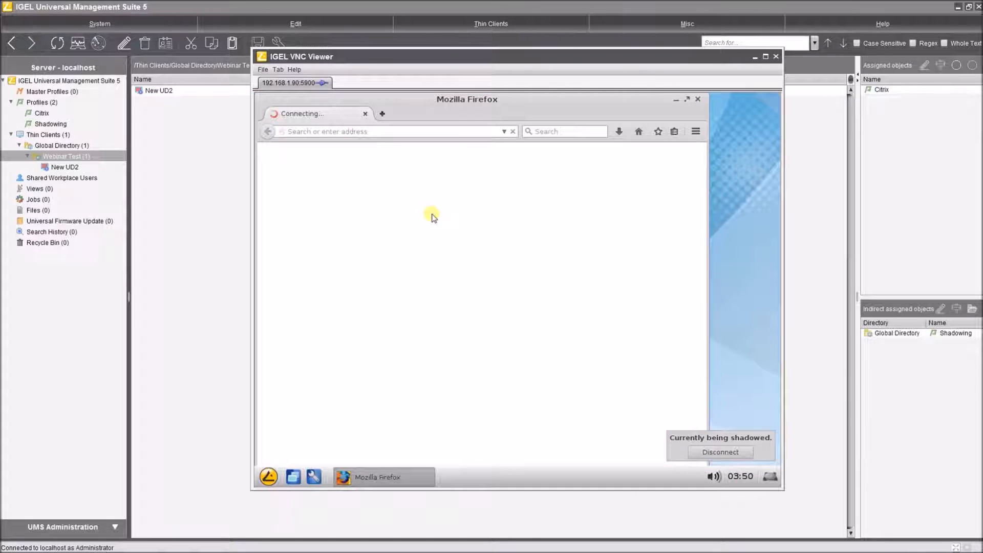